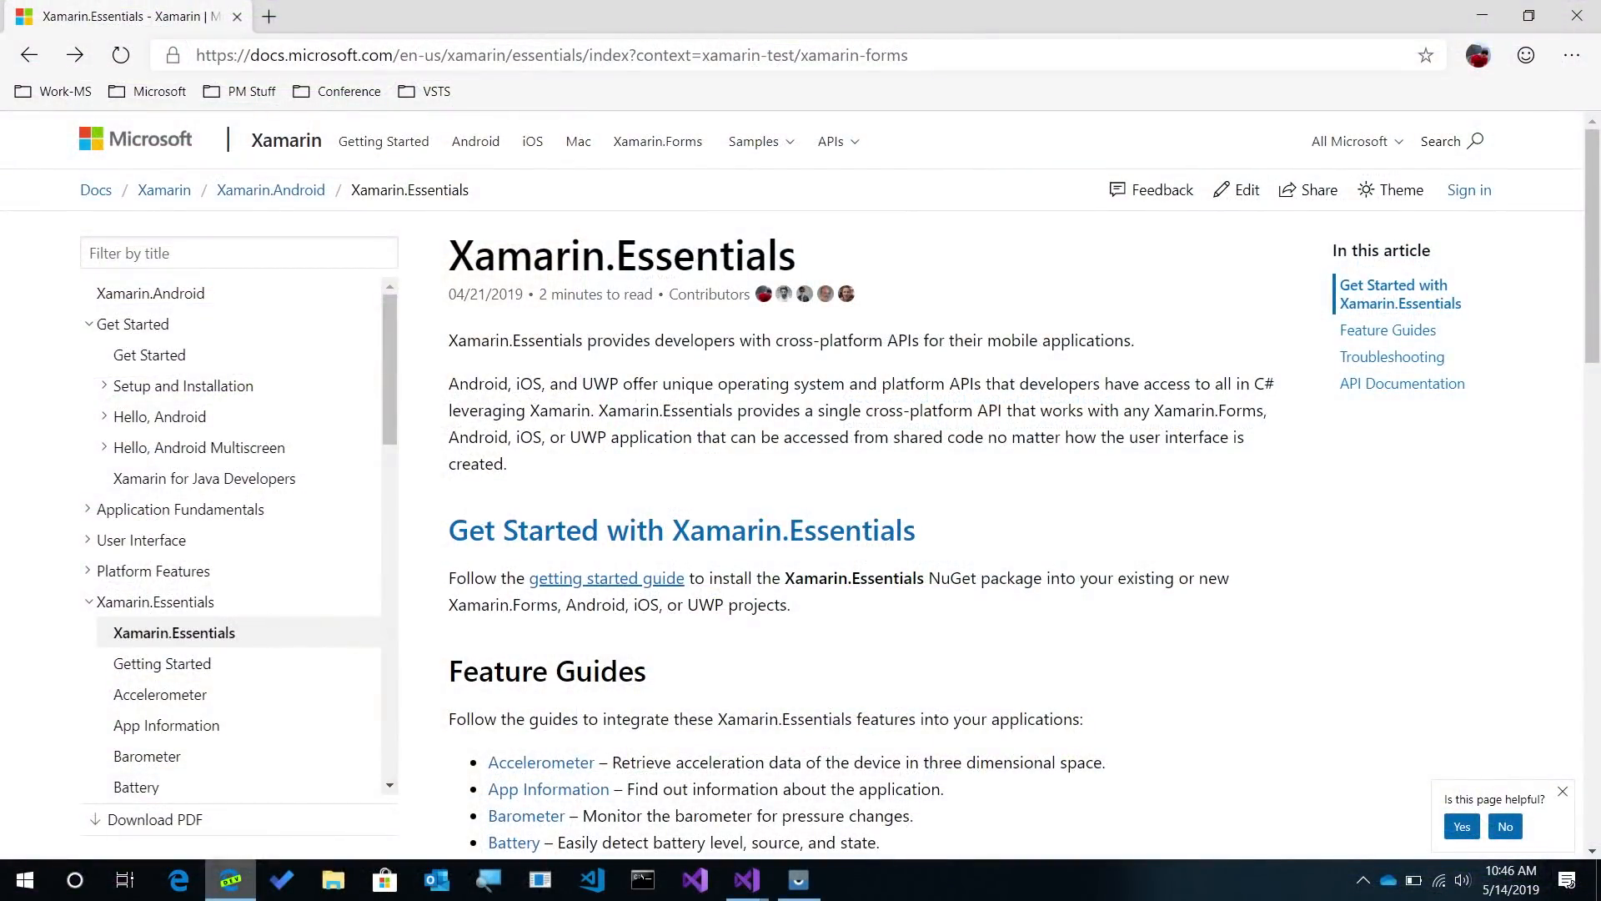
- Open the Xamarin.Essentials Version Tracking article from Feature Guides and read its code samples
scroll("down", 3)
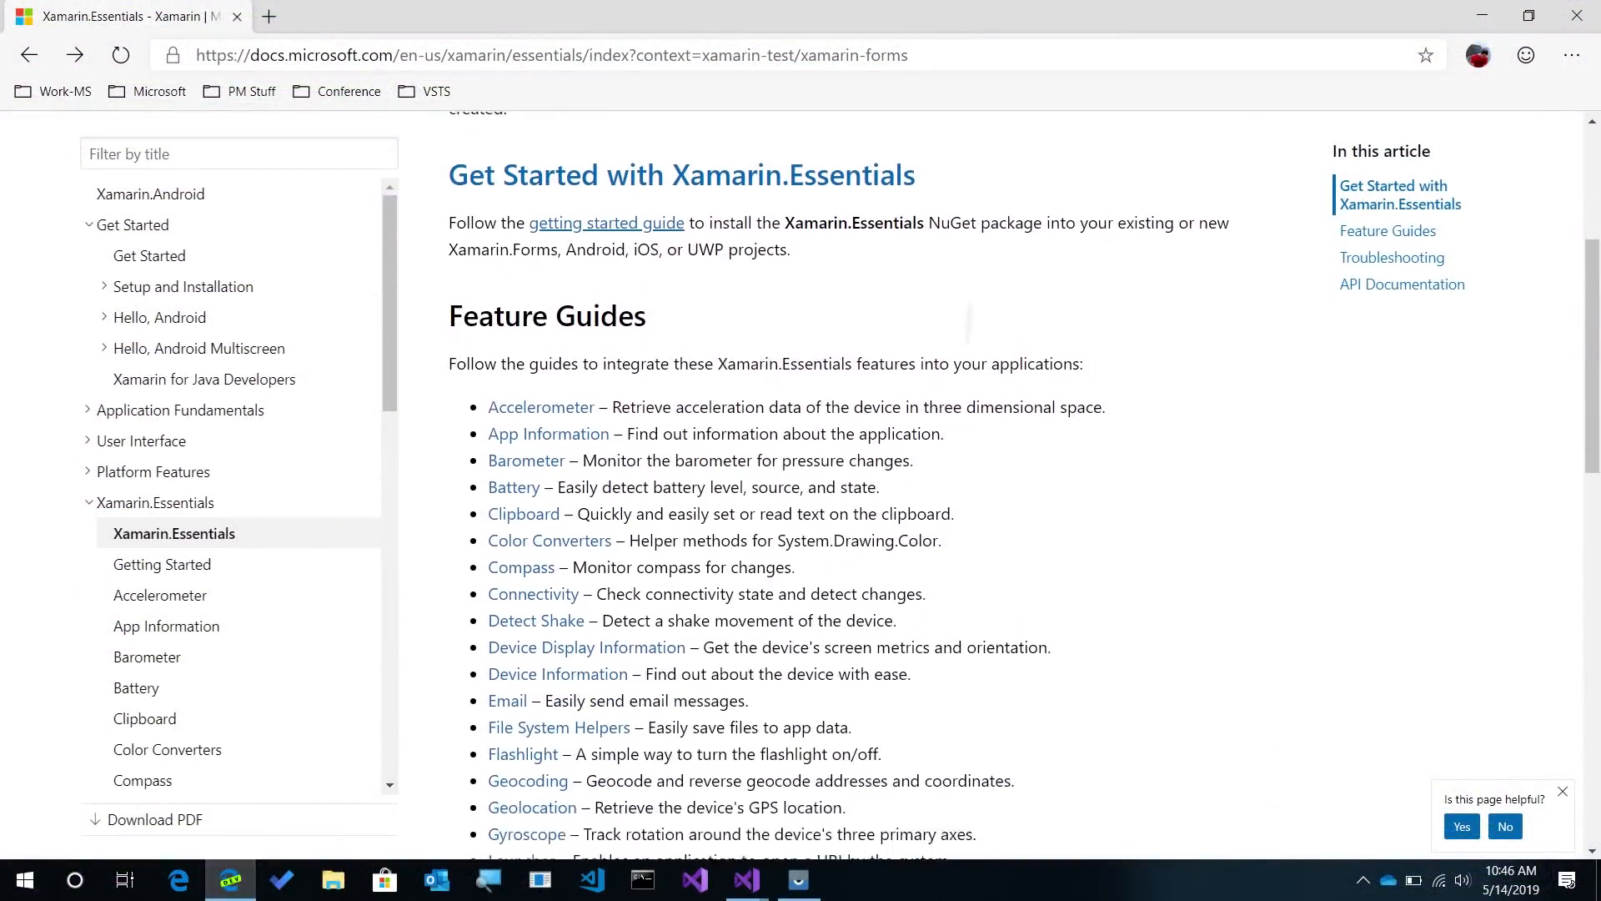
scroll("down", 3)
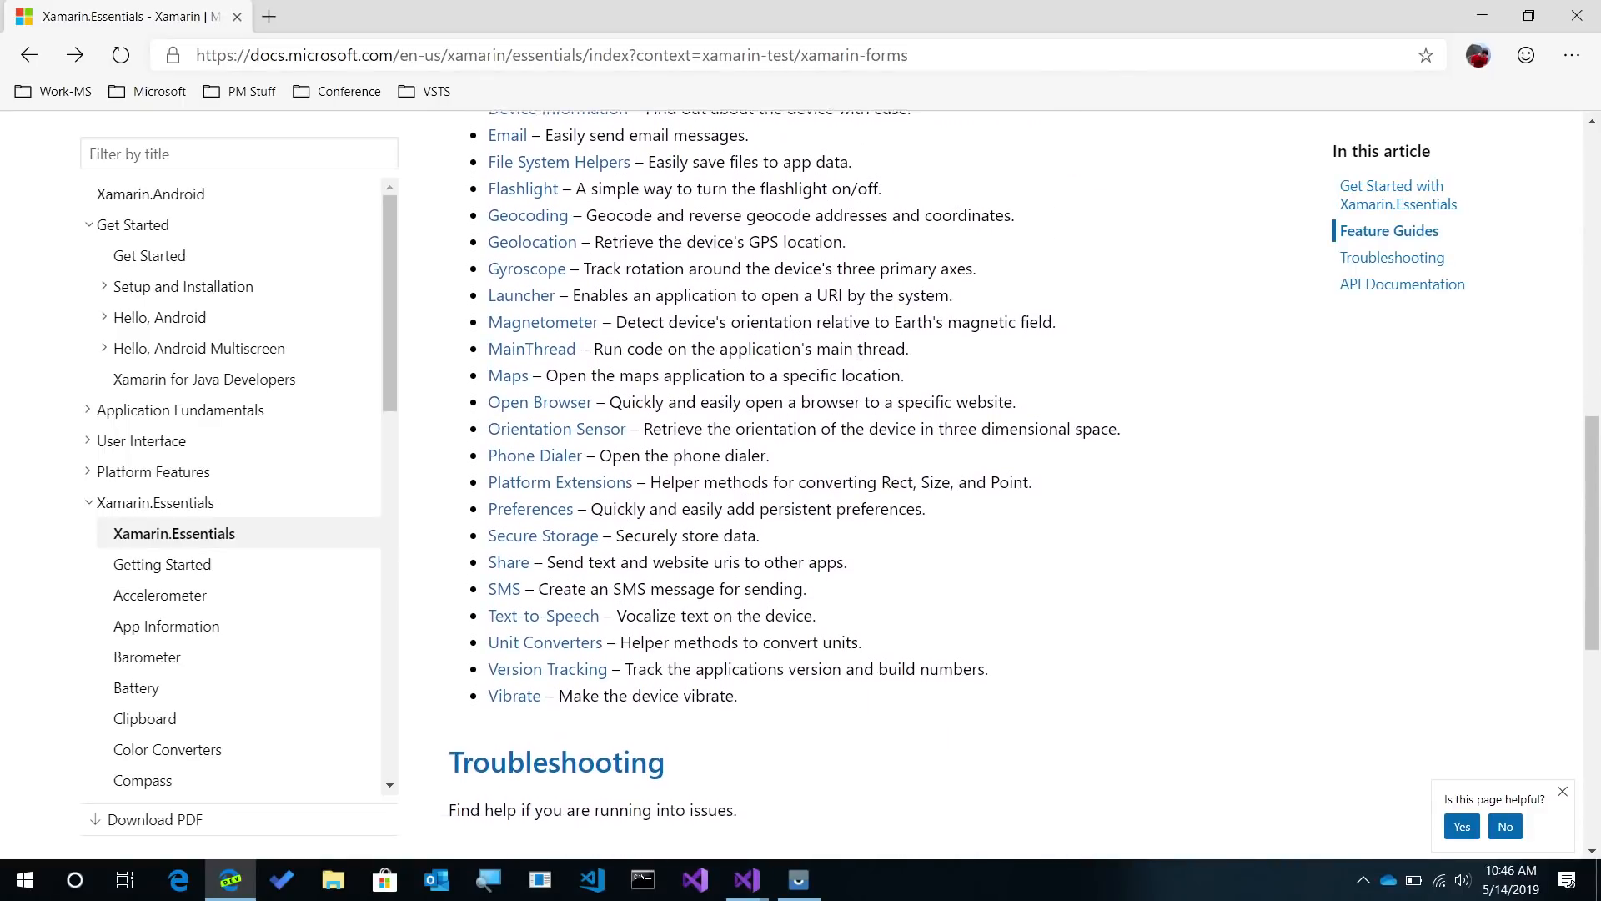
scroll("down", 3)
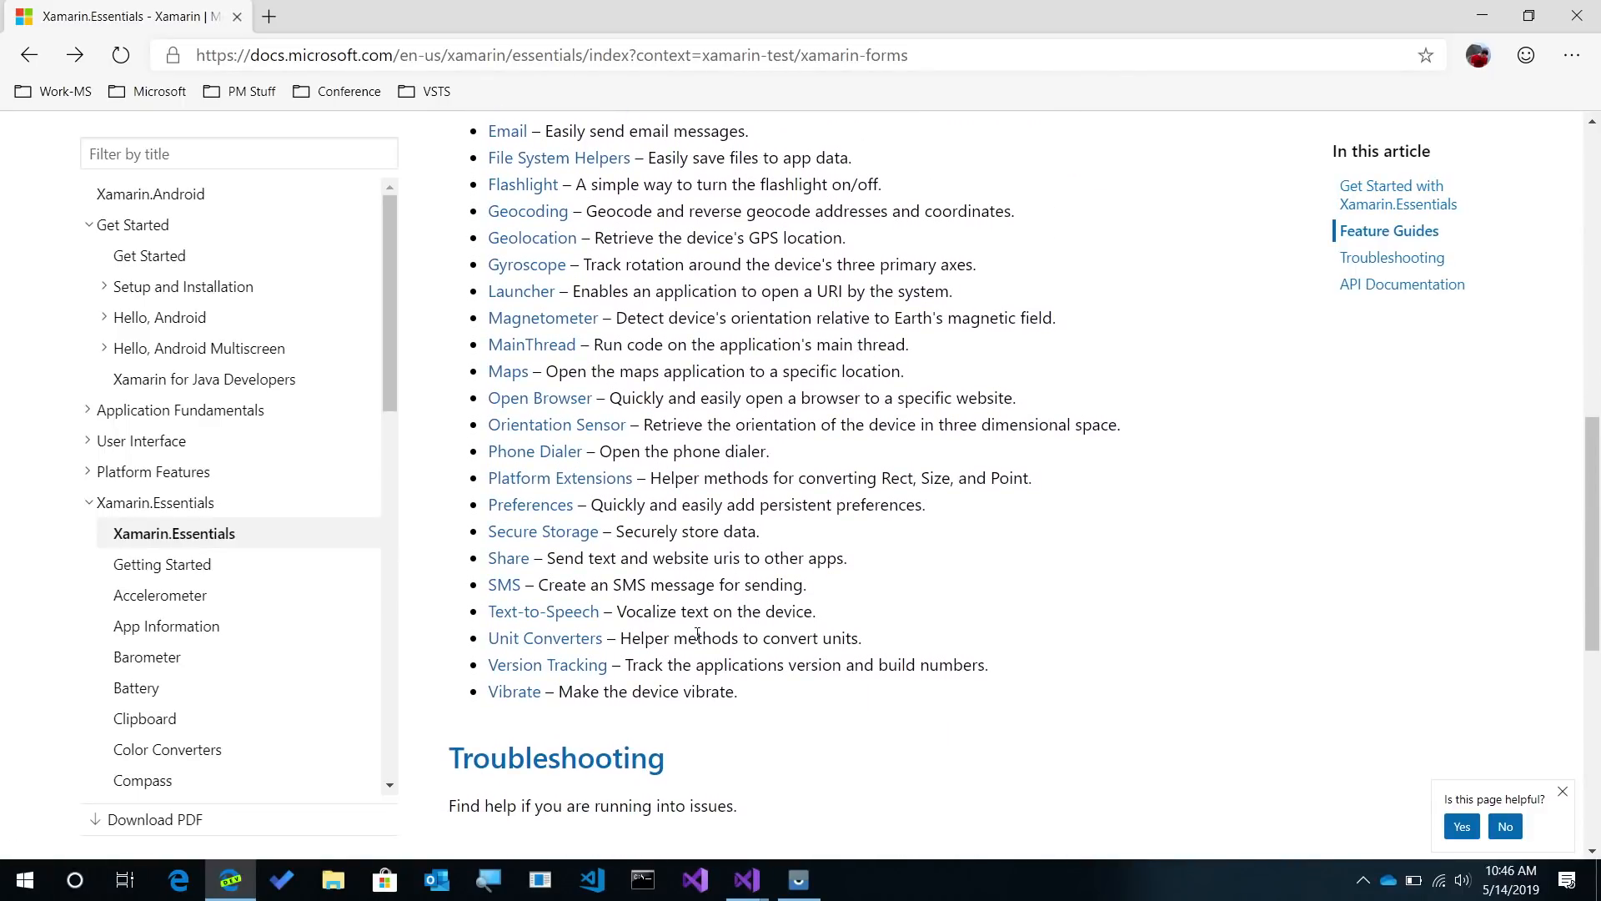
left_click(548, 665)
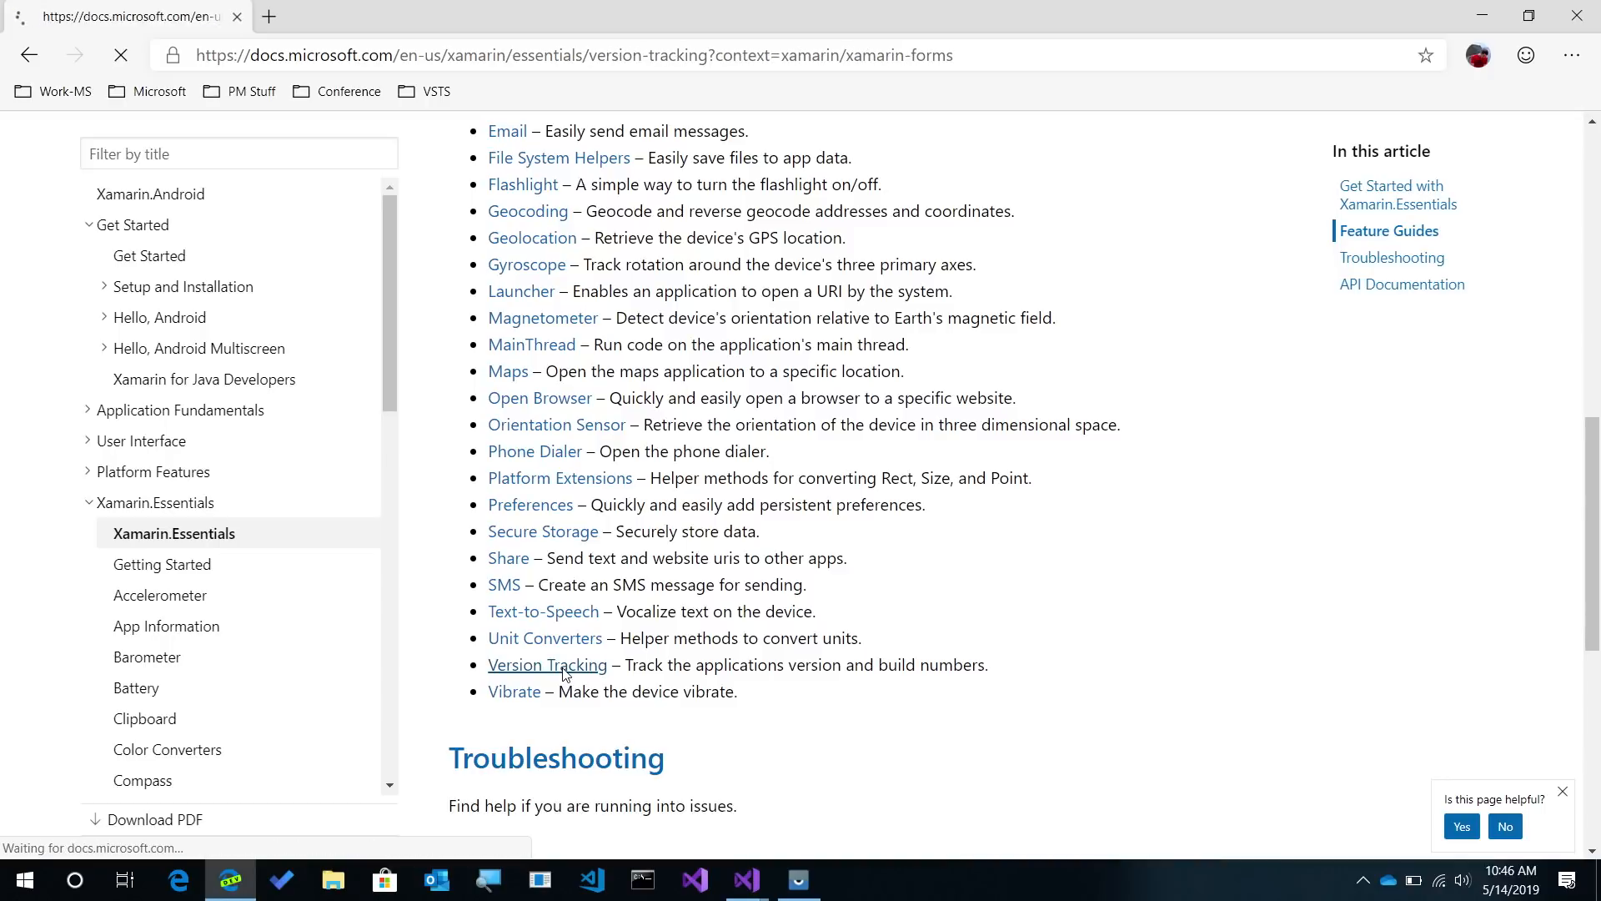
left_click(547, 665)
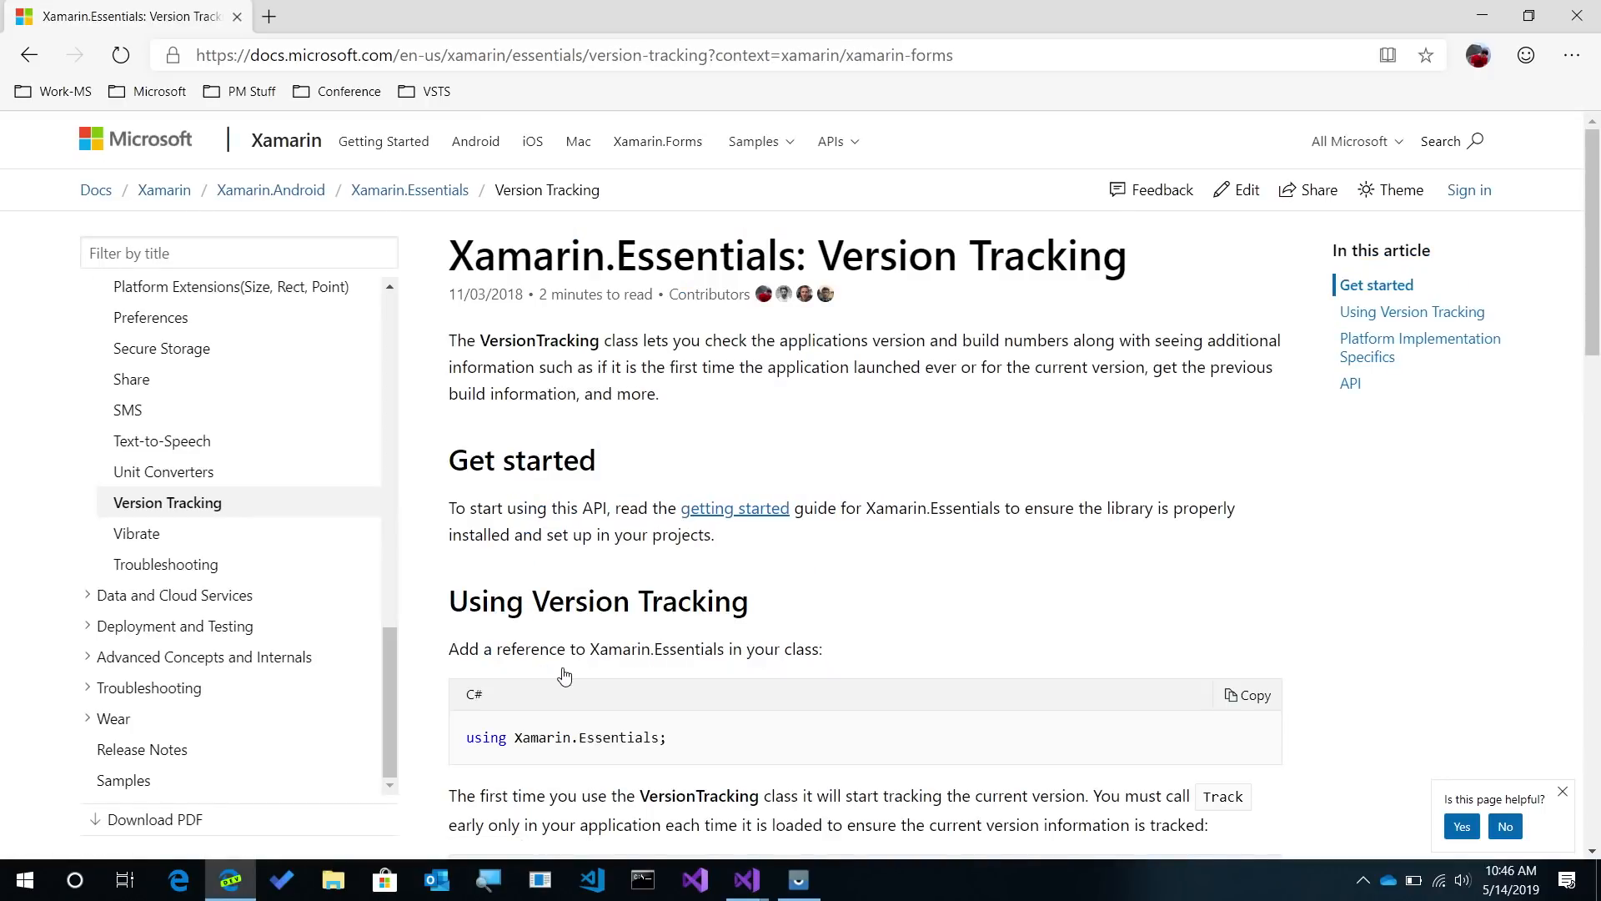
scroll("down", 3)
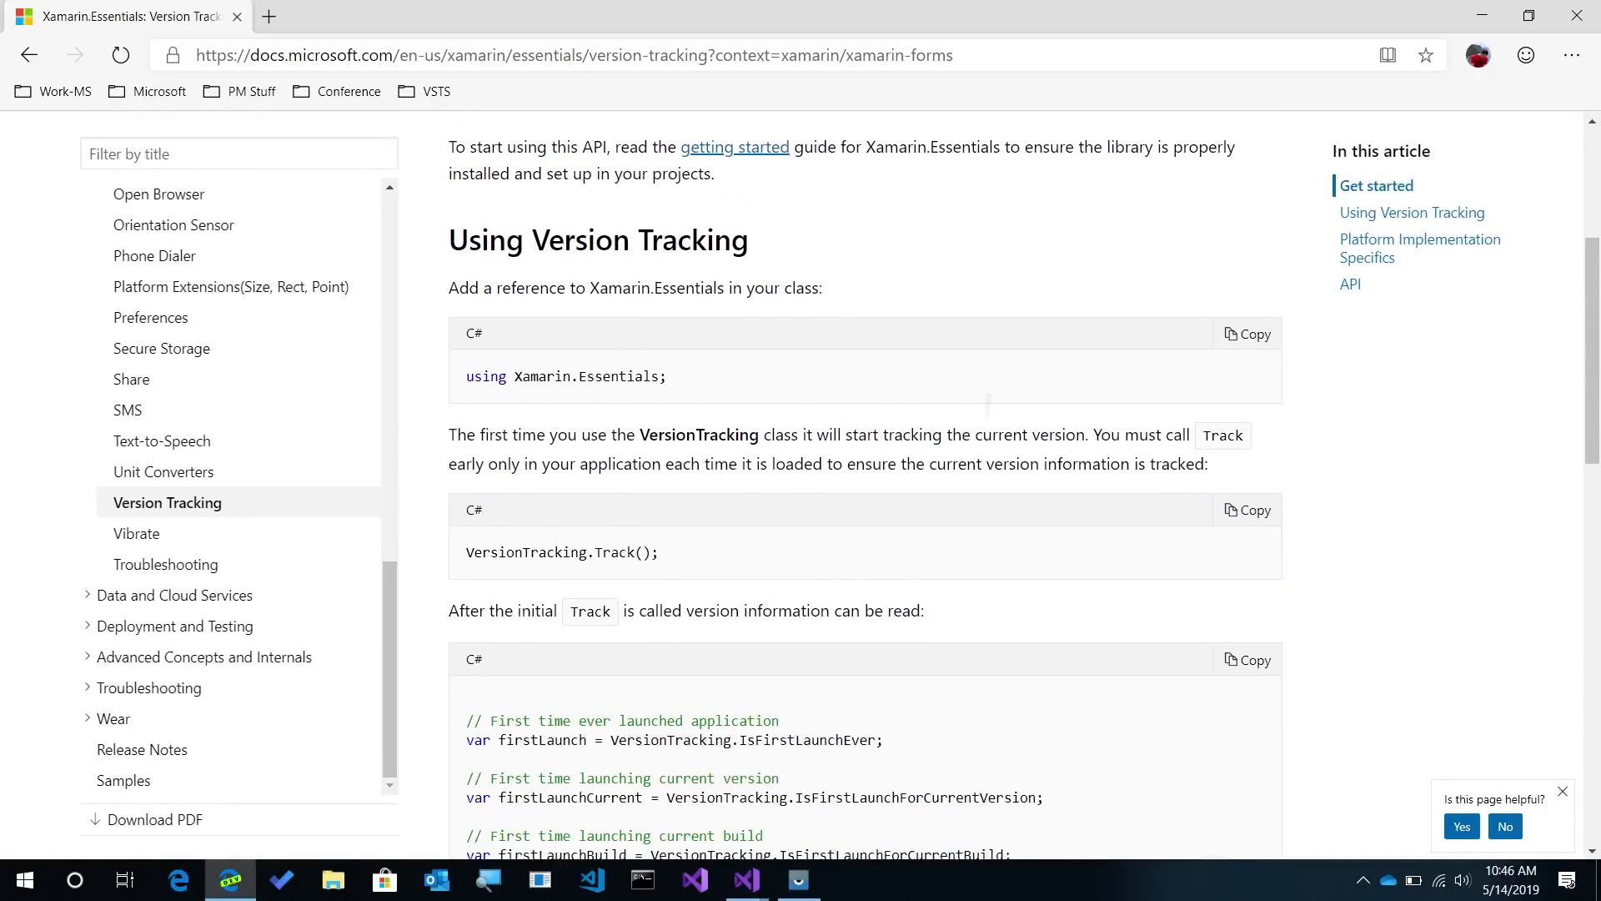
scroll("down", 3)
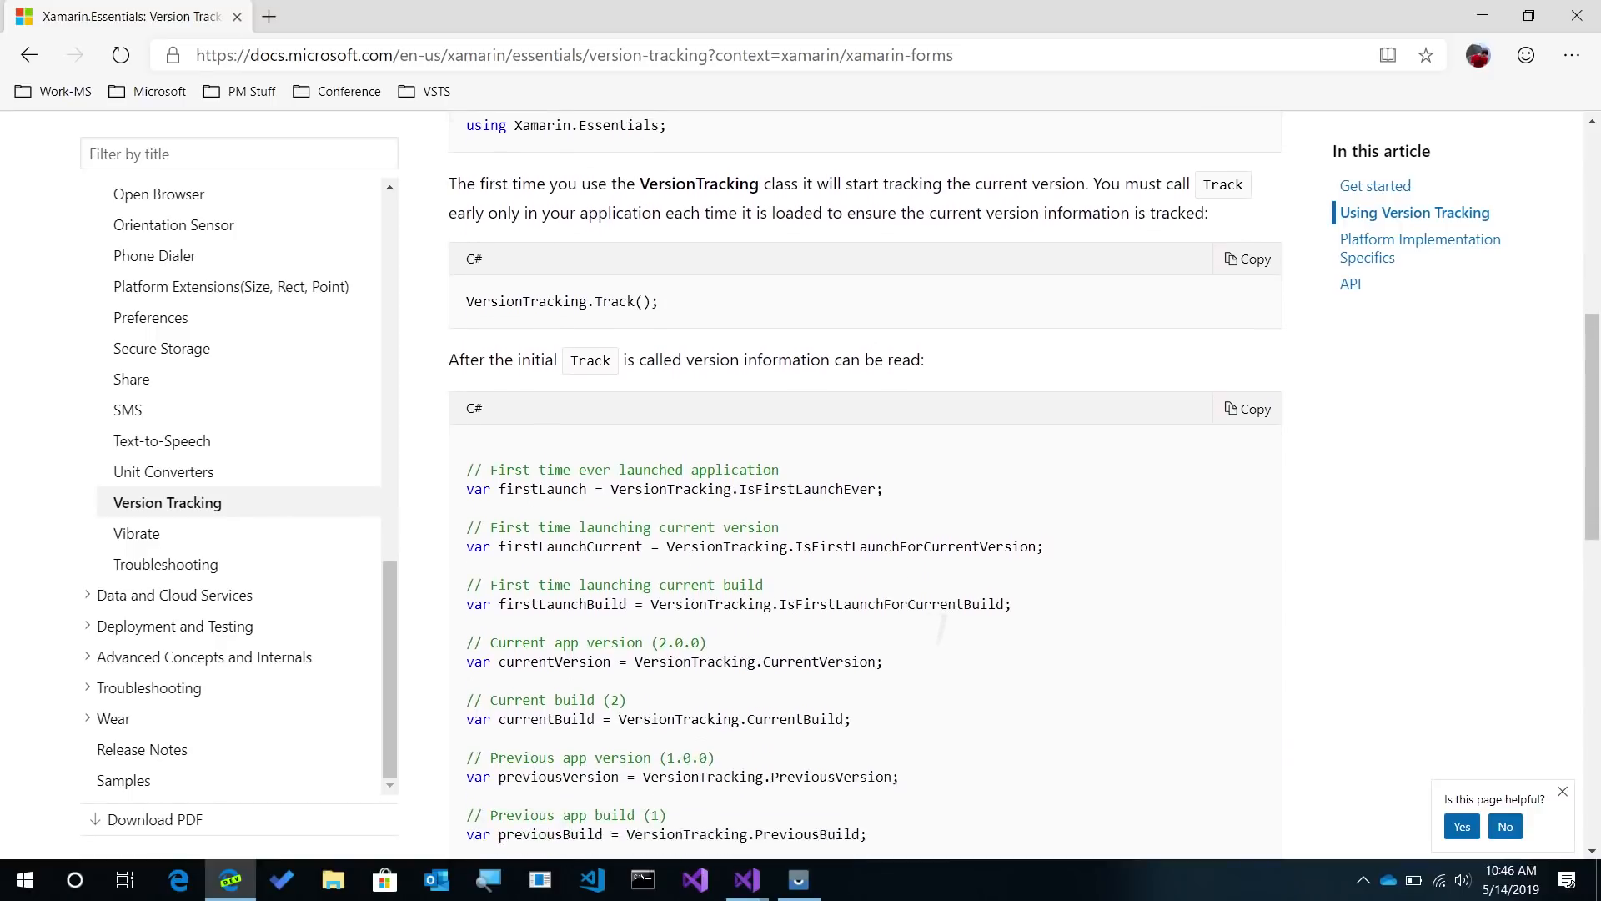
scroll("down", 3)
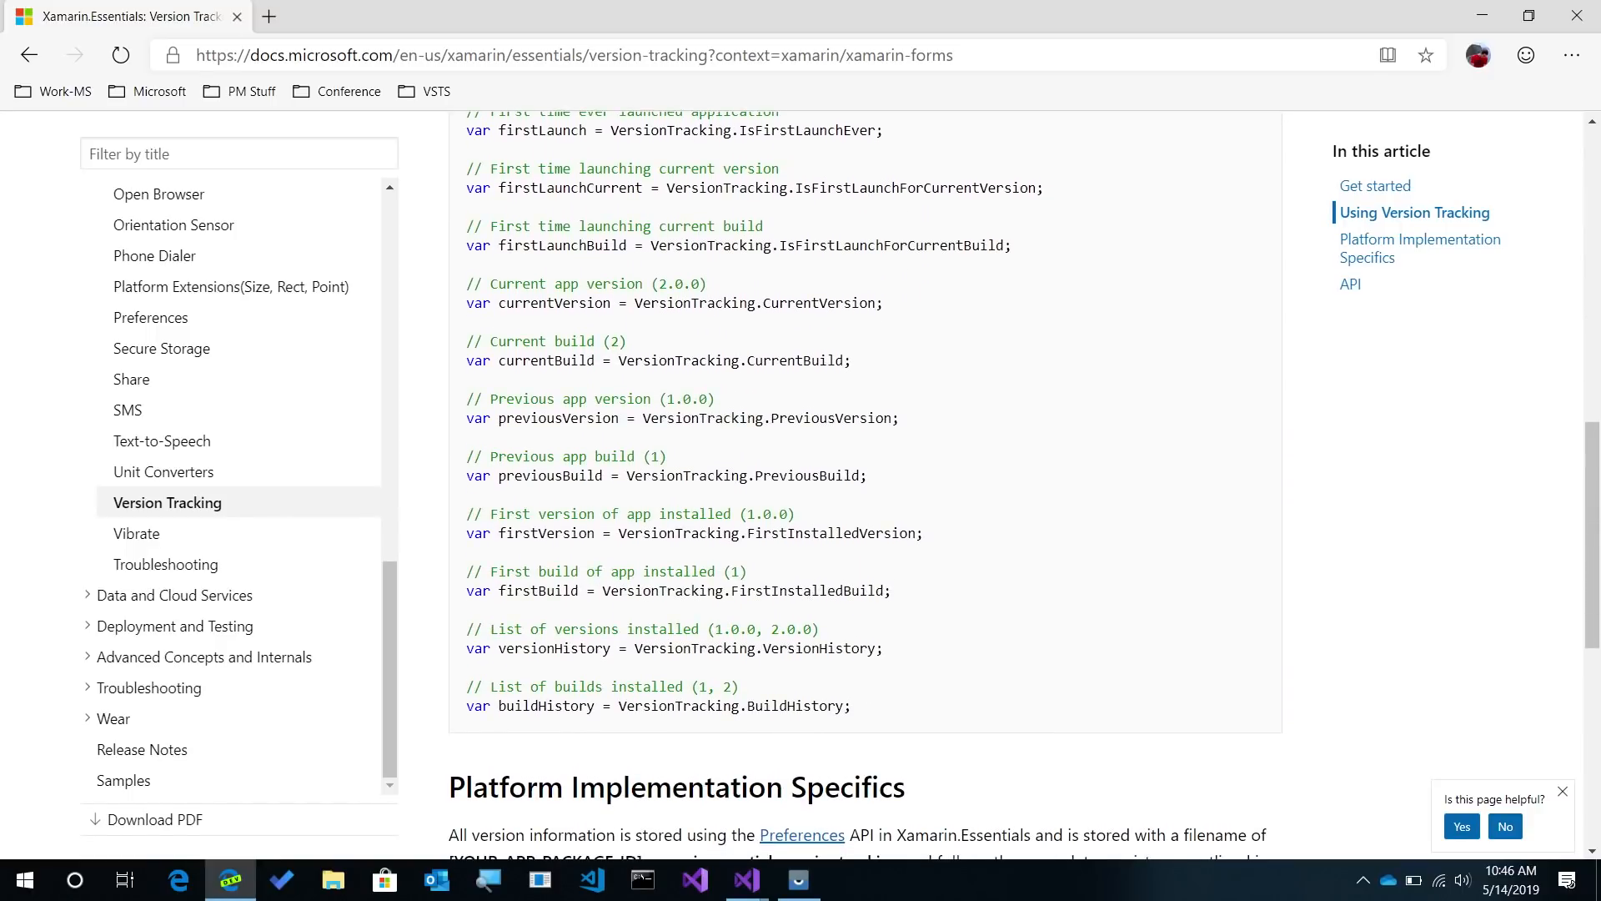
scroll("down", 3)
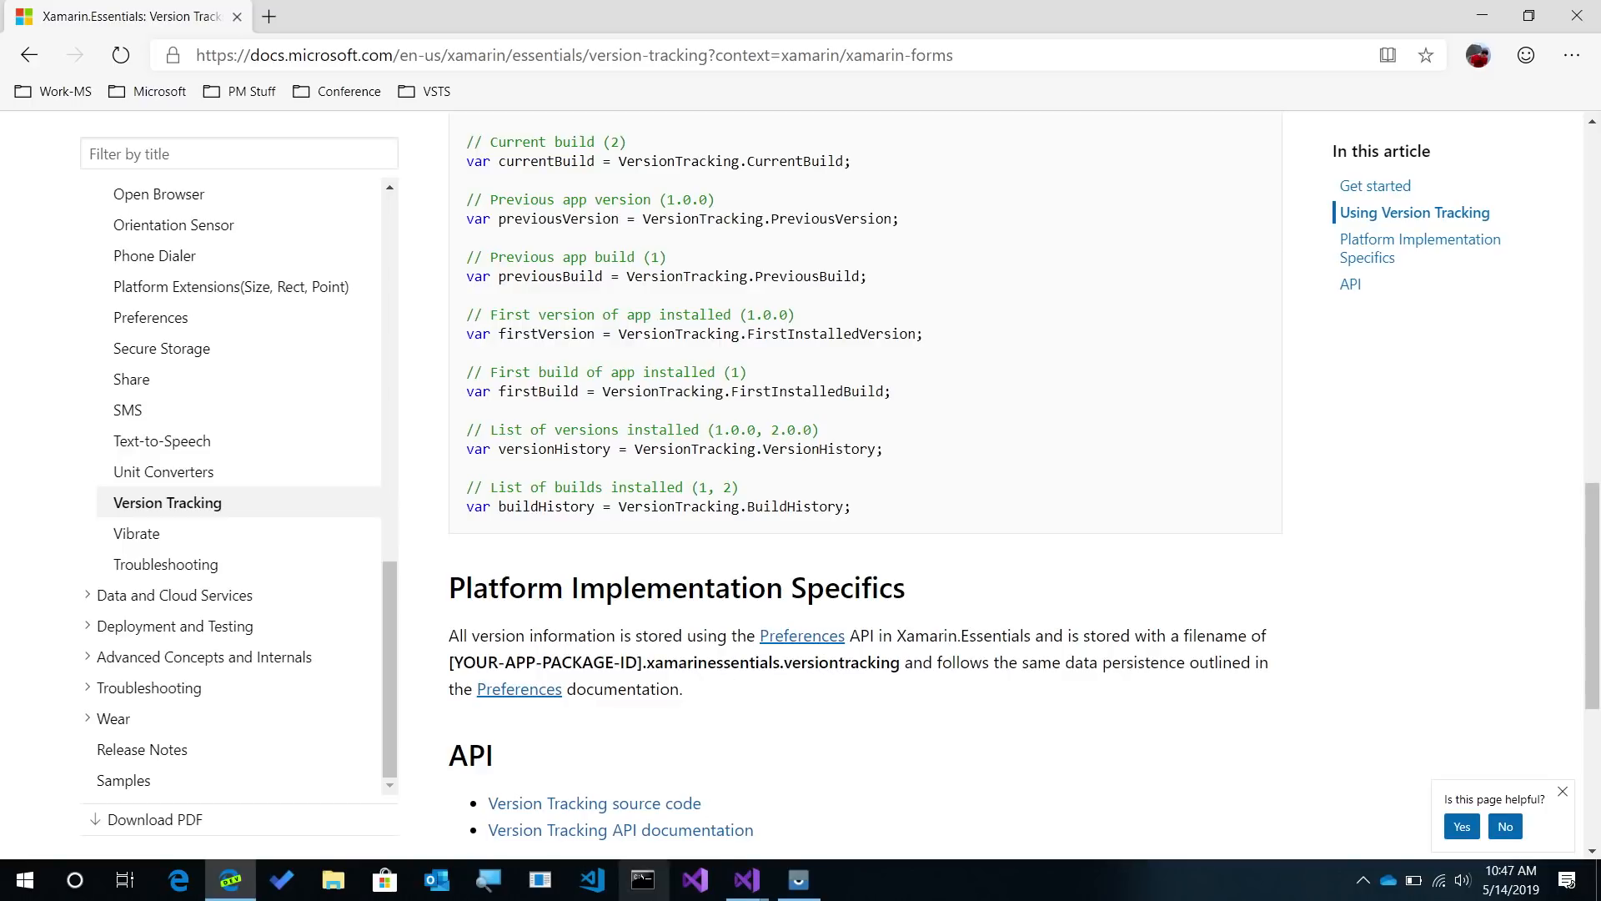
- Return to Visual Studio and expand AppEssentials.Android to view MainActivity.cs and Platform.Init
left_click(748, 880)
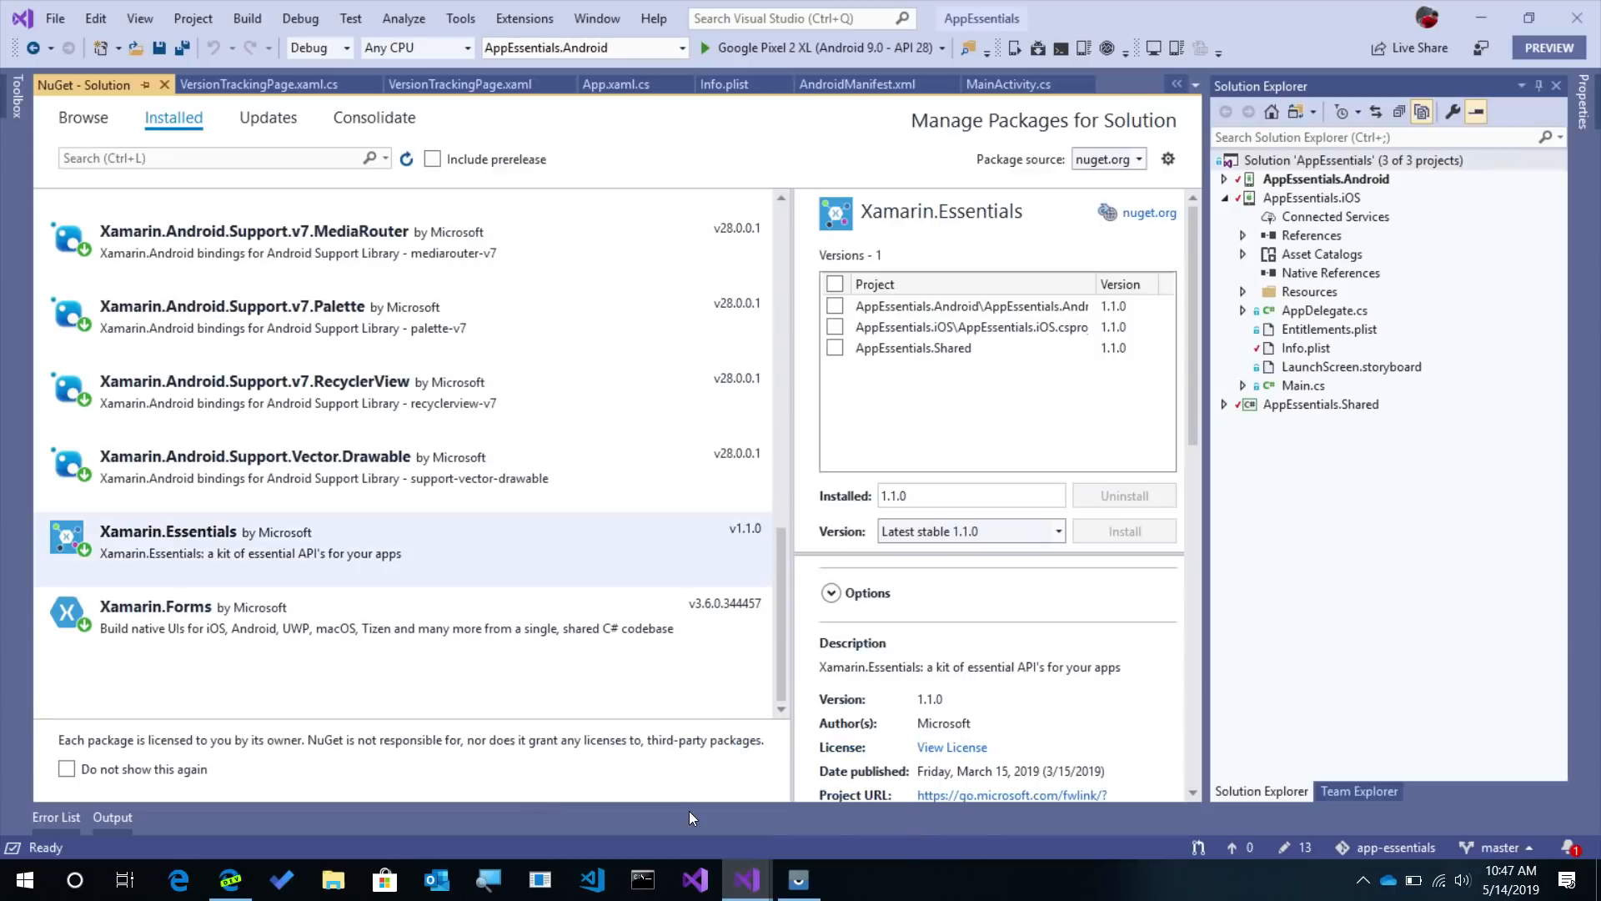
mouse_move(389, 554)
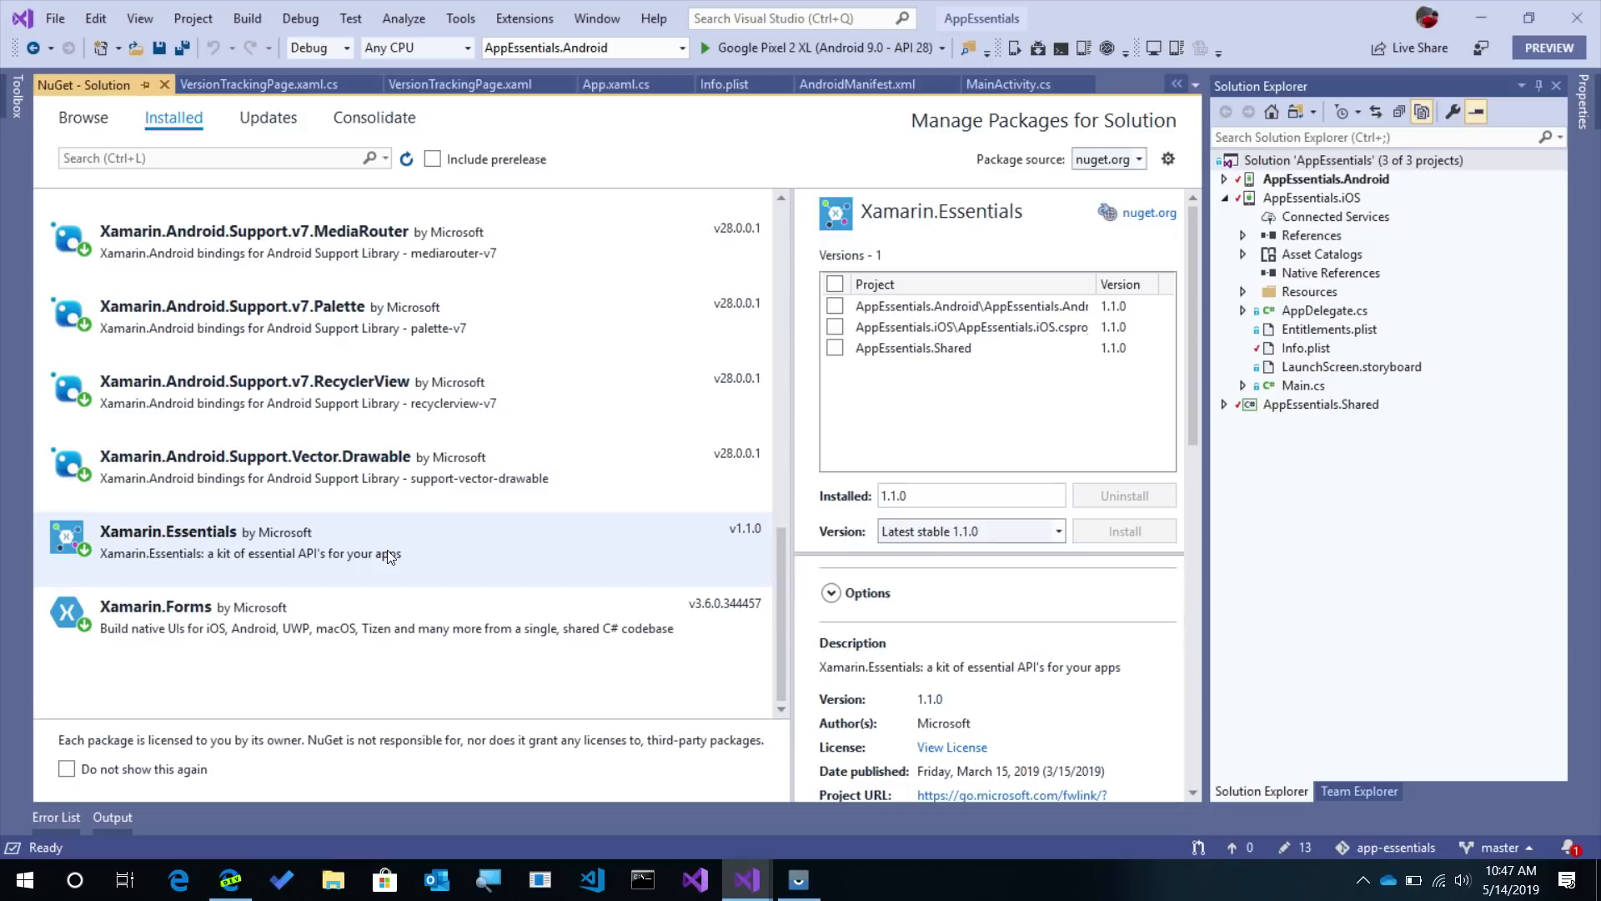
mouse_move(403, 566)
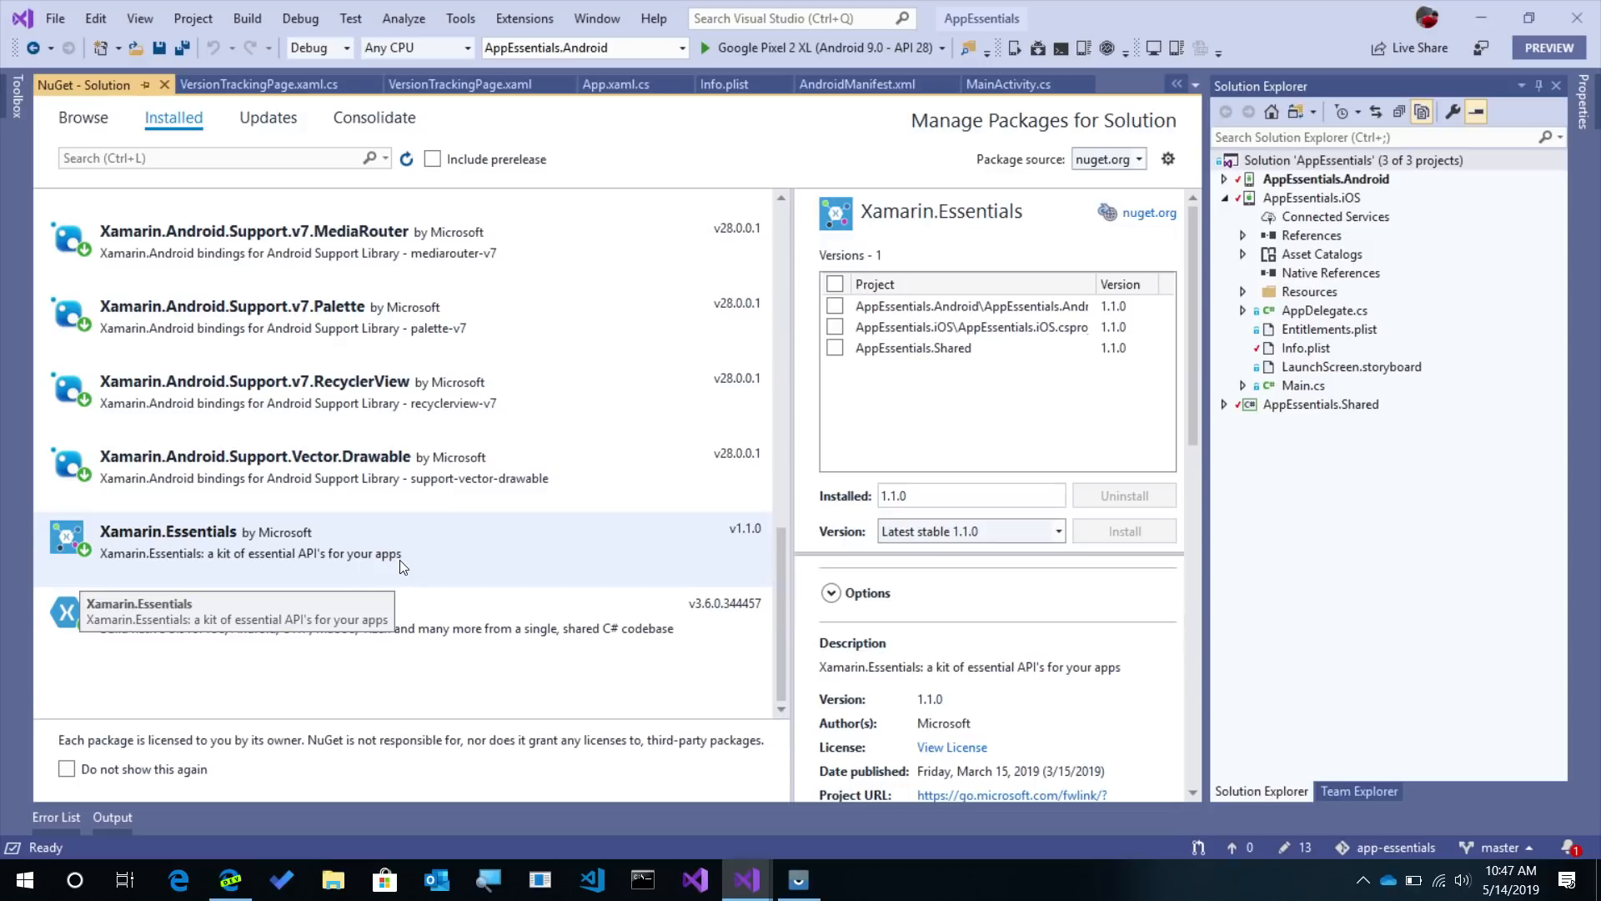
mouse_move(1229, 185)
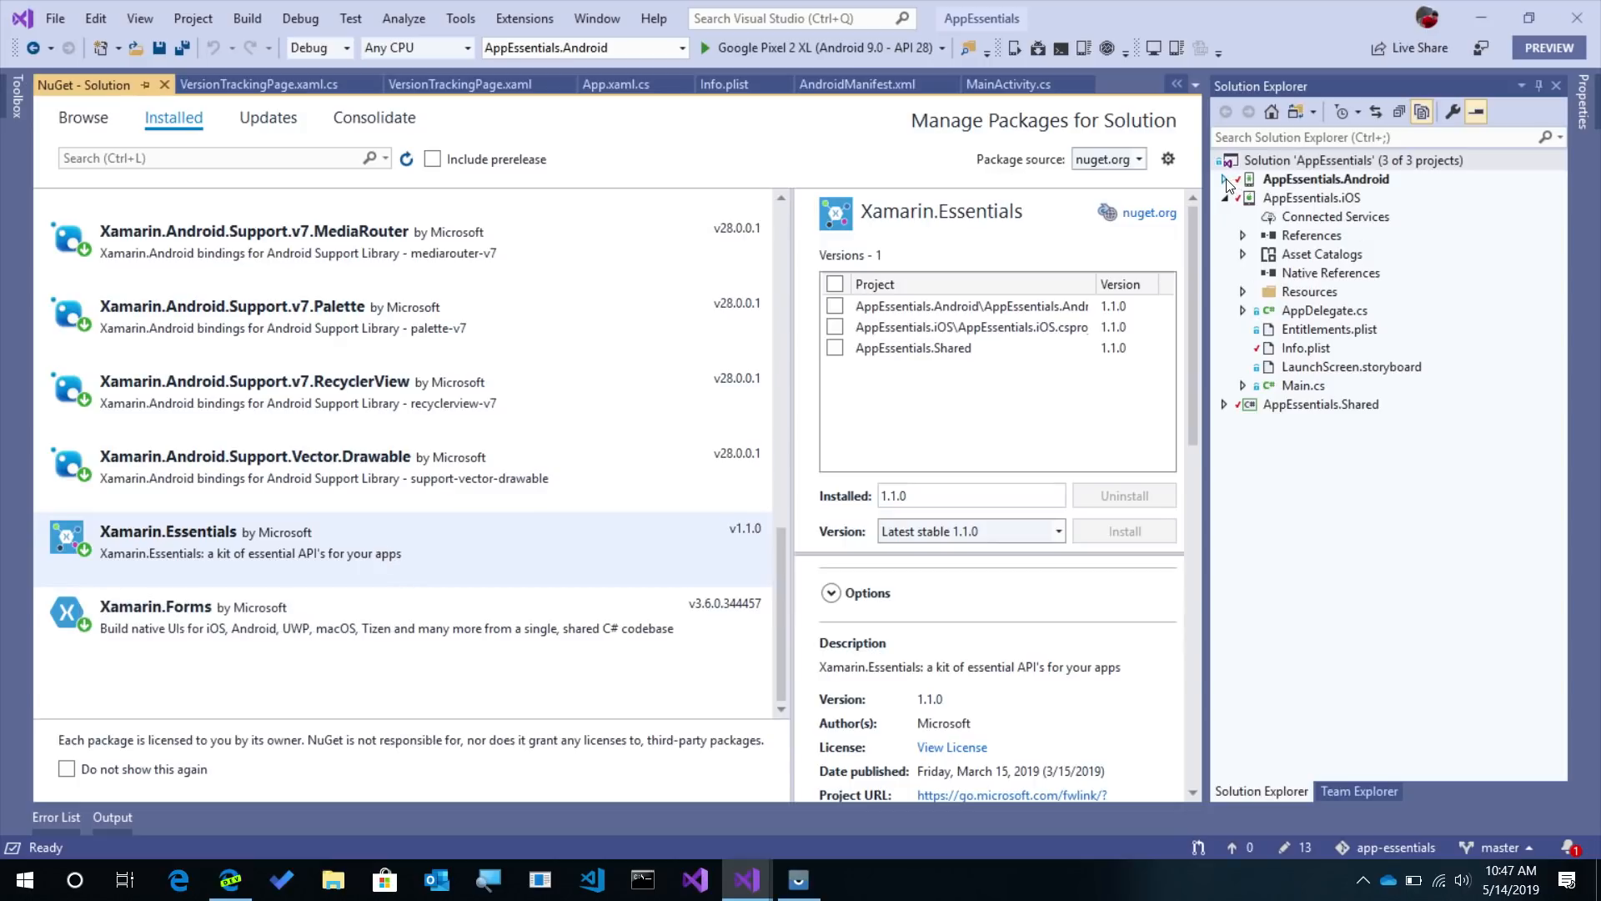
left_click(1228, 179)
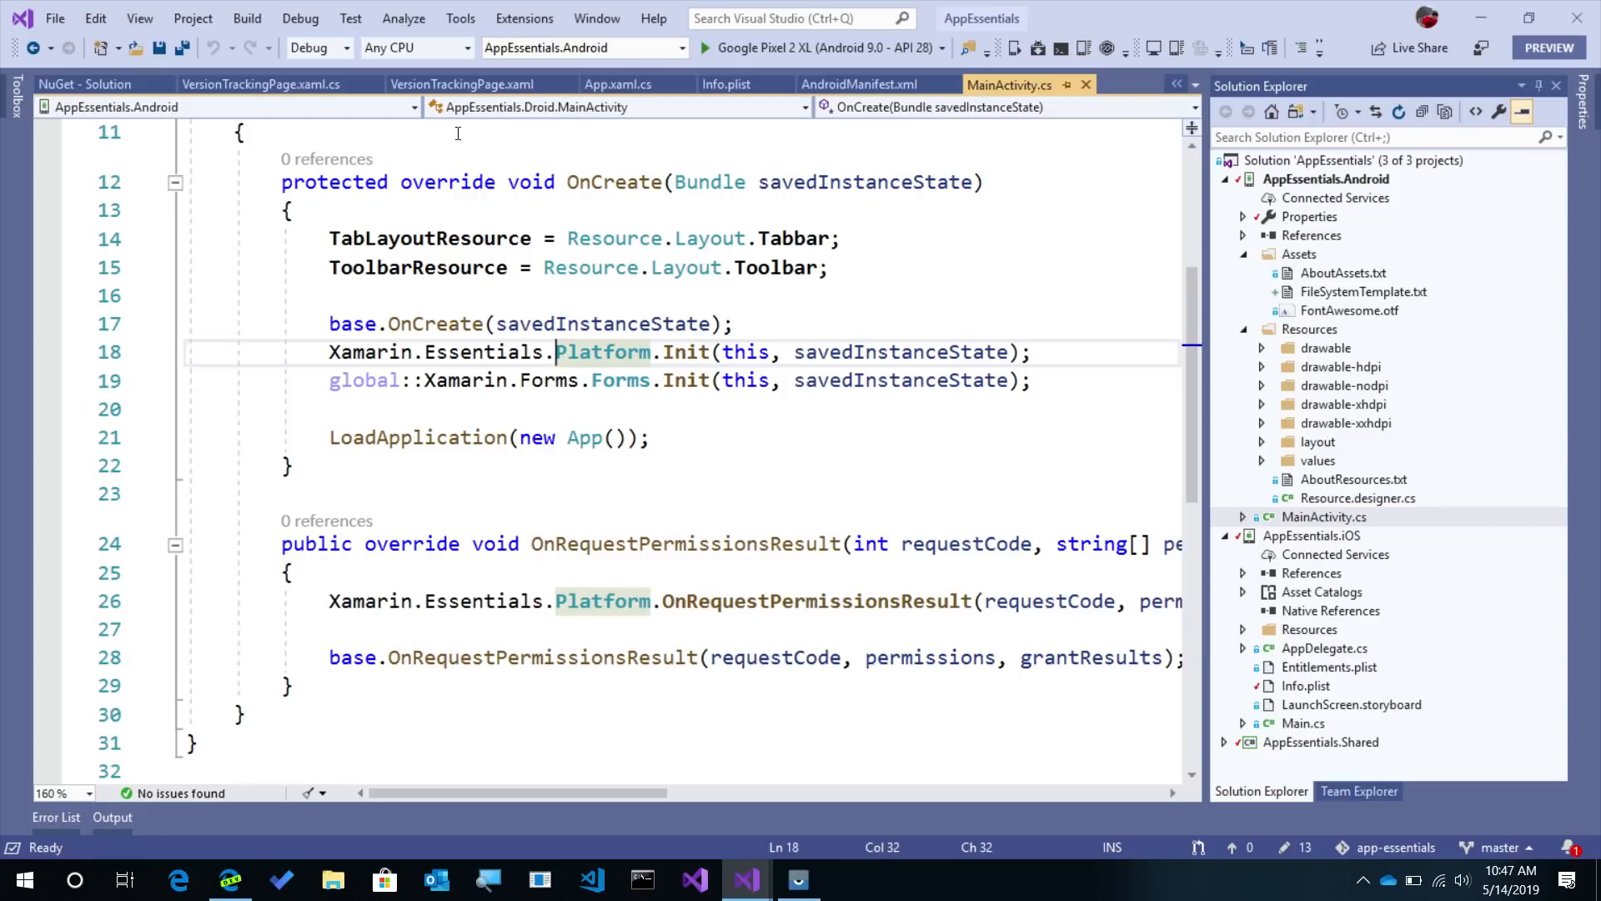
- Review the LabelCurrent, LabelPast and LabelNew labels in VersionTrackingPage.xaml
left_click(465, 84)
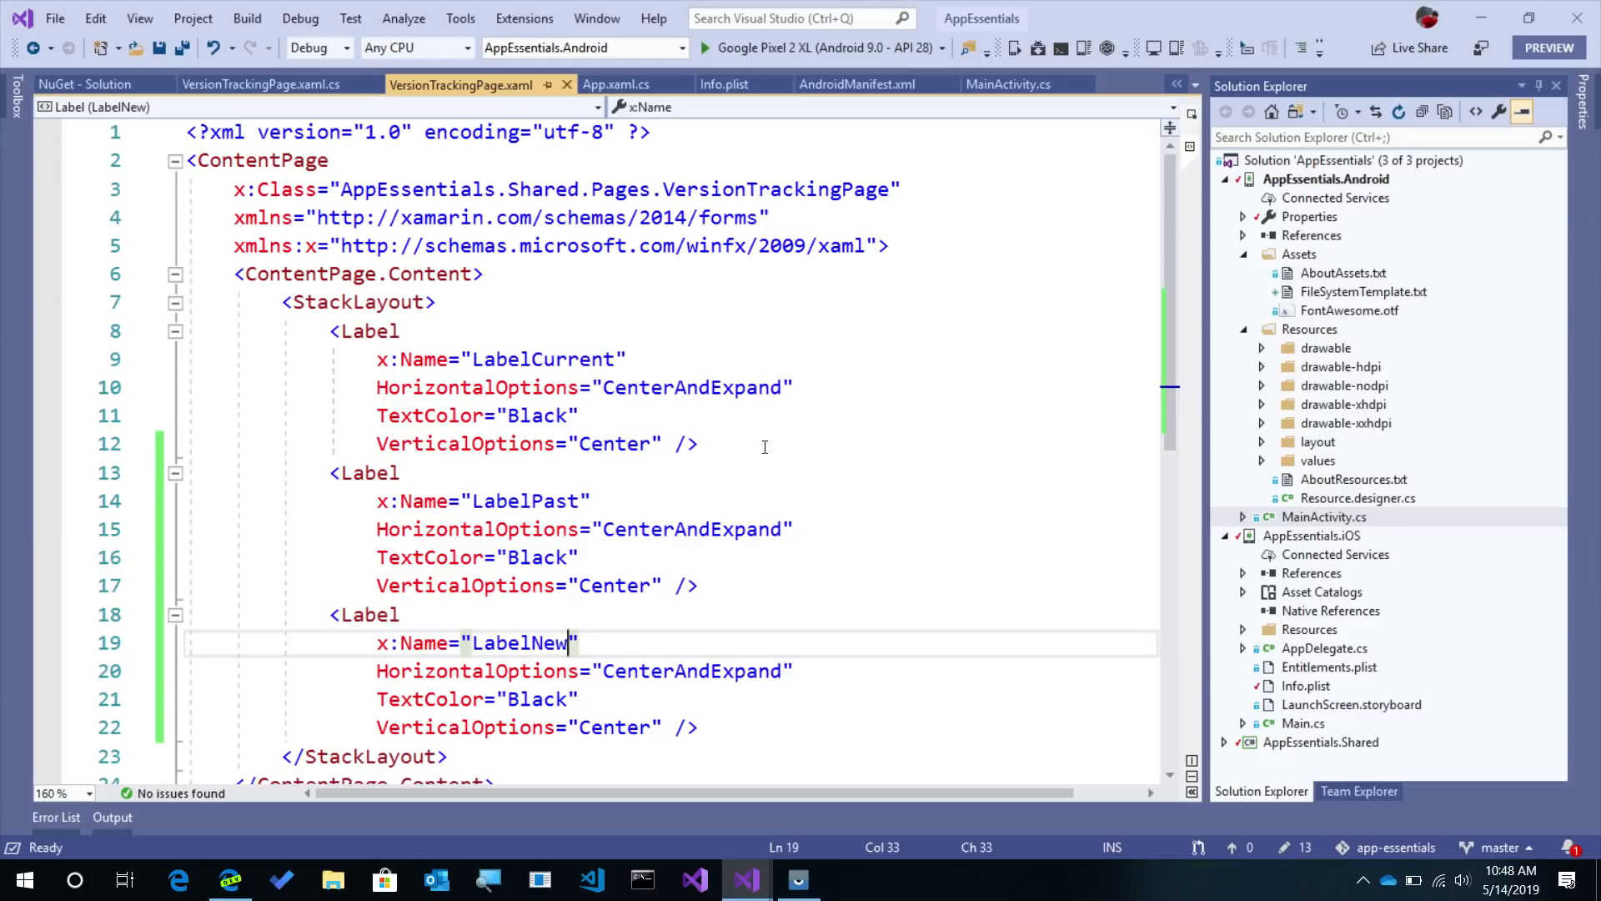
mouse_move(875, 92)
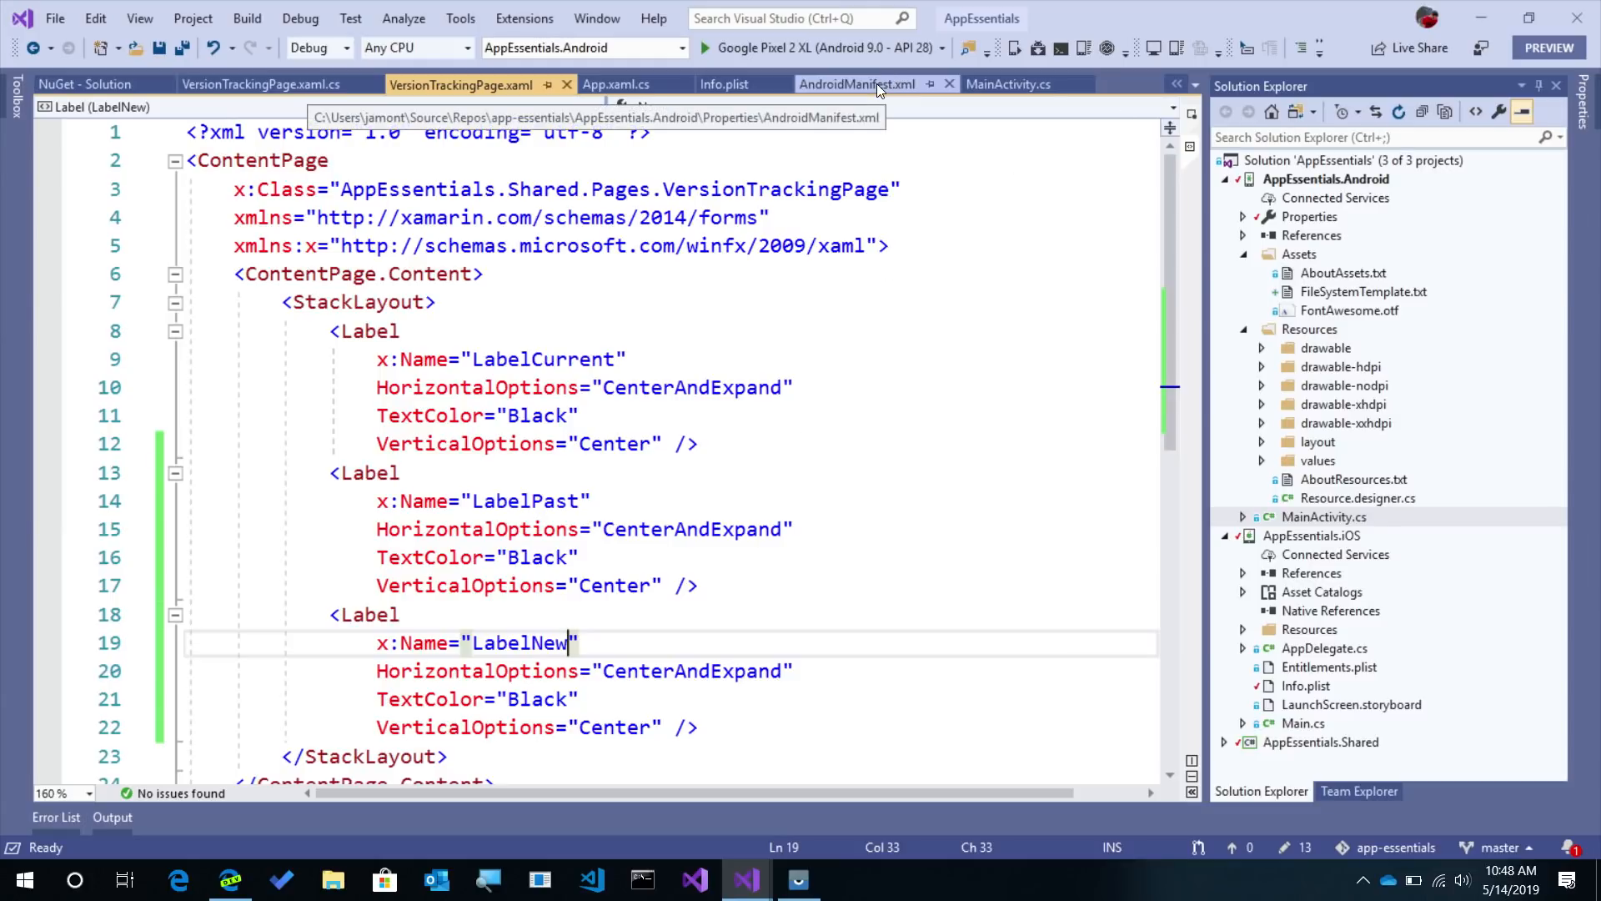
- Check Android versionCode 1 / versionName 1.0, then iOS Version 1.0 / Build 1
left_click(862, 84)
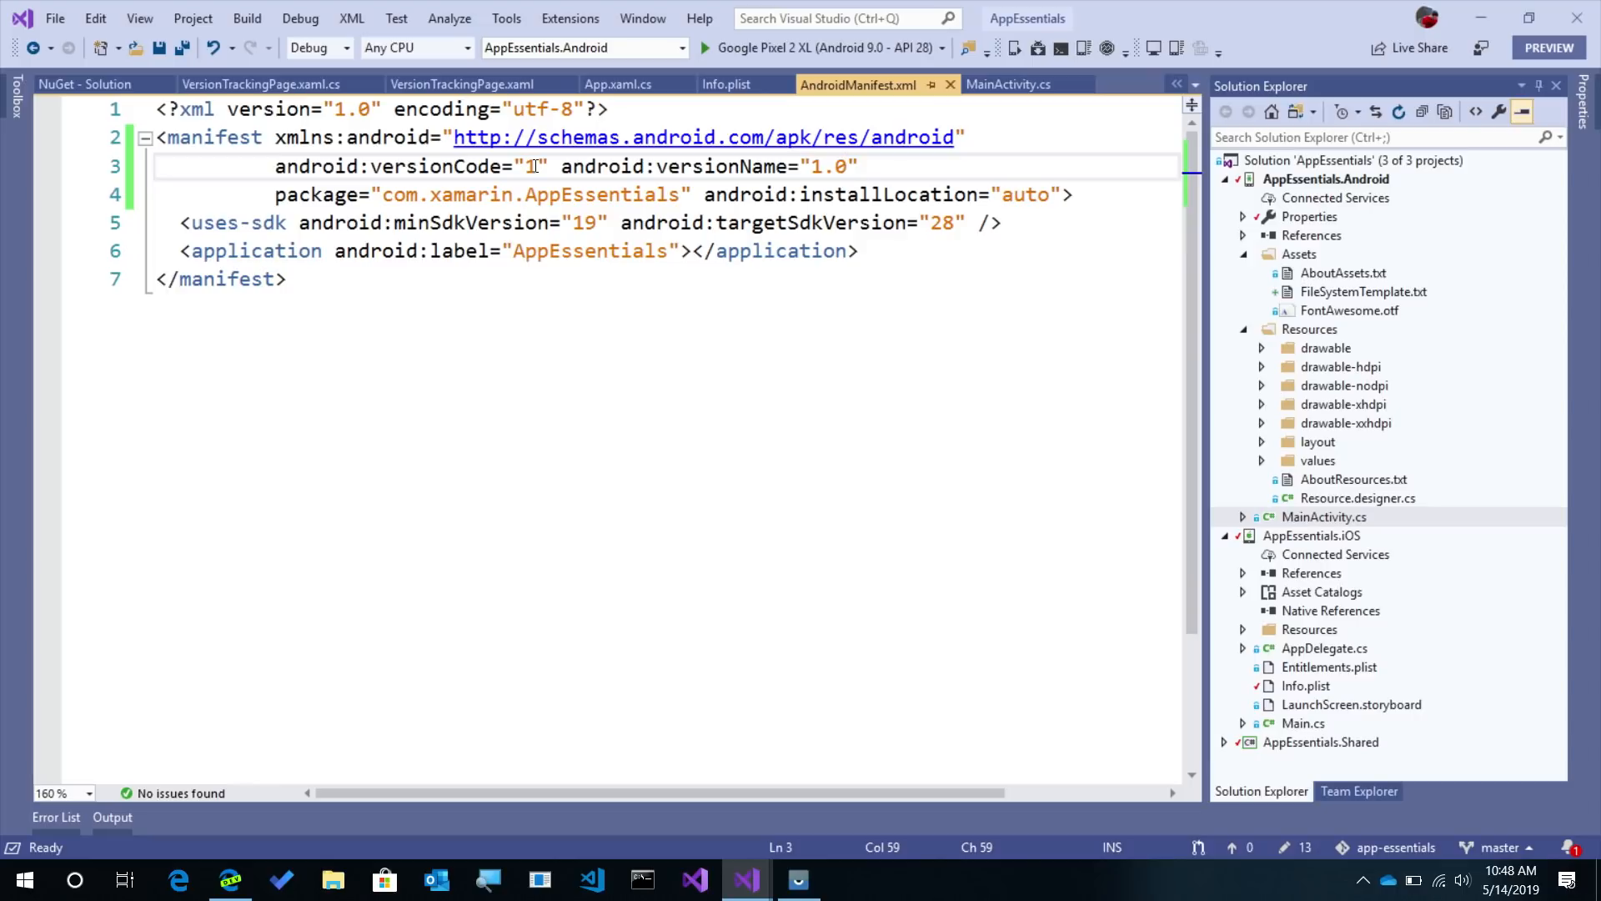
mouse_move(728, 84)
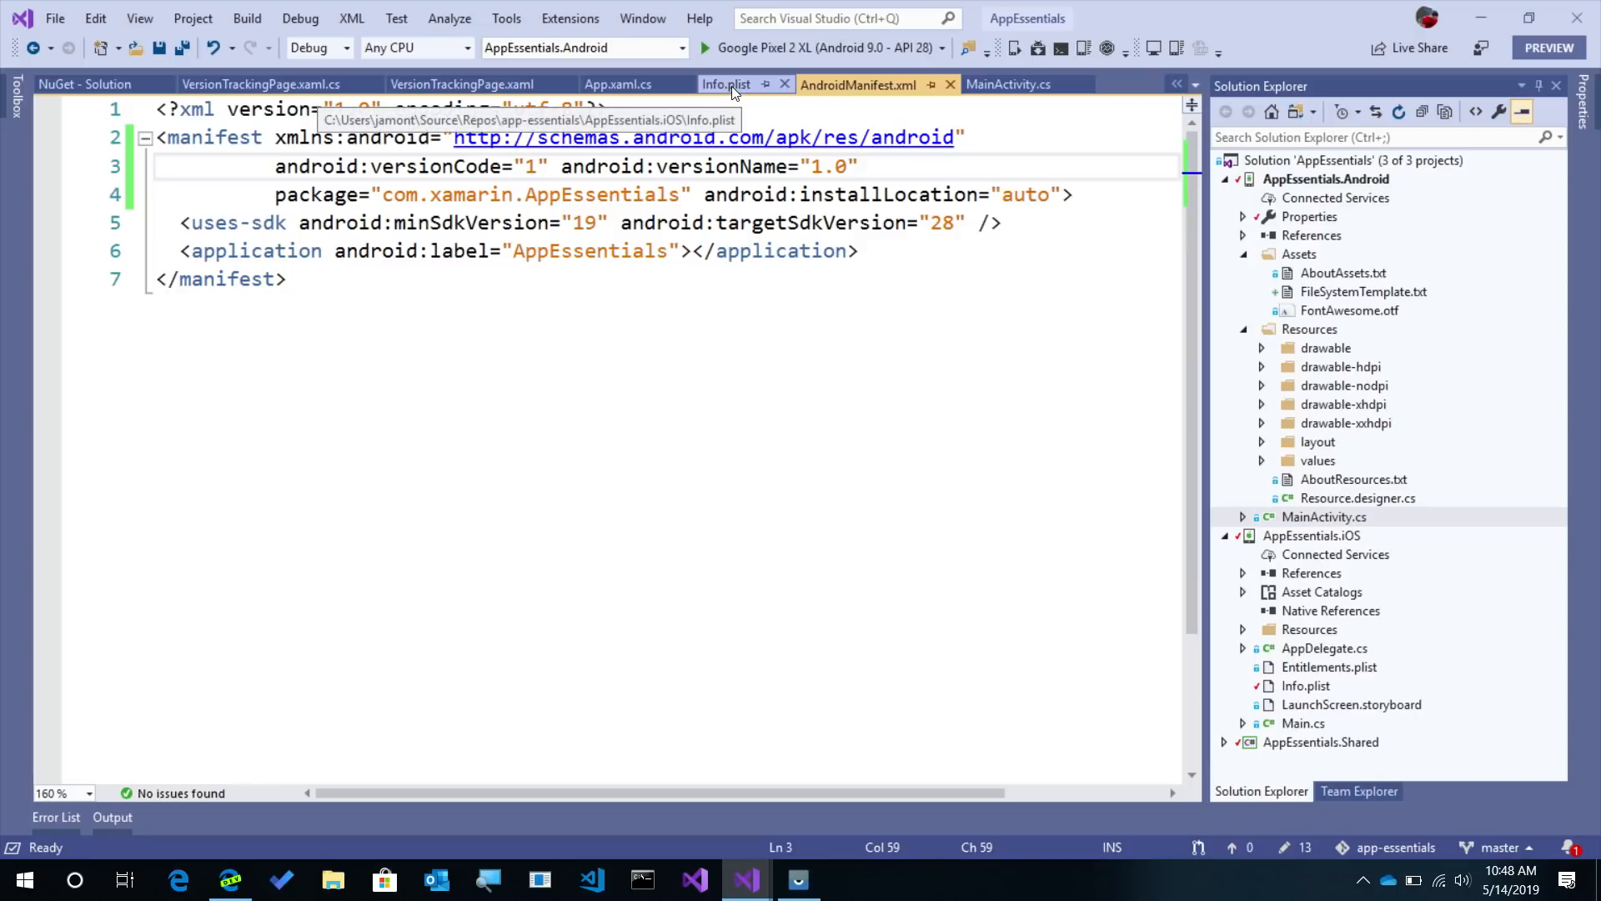
left_click(726, 84)
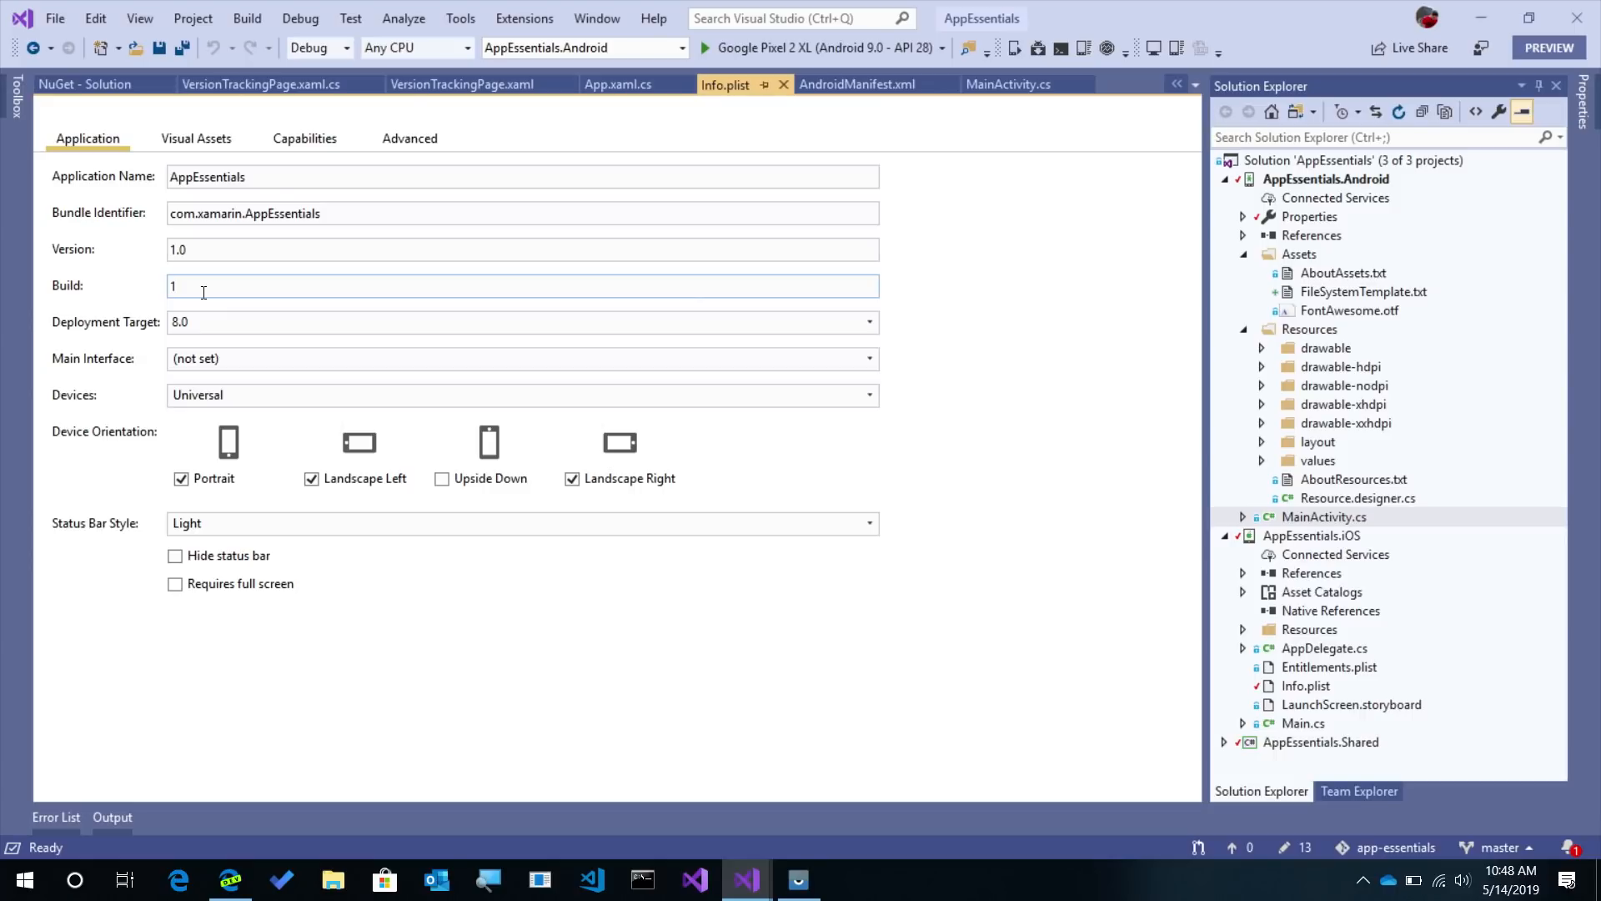
mouse_move(623, 94)
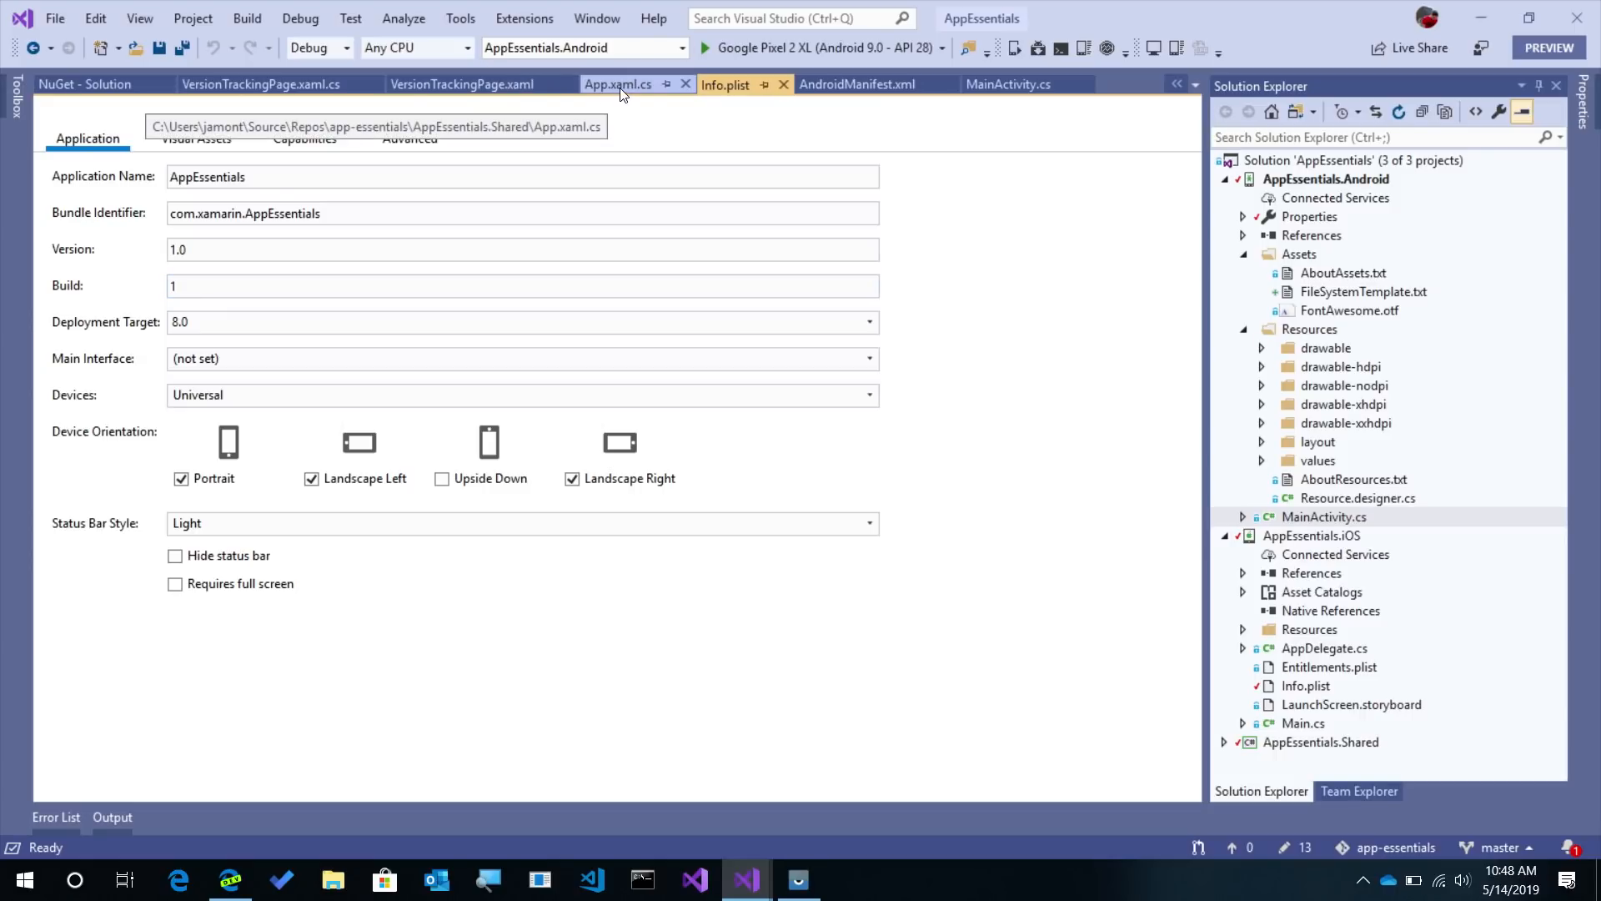
mouse_move(623, 95)
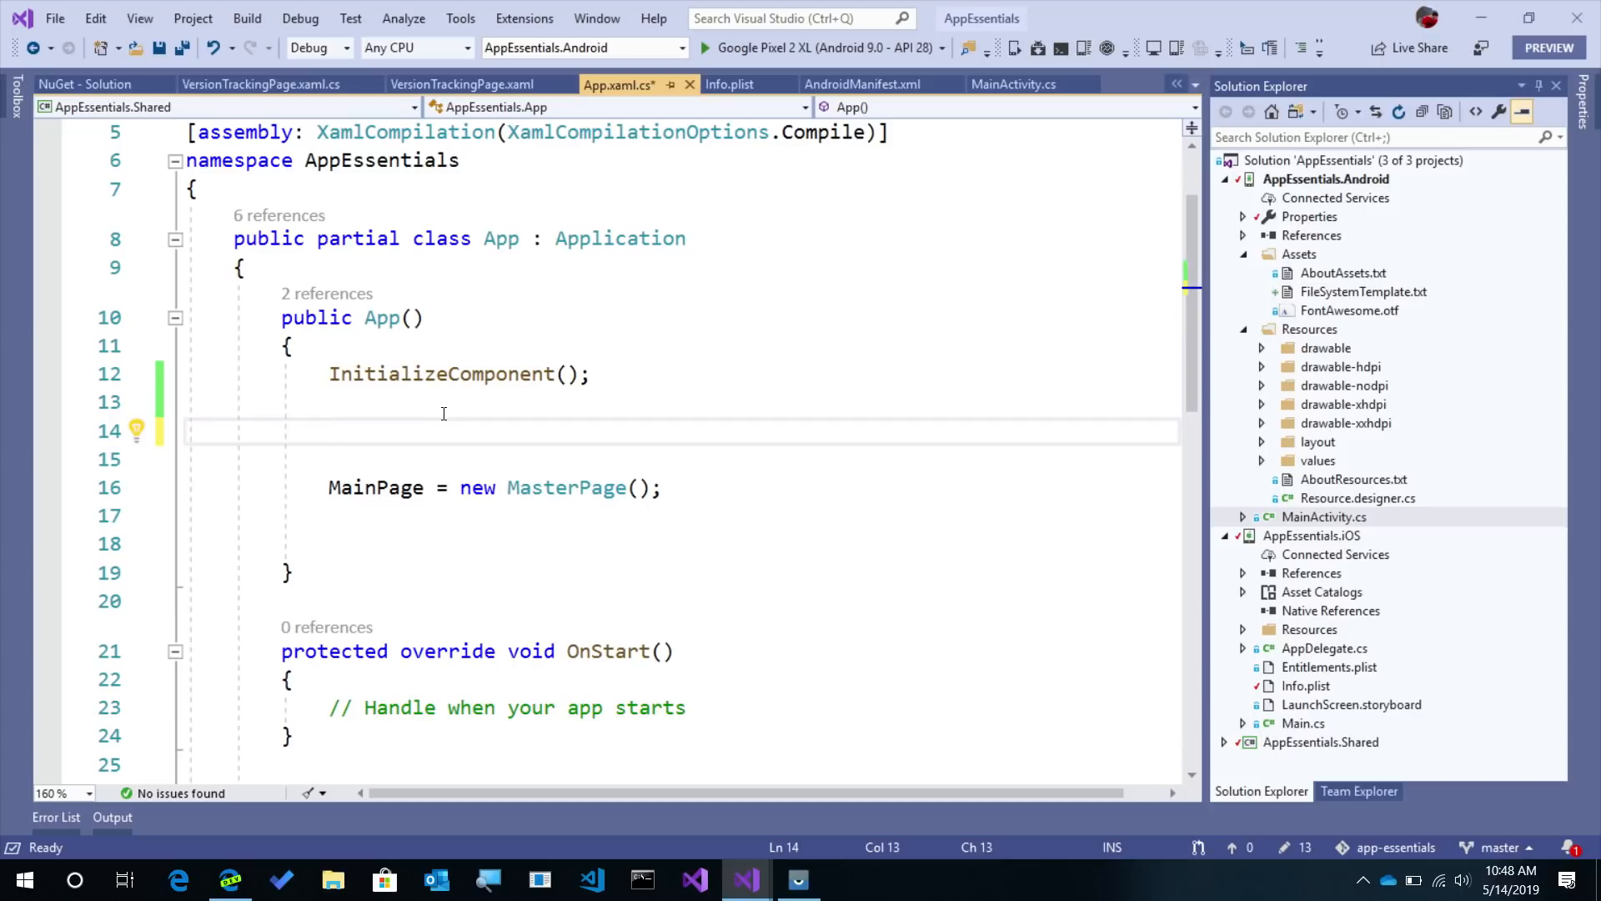
- Add Xamarin.Essentials.VersionTracking.Track() below InitializeComponent in the App constructor
type("Xamarin")
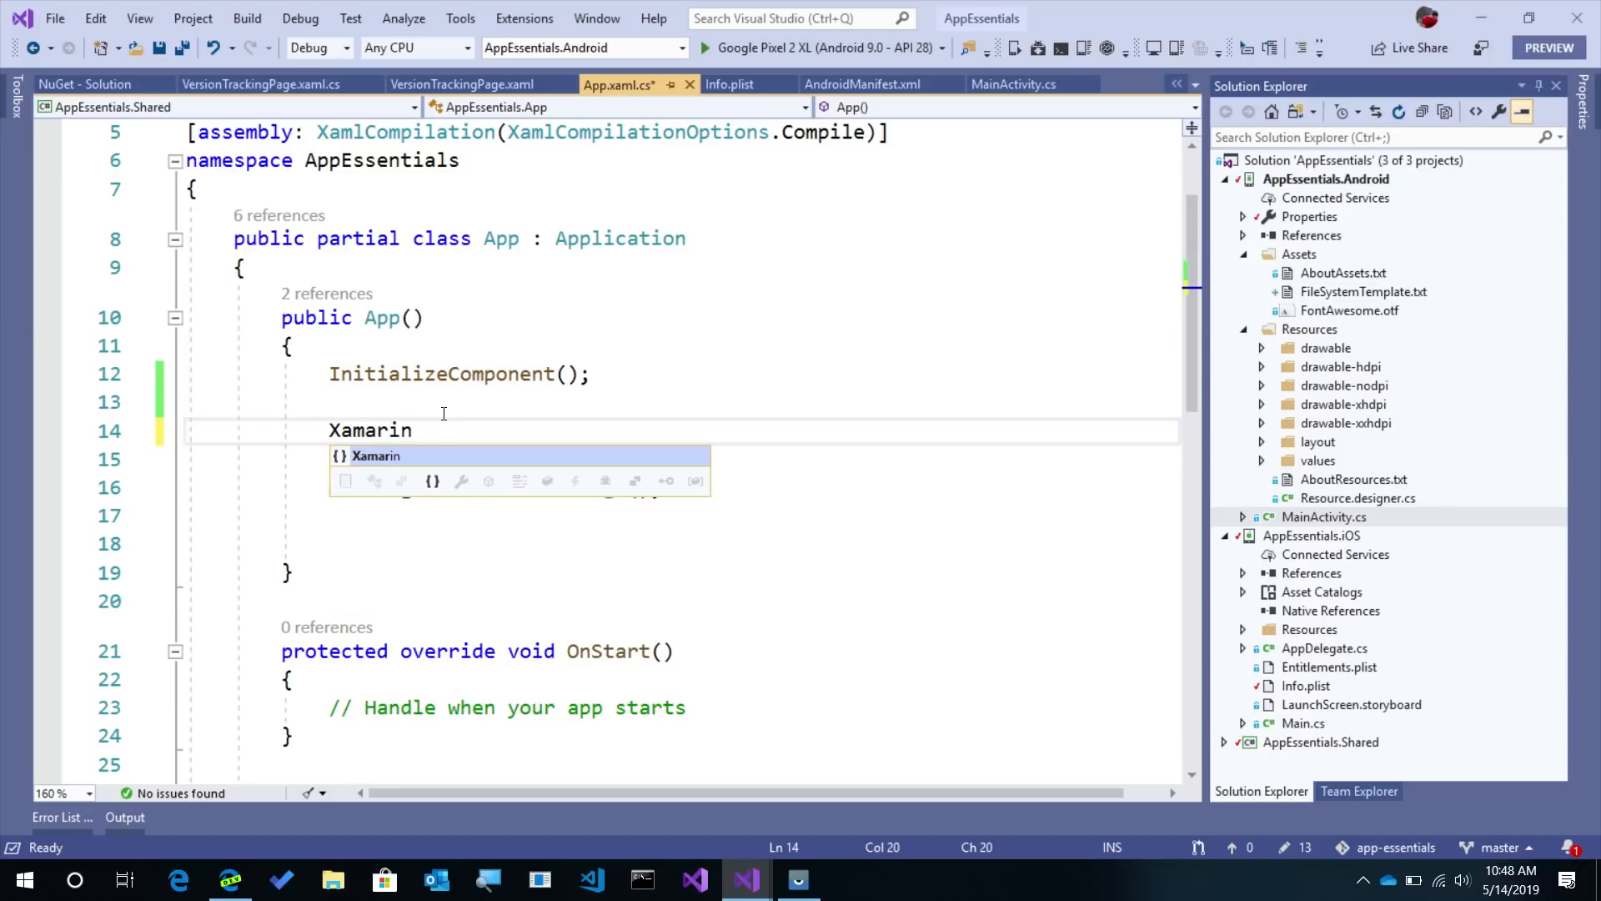
type(".Essentials.")
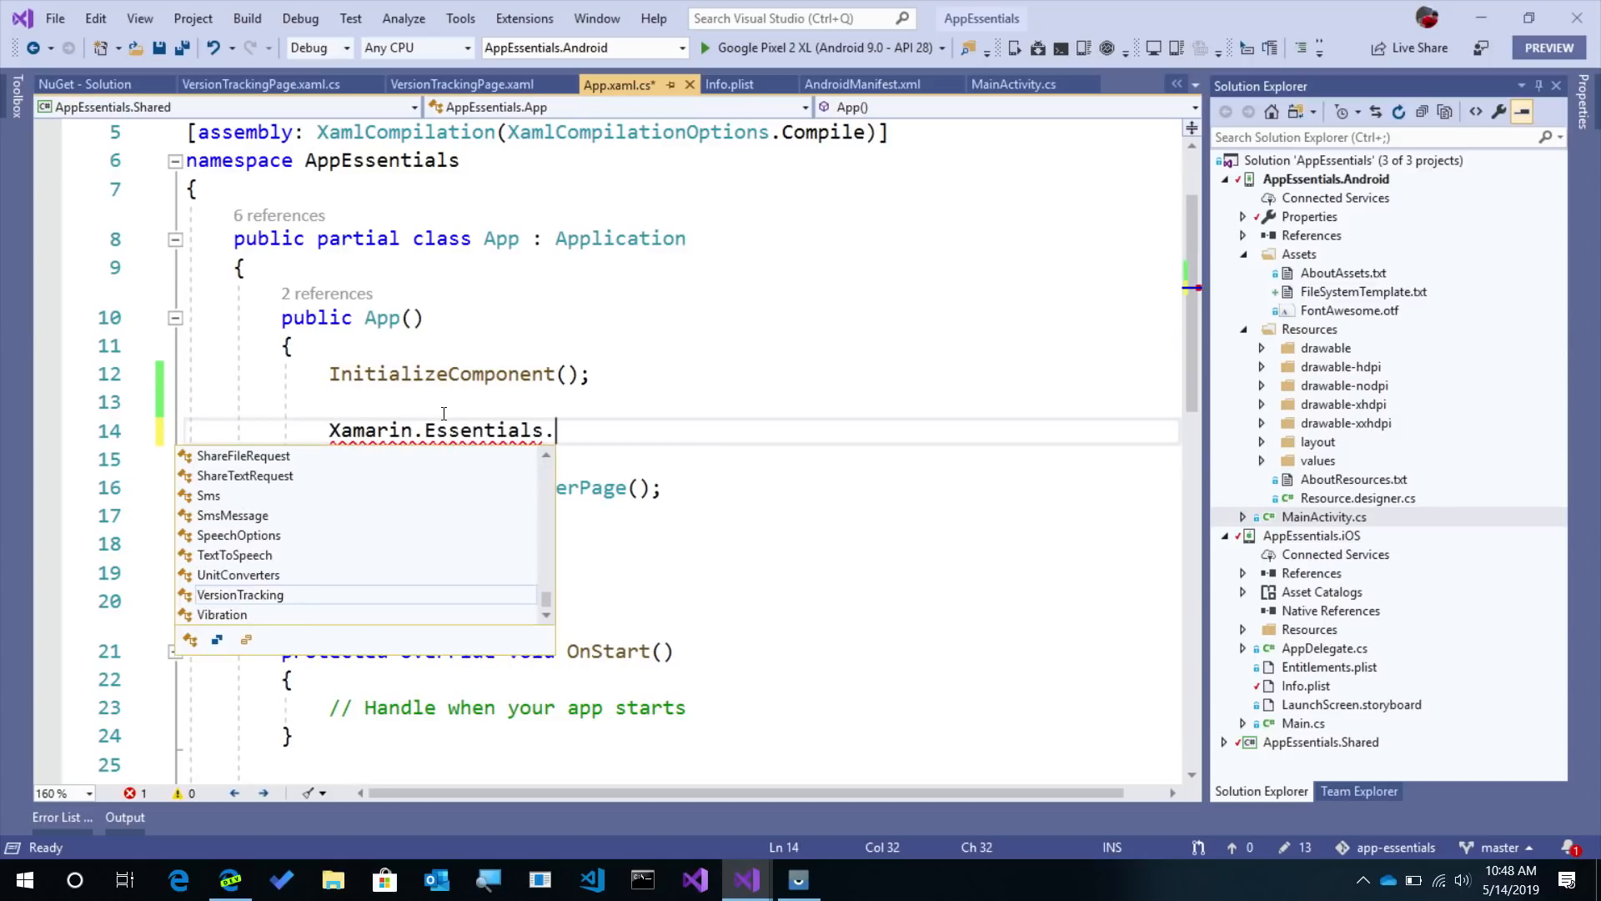
type("VersionTracking.track();")
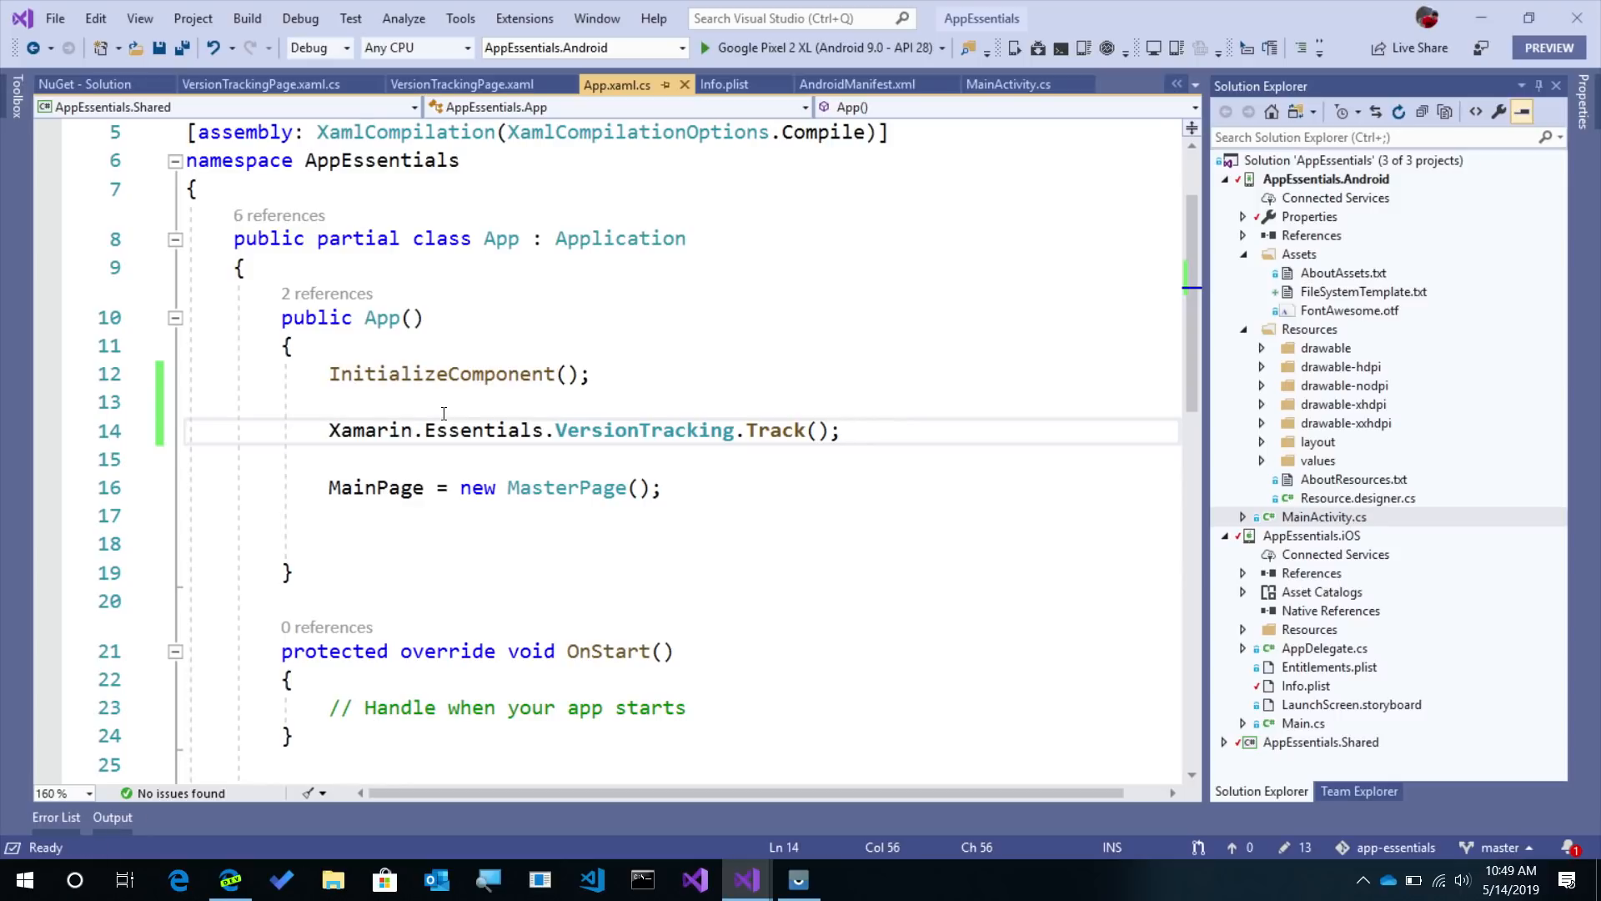
left_click(242, 84)
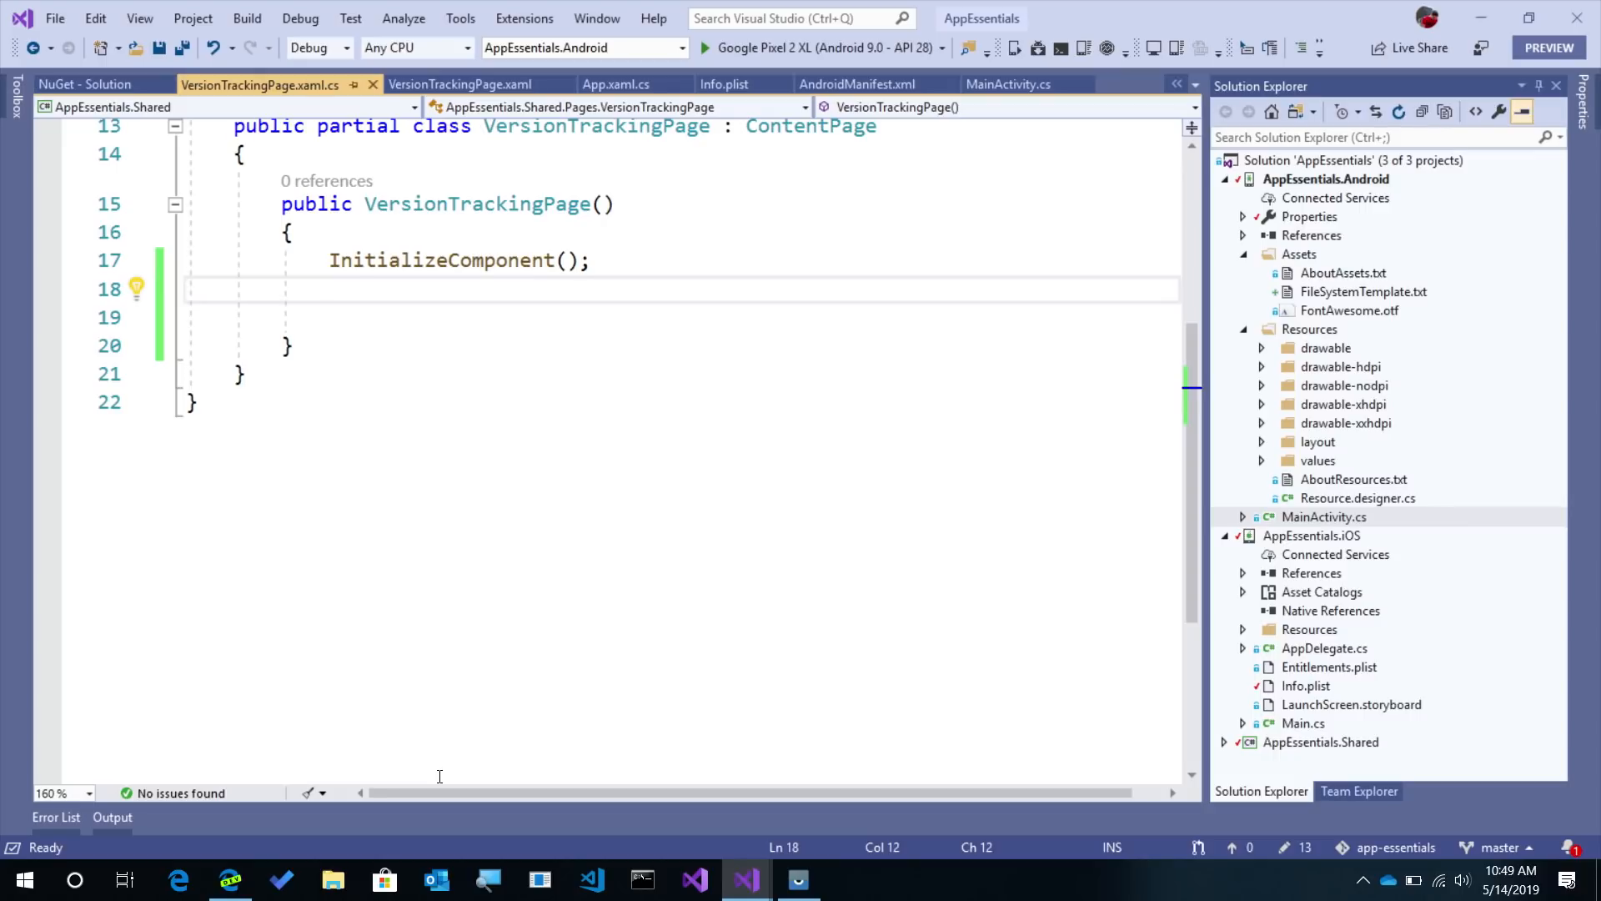
- Set LabelCurrent.Text to an interpolated string of VersionTracking's CurrentBuild and CurrentVersion
type("LabelCurrent.")
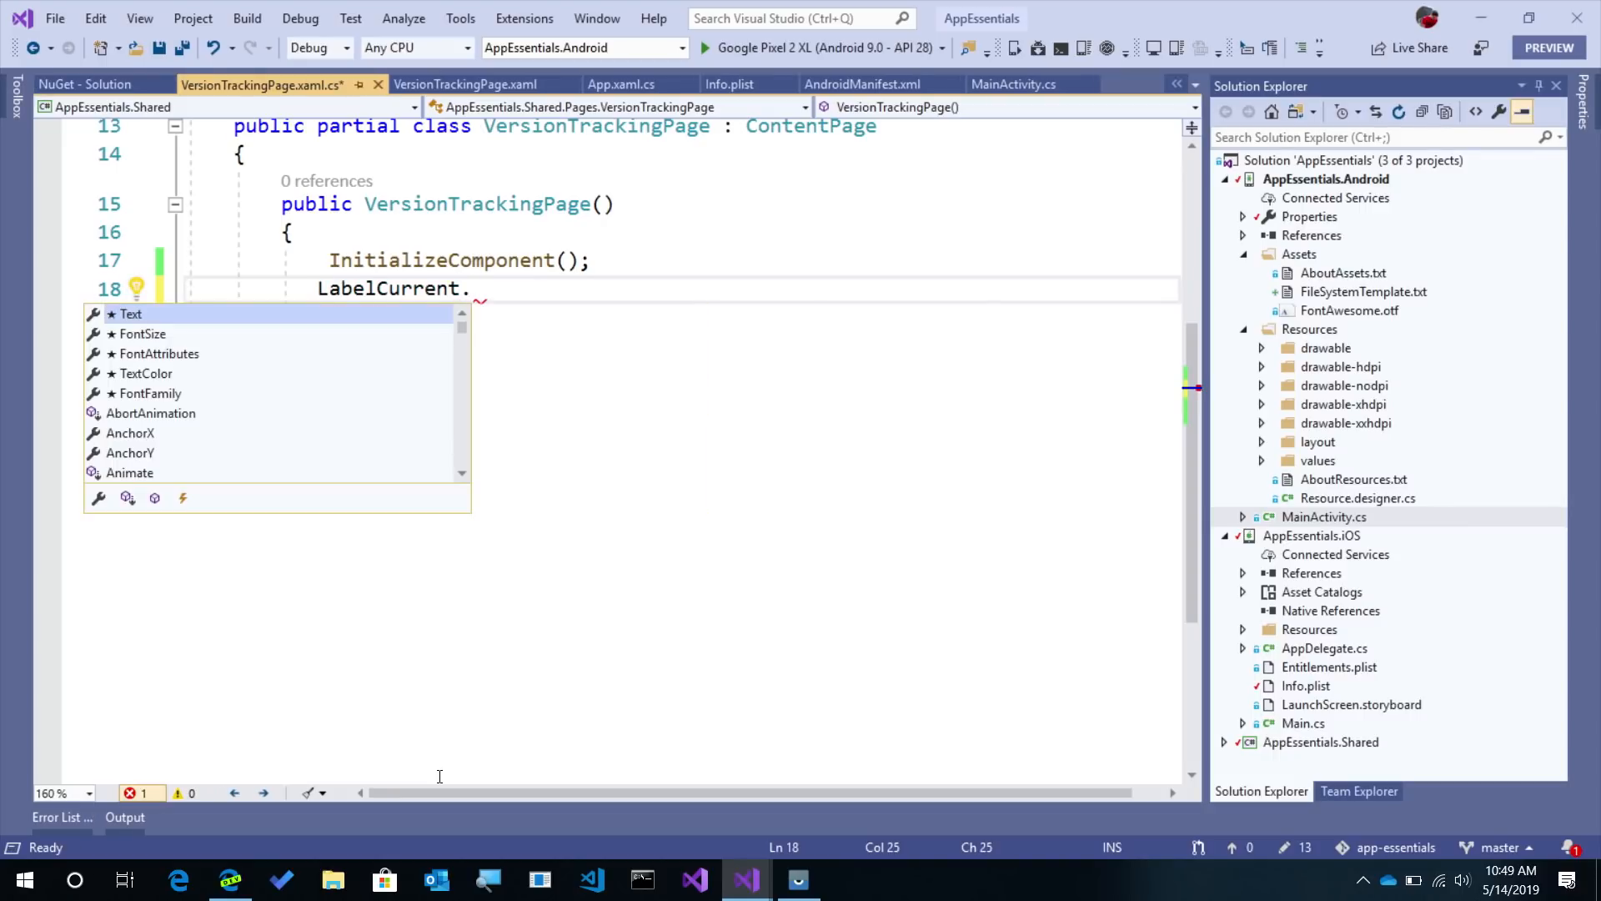
type("Text")
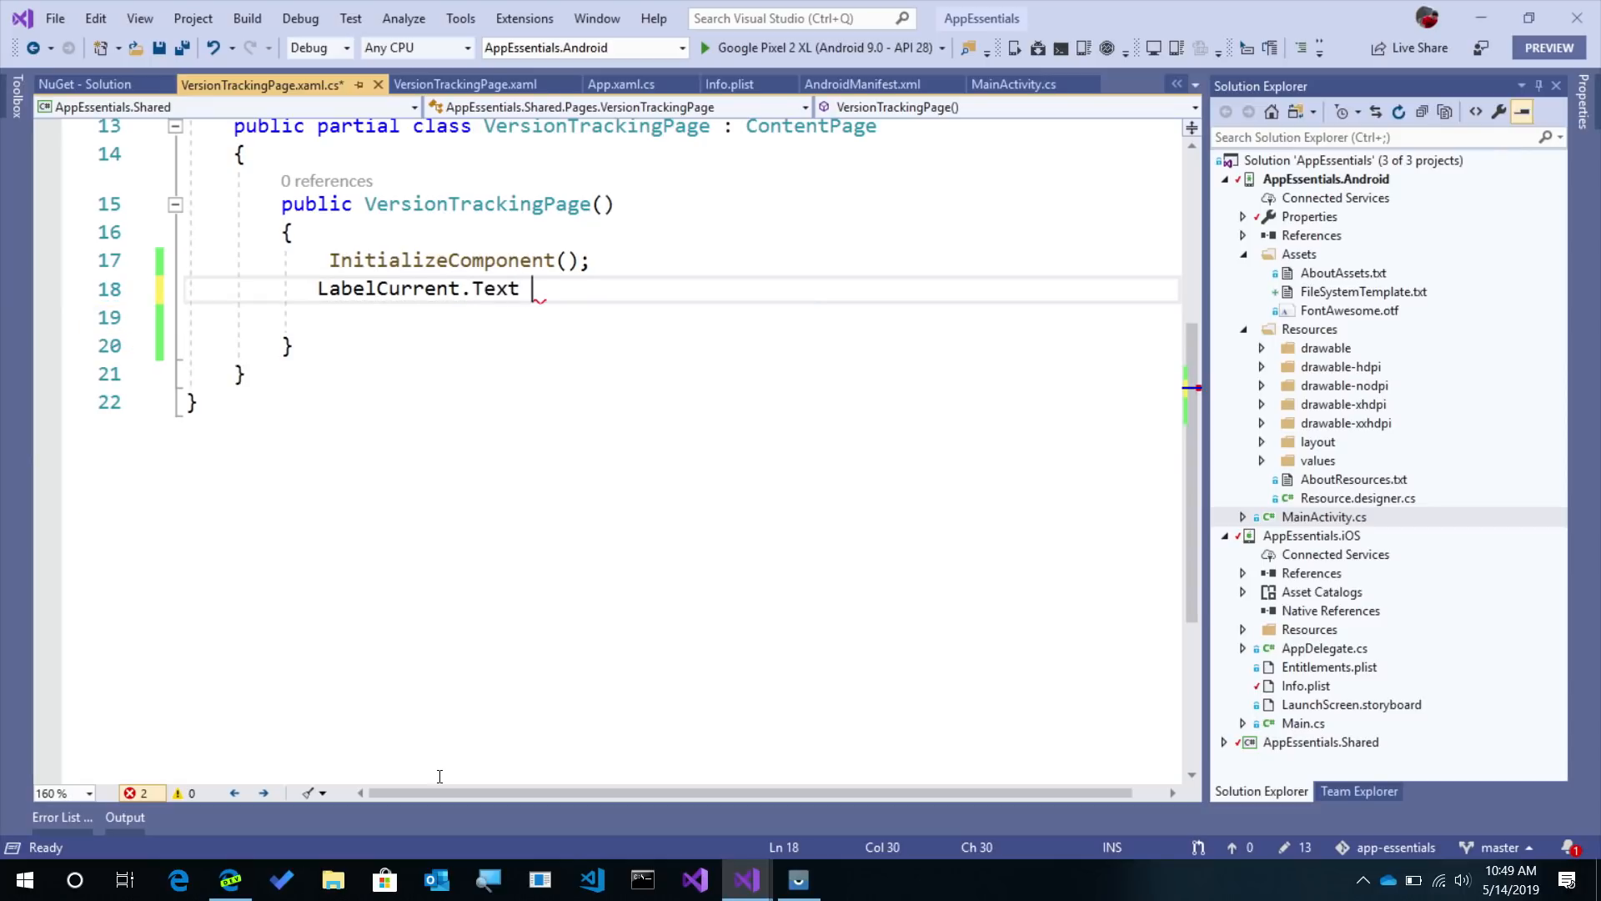
type("=")
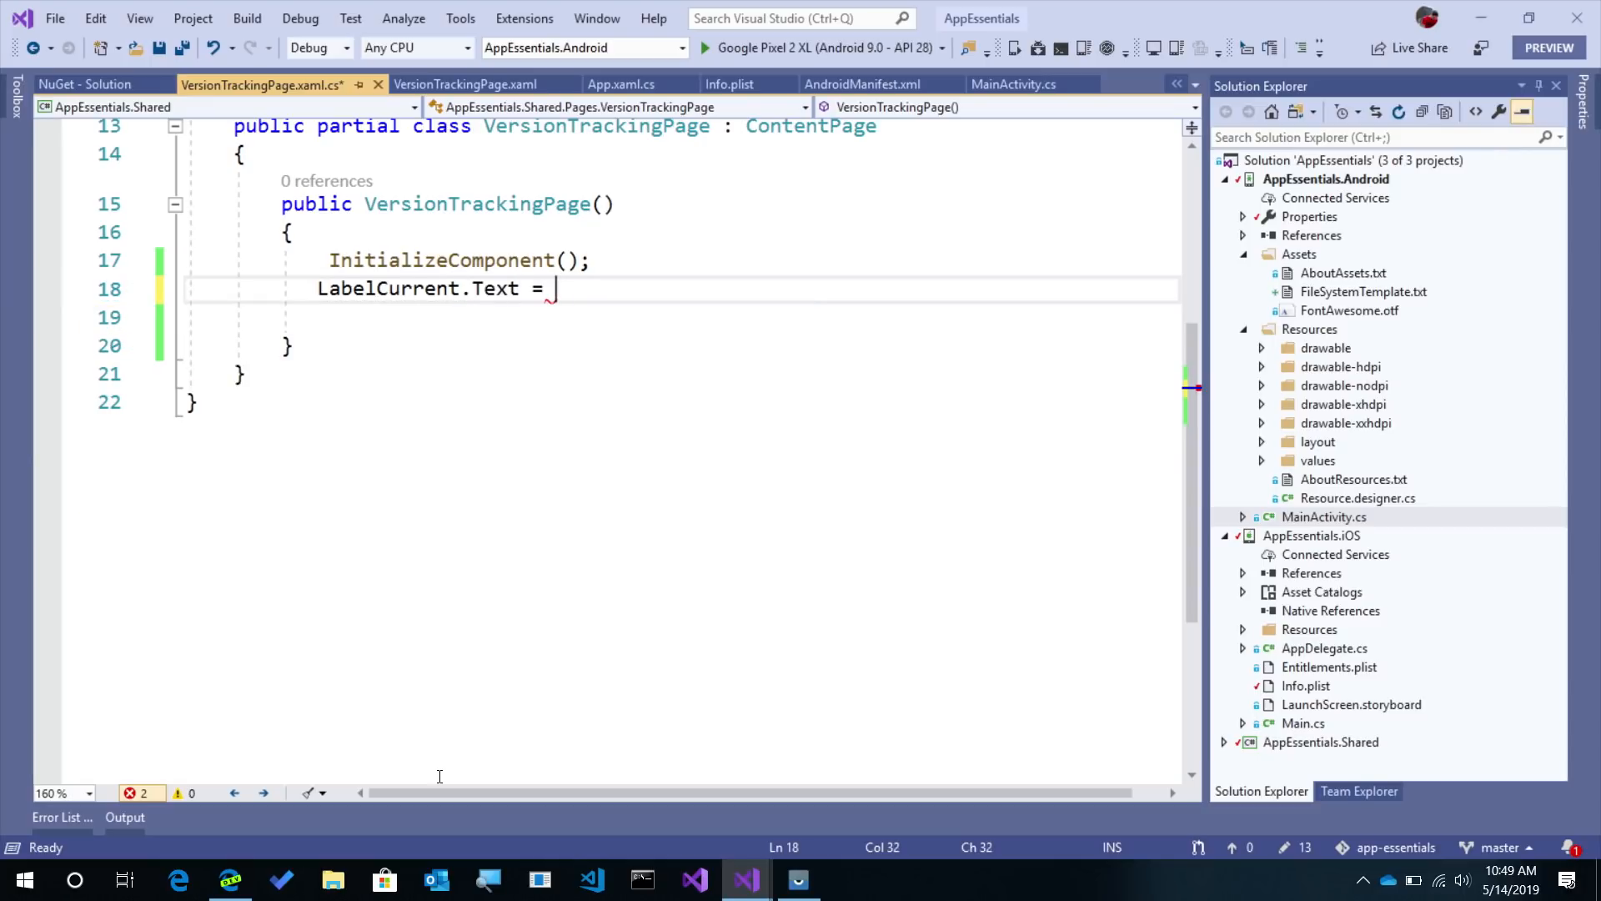
type("$\"")
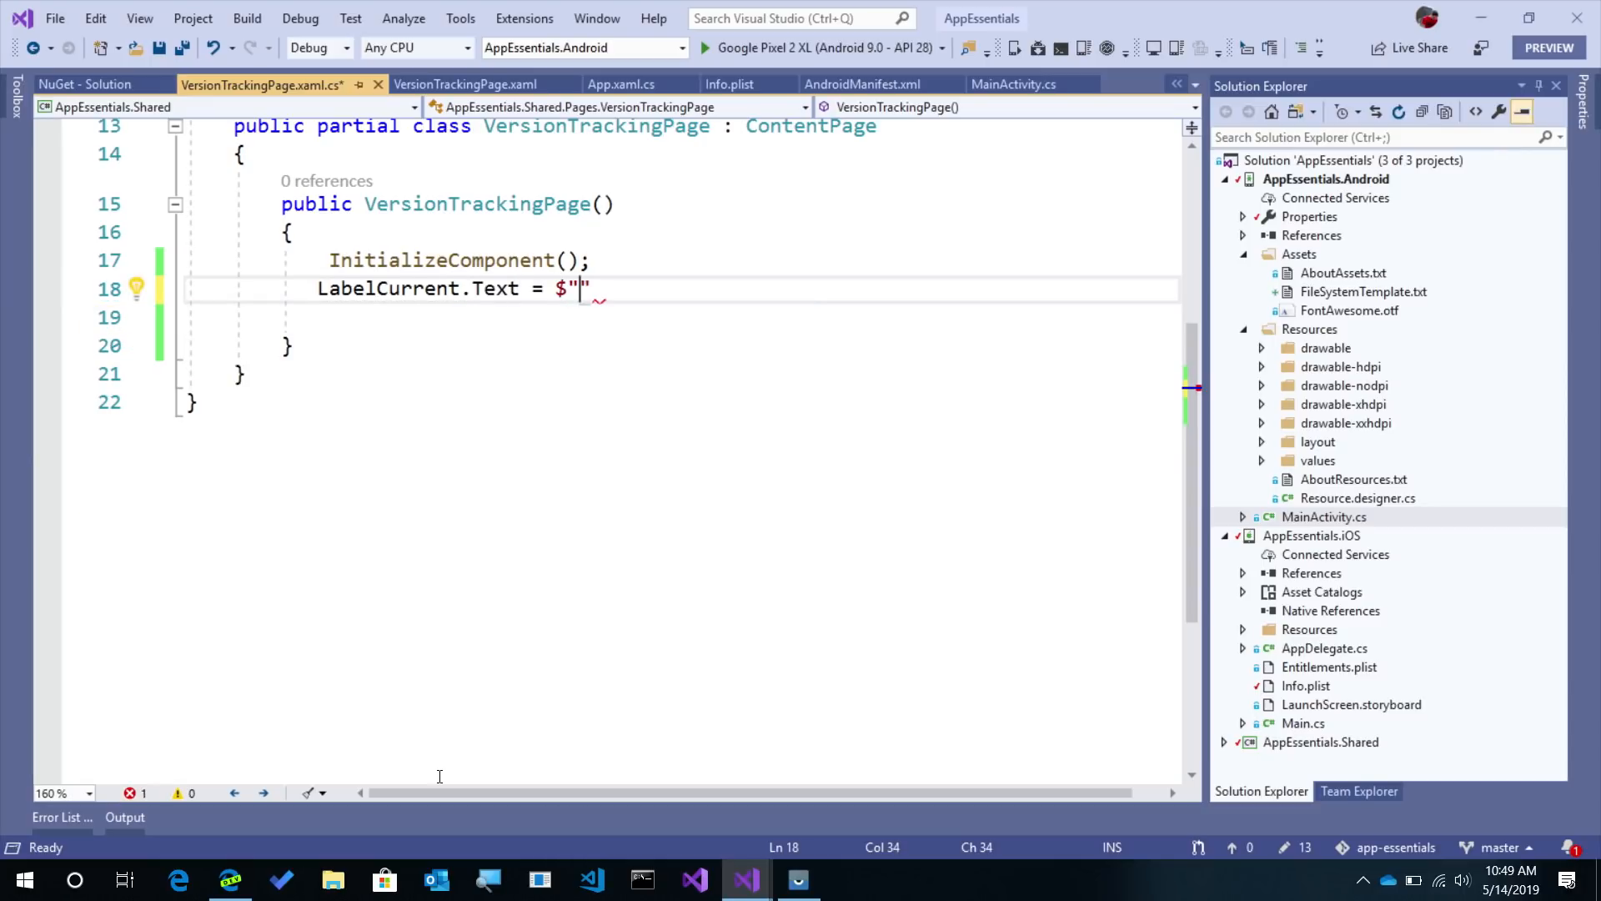
type("{Versiont")
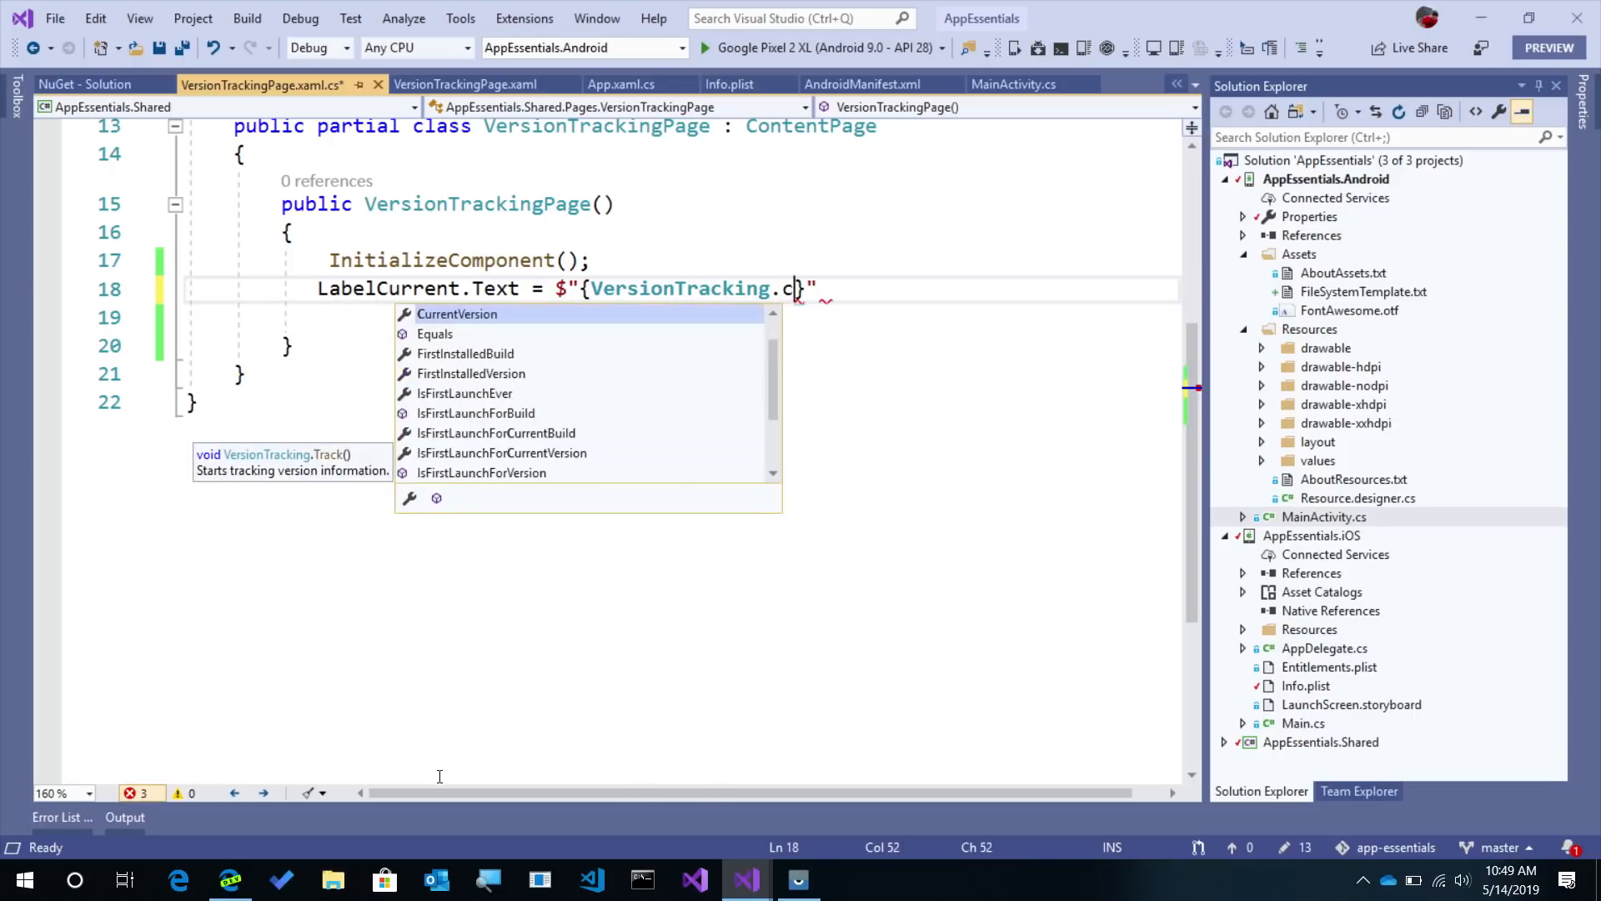
type("CurrentBuild")
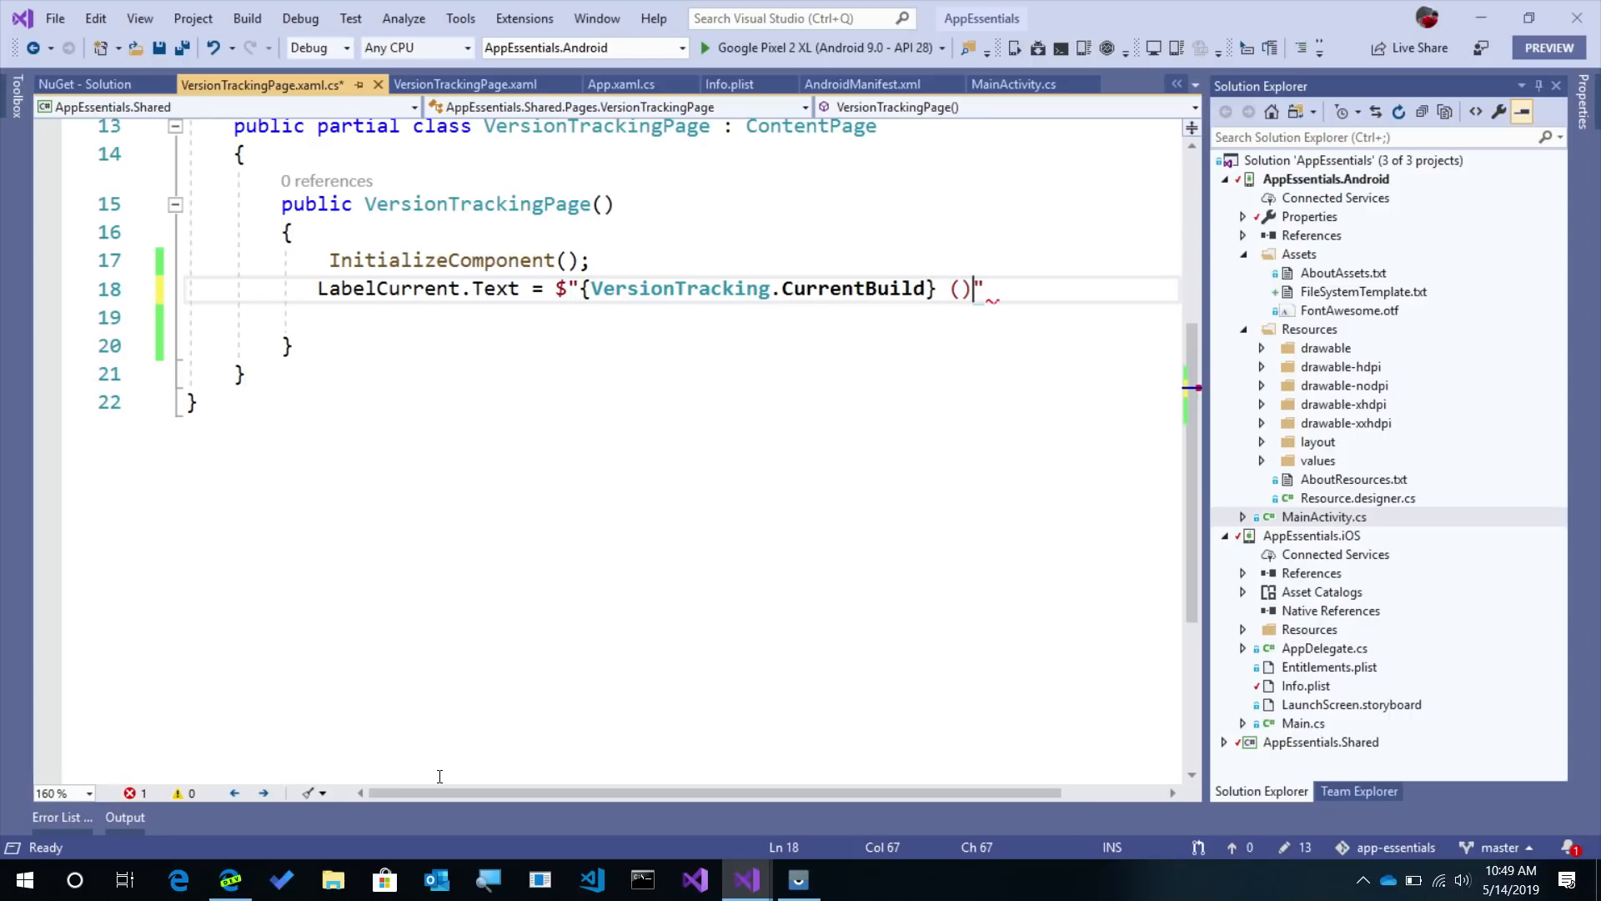
type("{}")
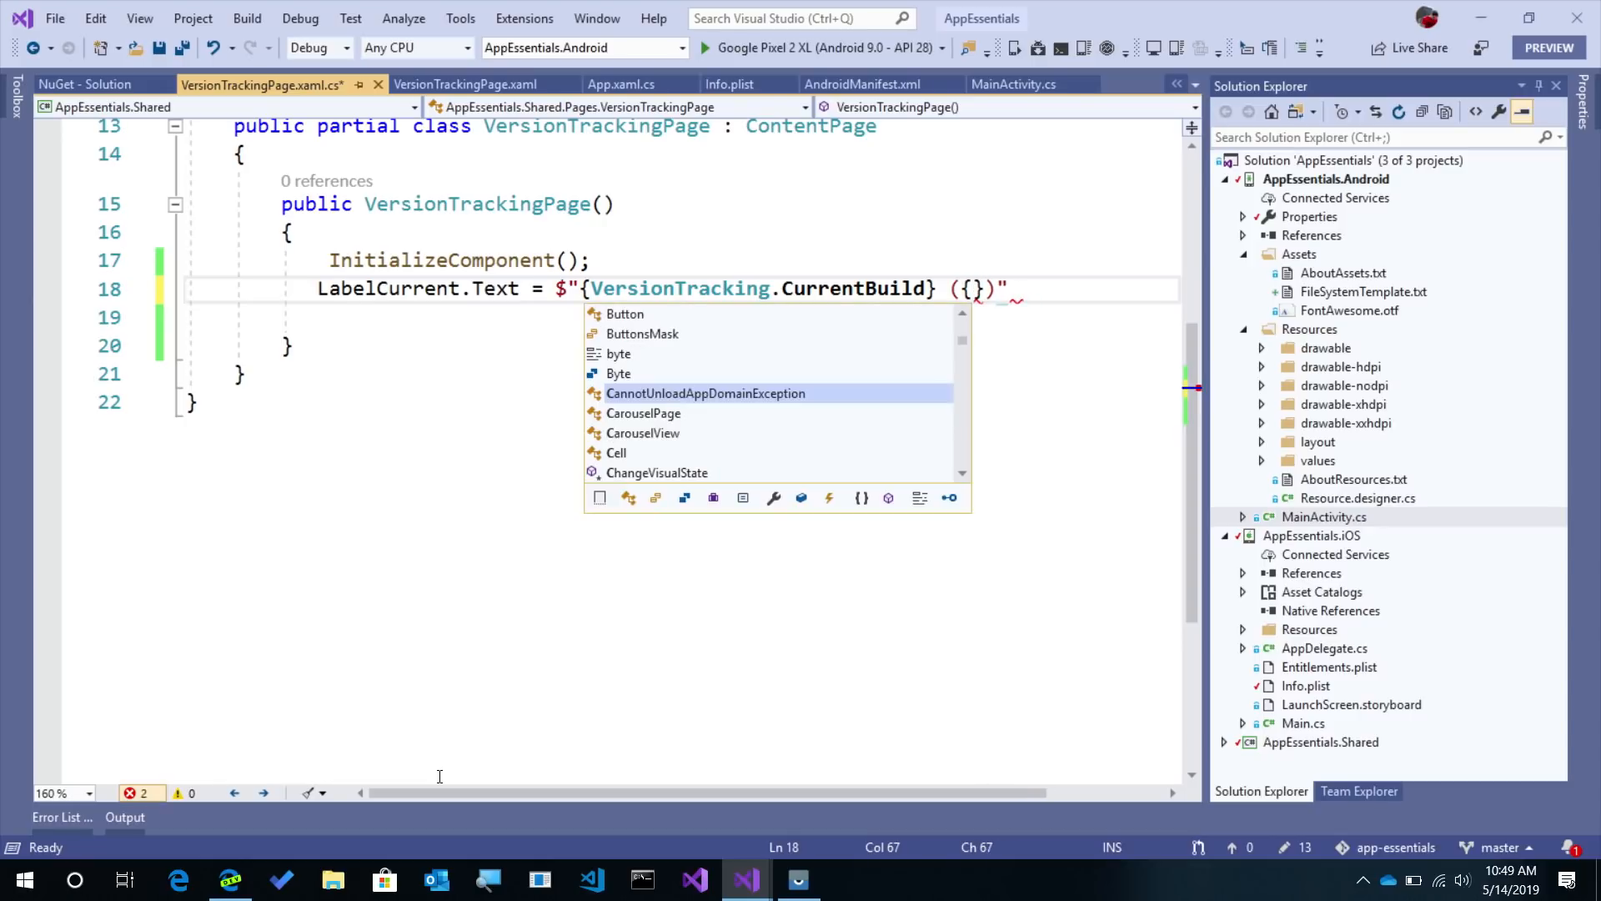
type("VersionTracking.CurrentVersion")
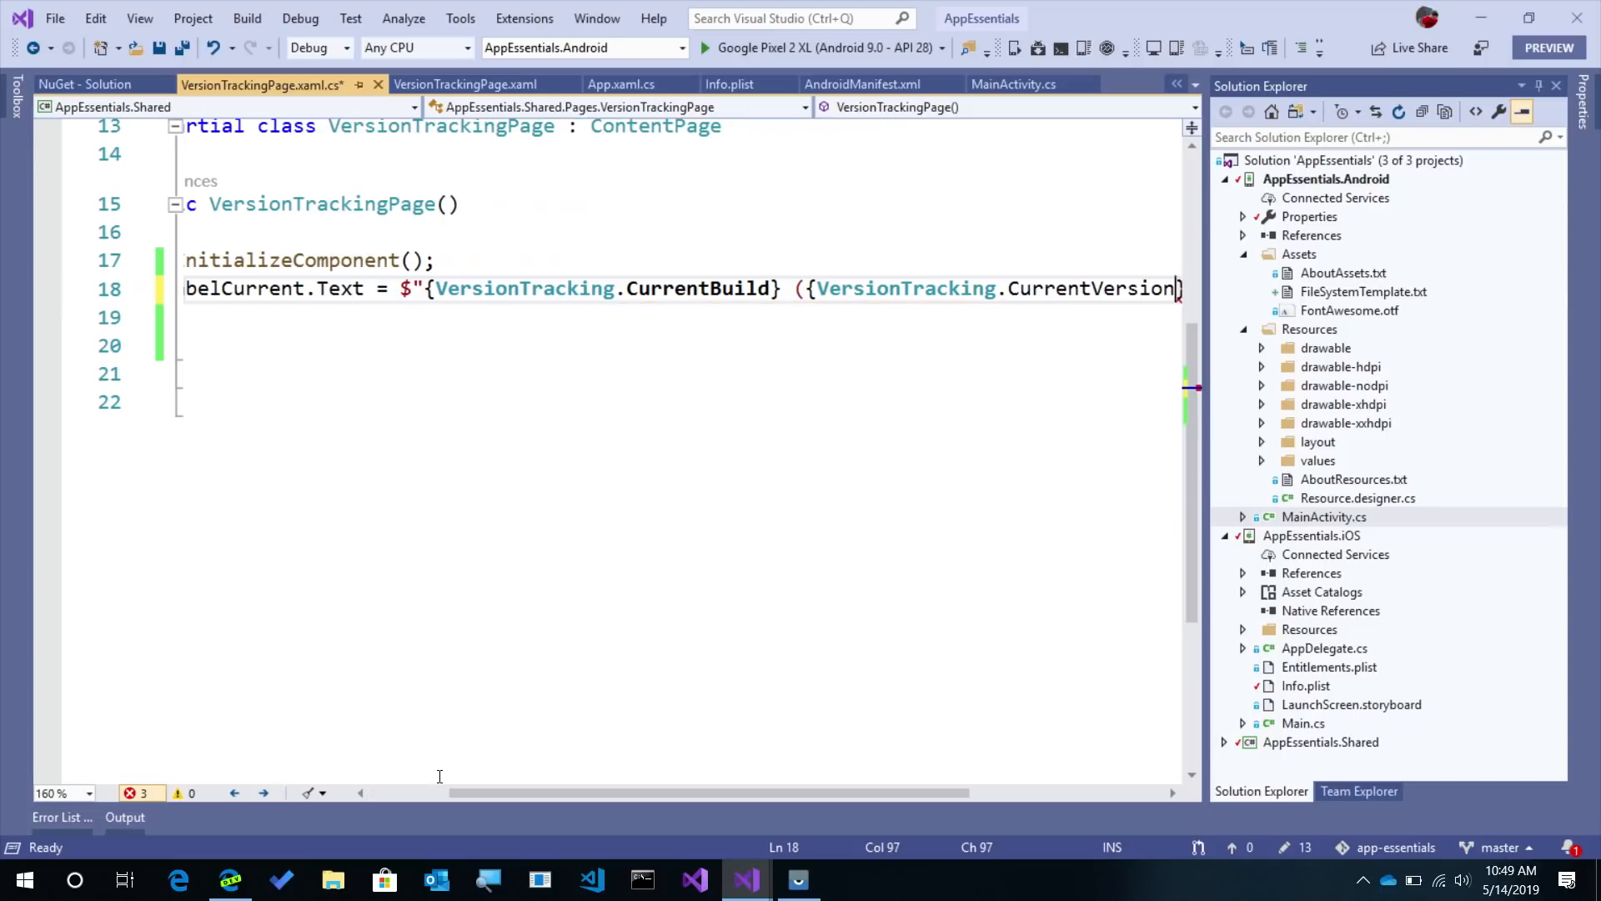
type(")\";")
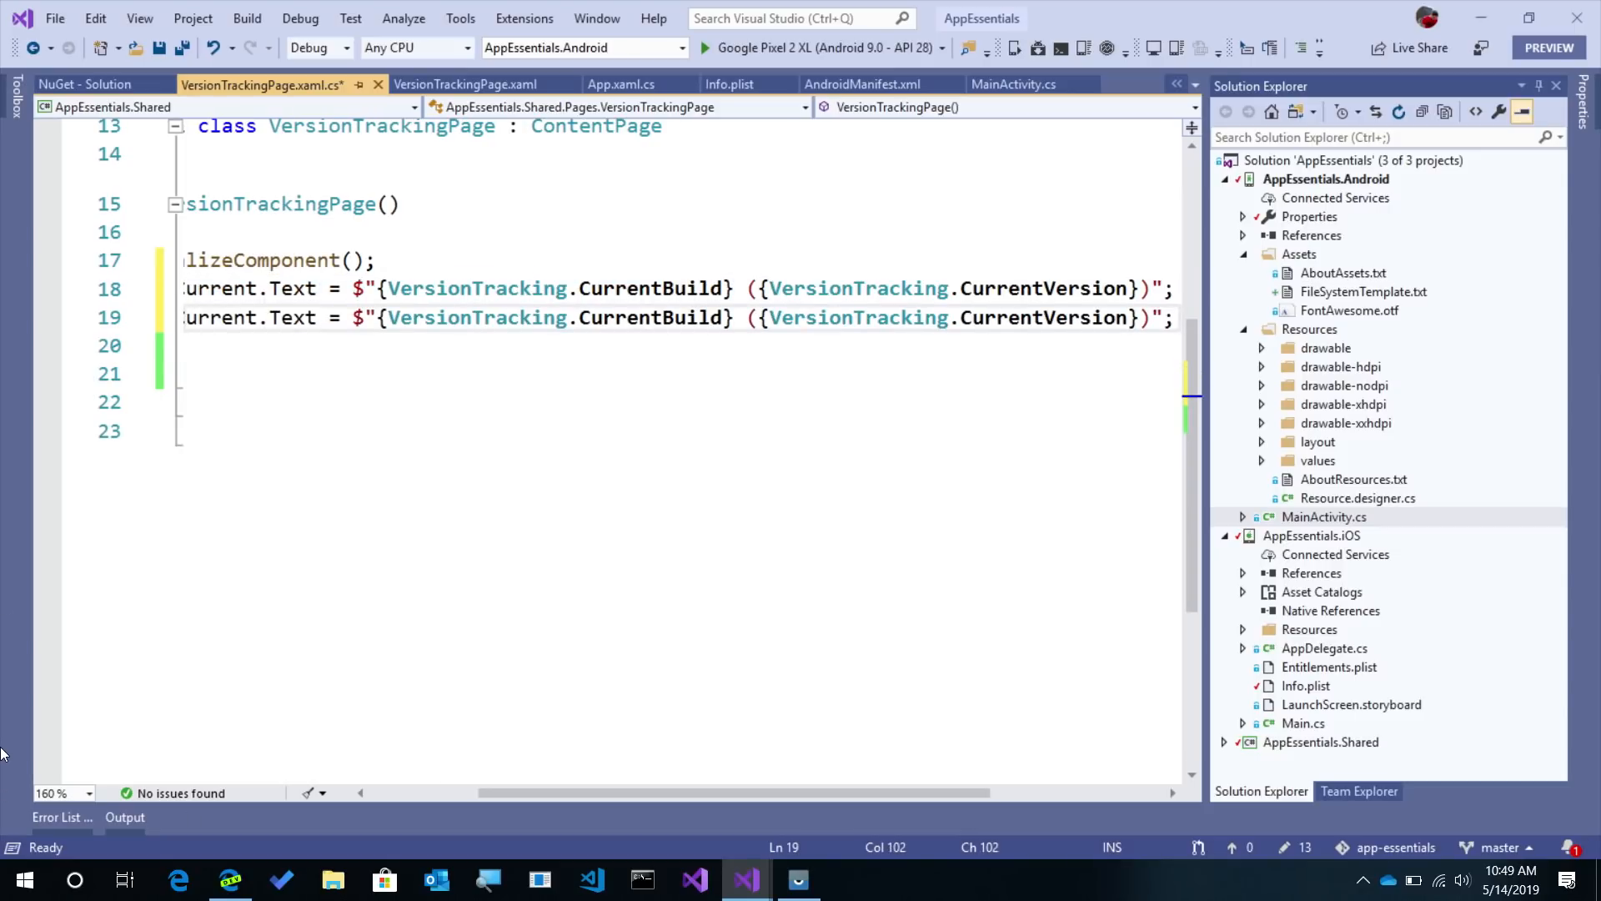
- Duplicate the line as LabelPast using PreviousBuild and PreviousVersion, and save
type("LabelPas")
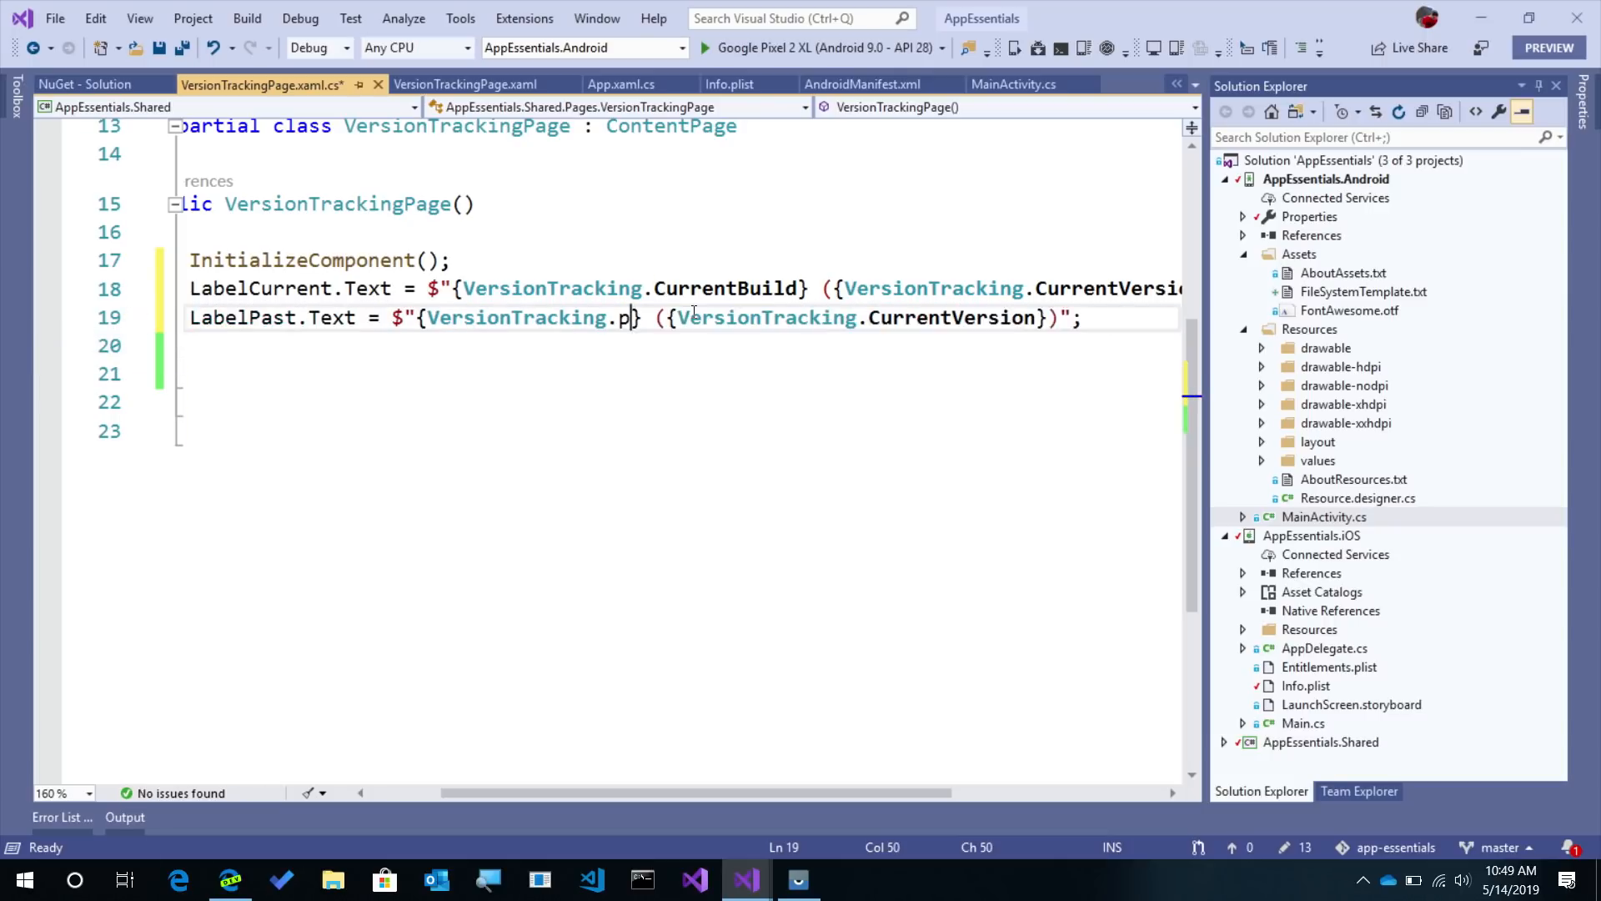
type("reviousBuild")
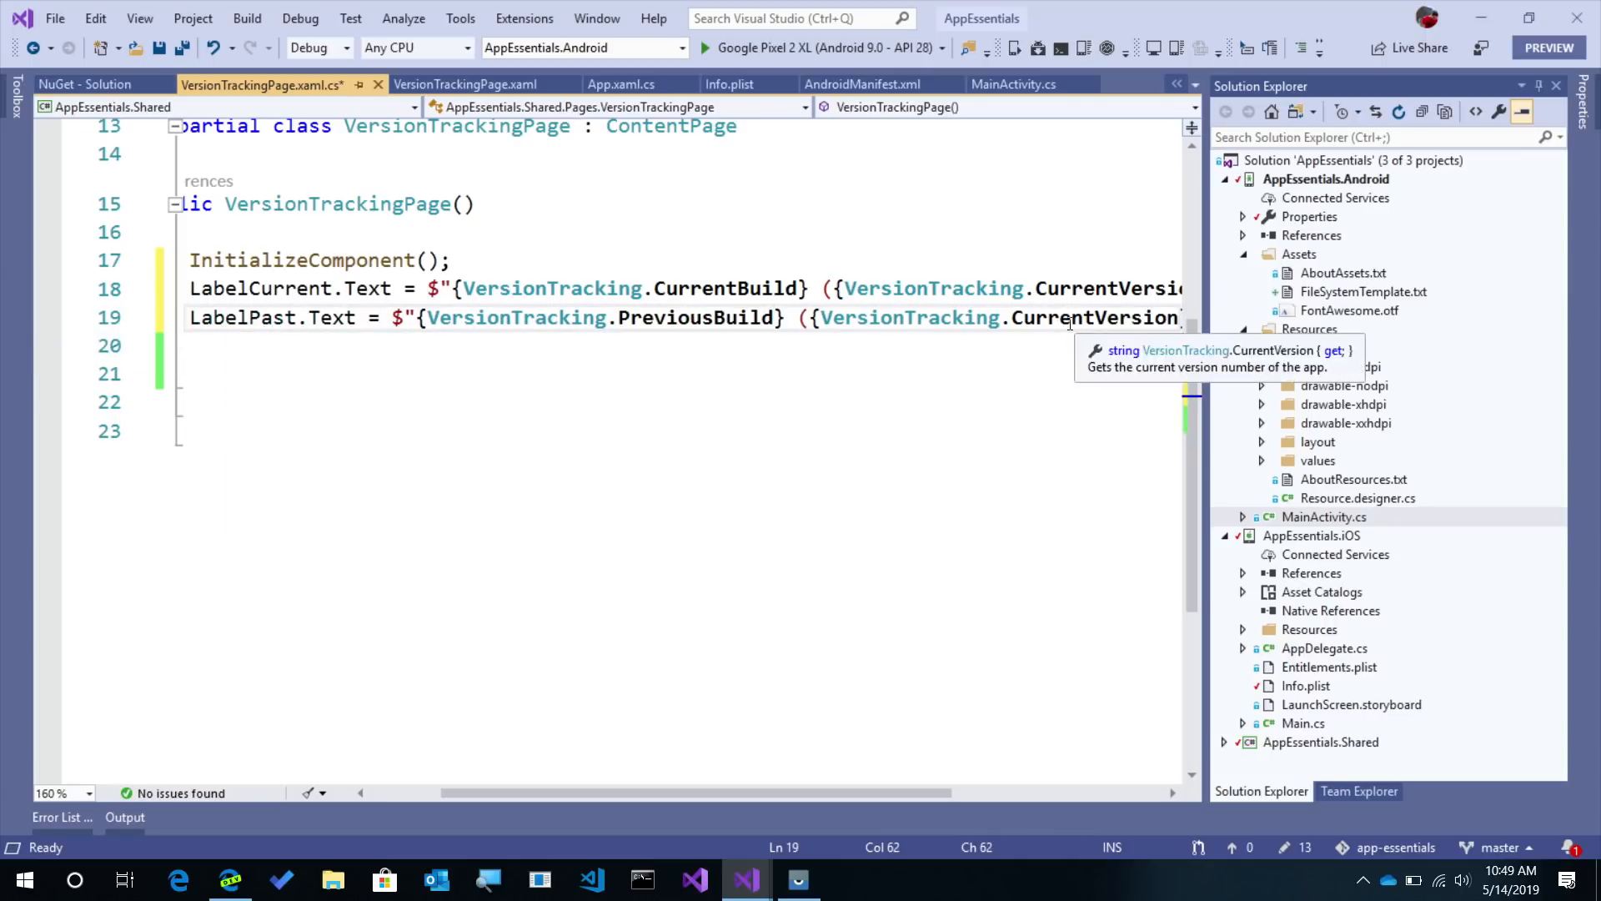
type("preview")
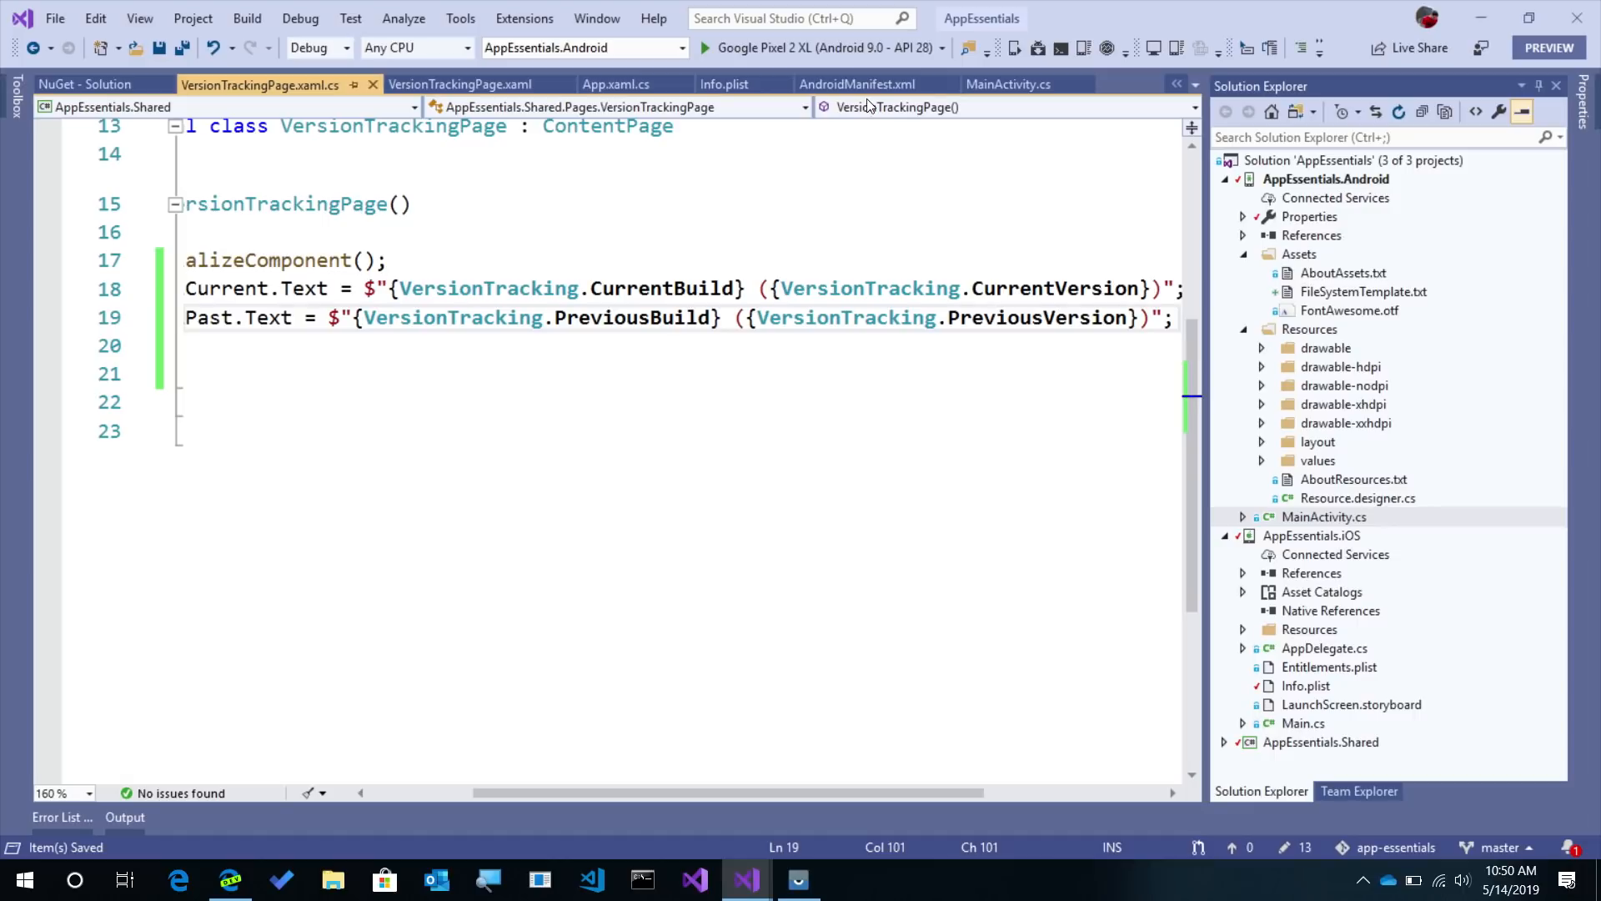
mouse_move(829, 48)
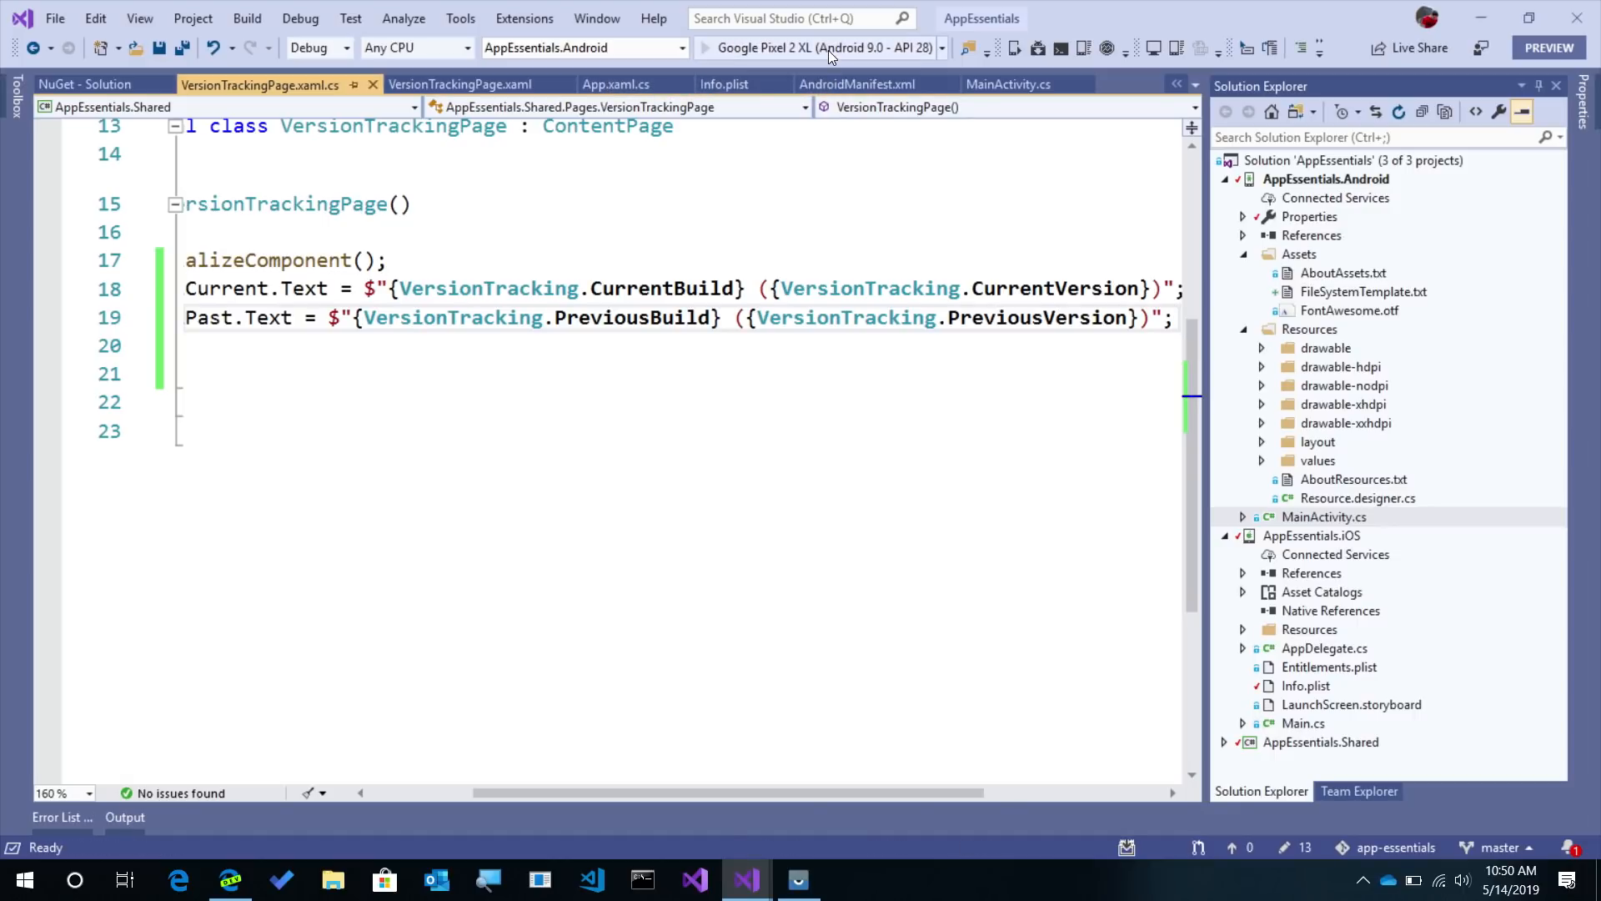
- Run the app on the Pixel 2 XL emulator and open the Version Tracking page
left_click(857, 84)
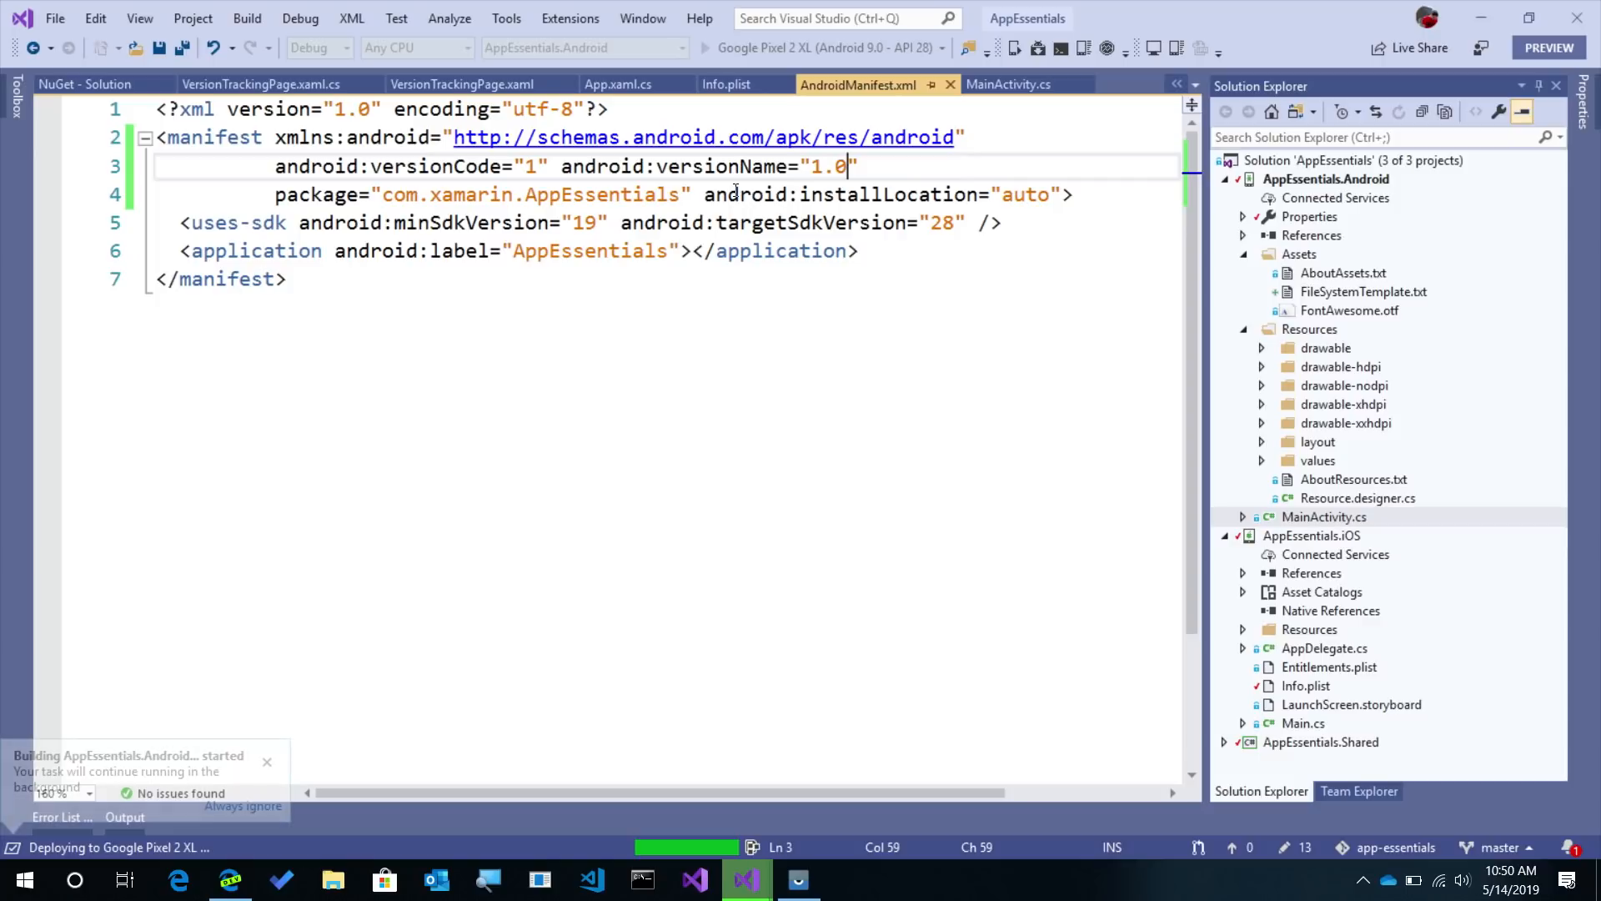
left_click(267, 761)
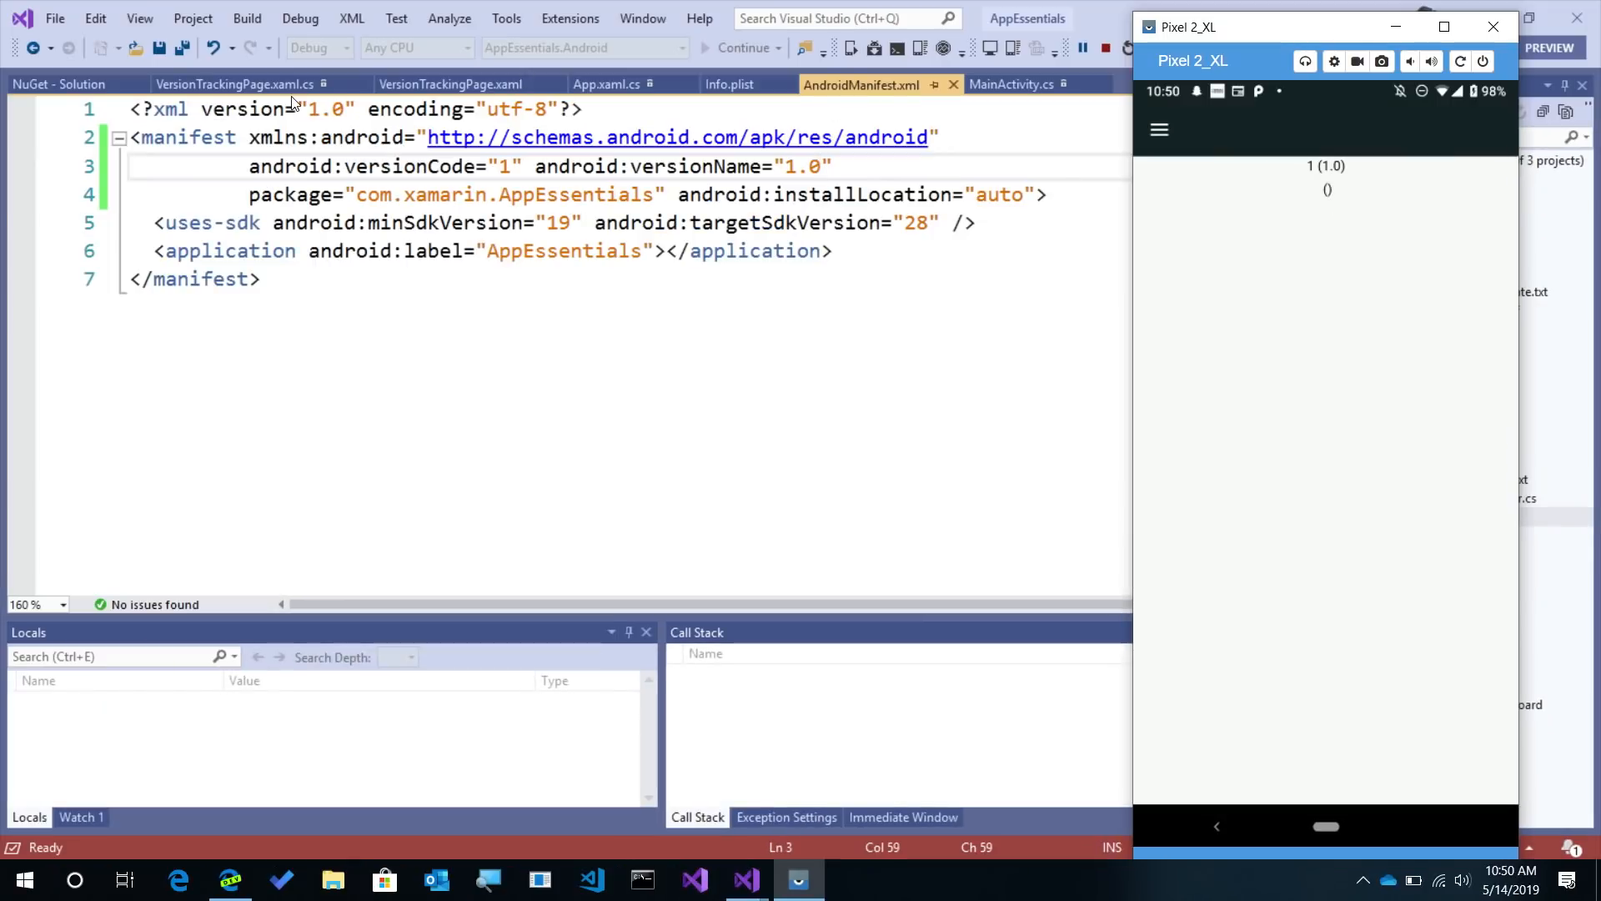
left_click(225, 85)
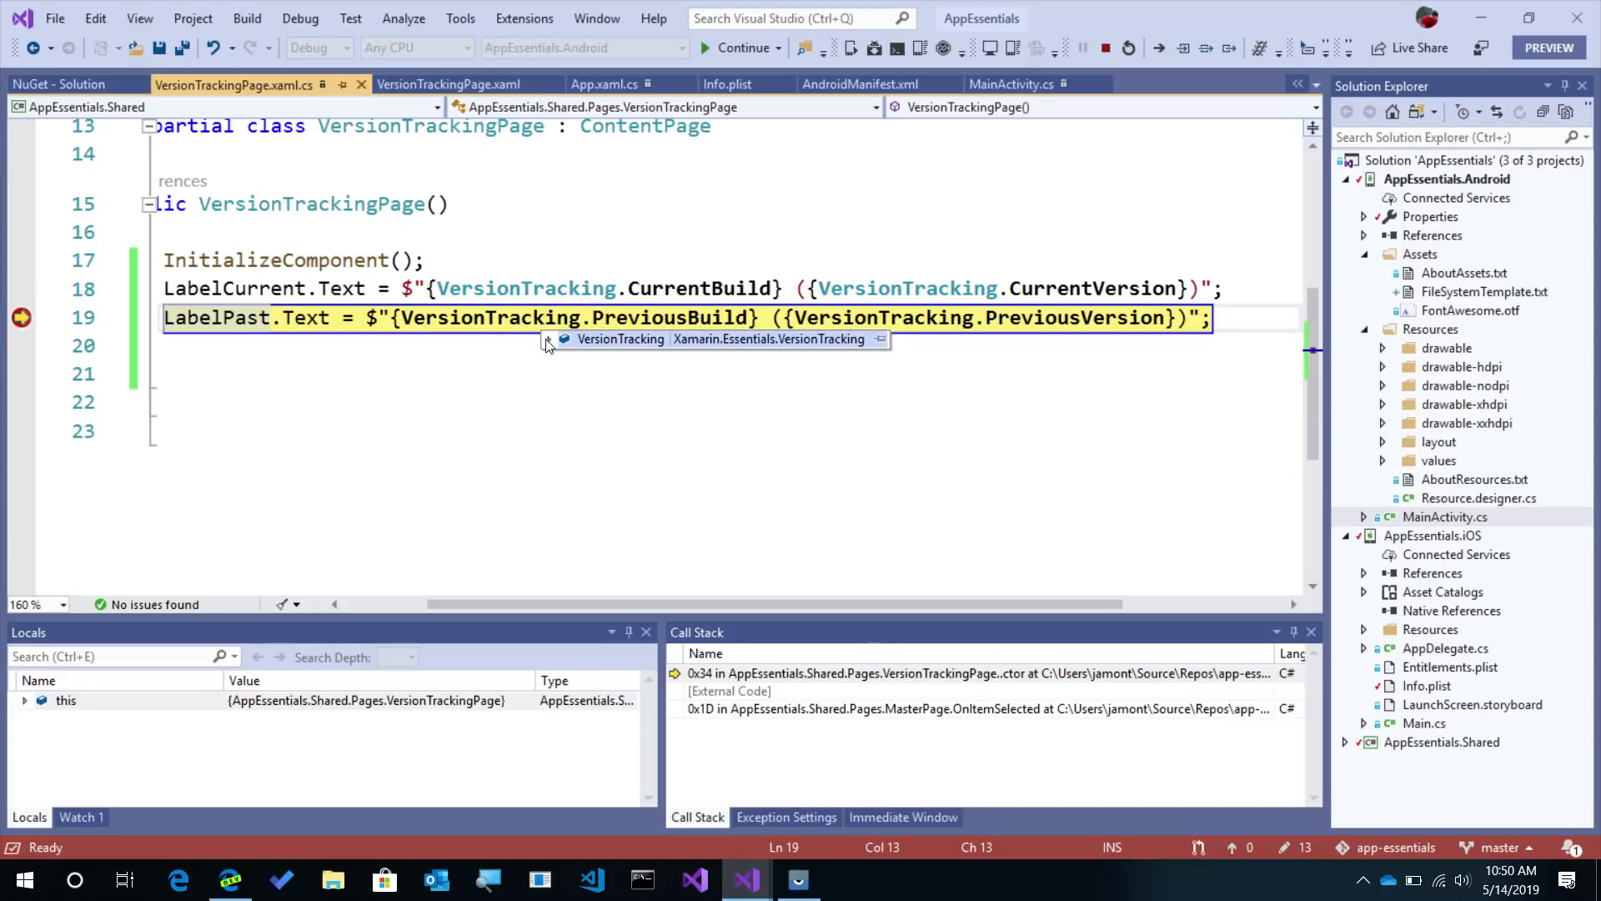
- Inspect VersionTracking values (CurrentBuild 1, PreviousBuild null), continue, then stop debugging
left_click(547, 340)
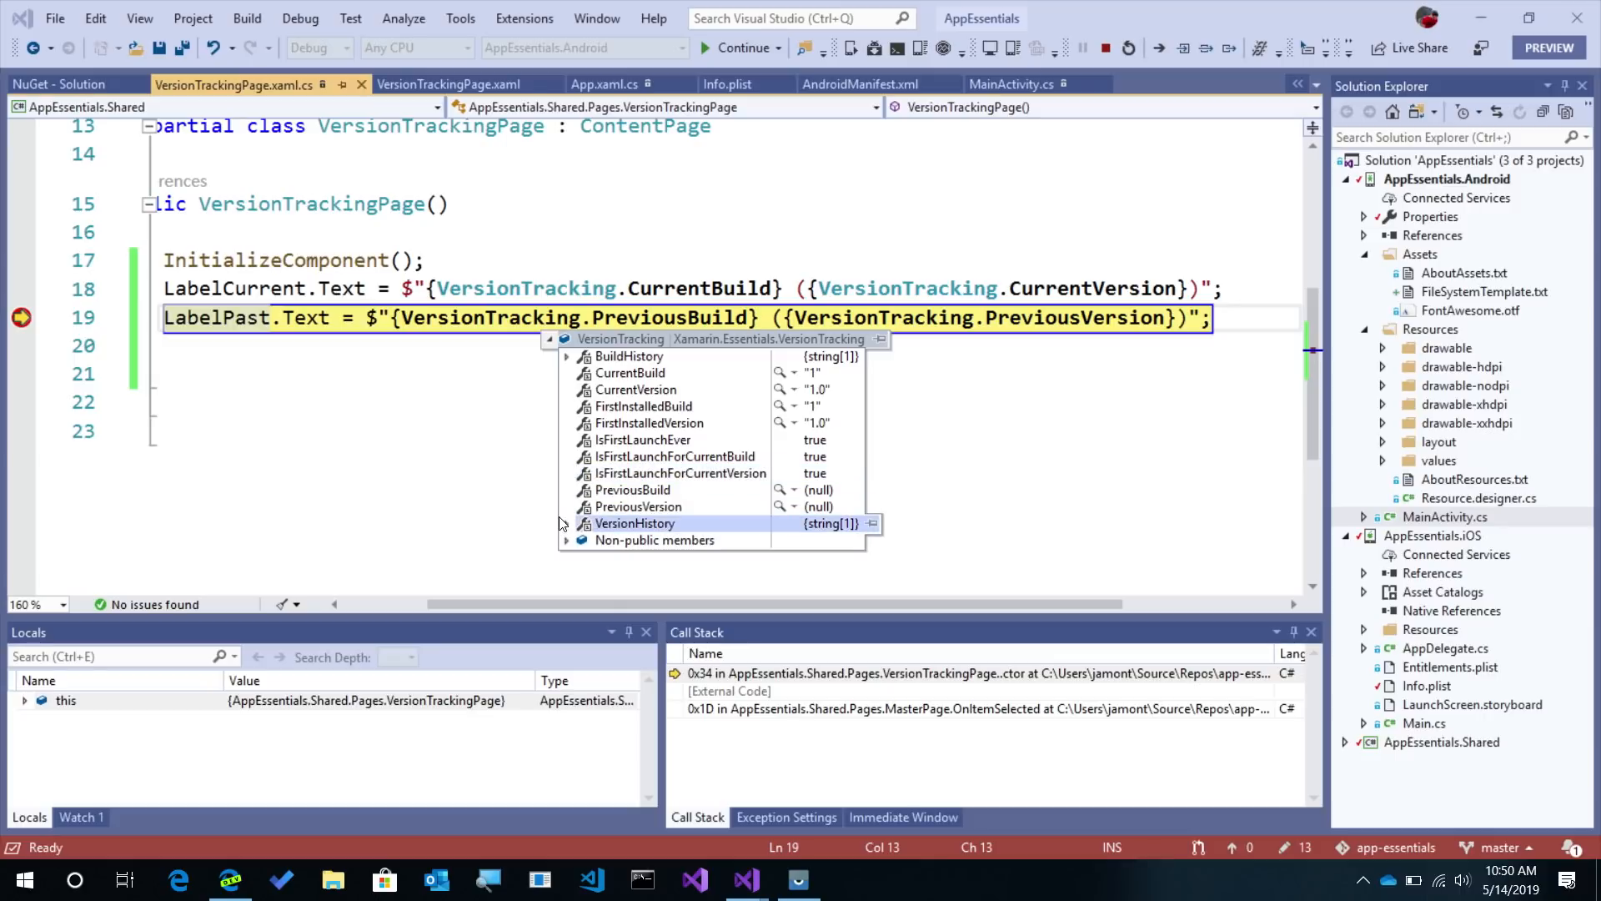
left_click(565, 522)
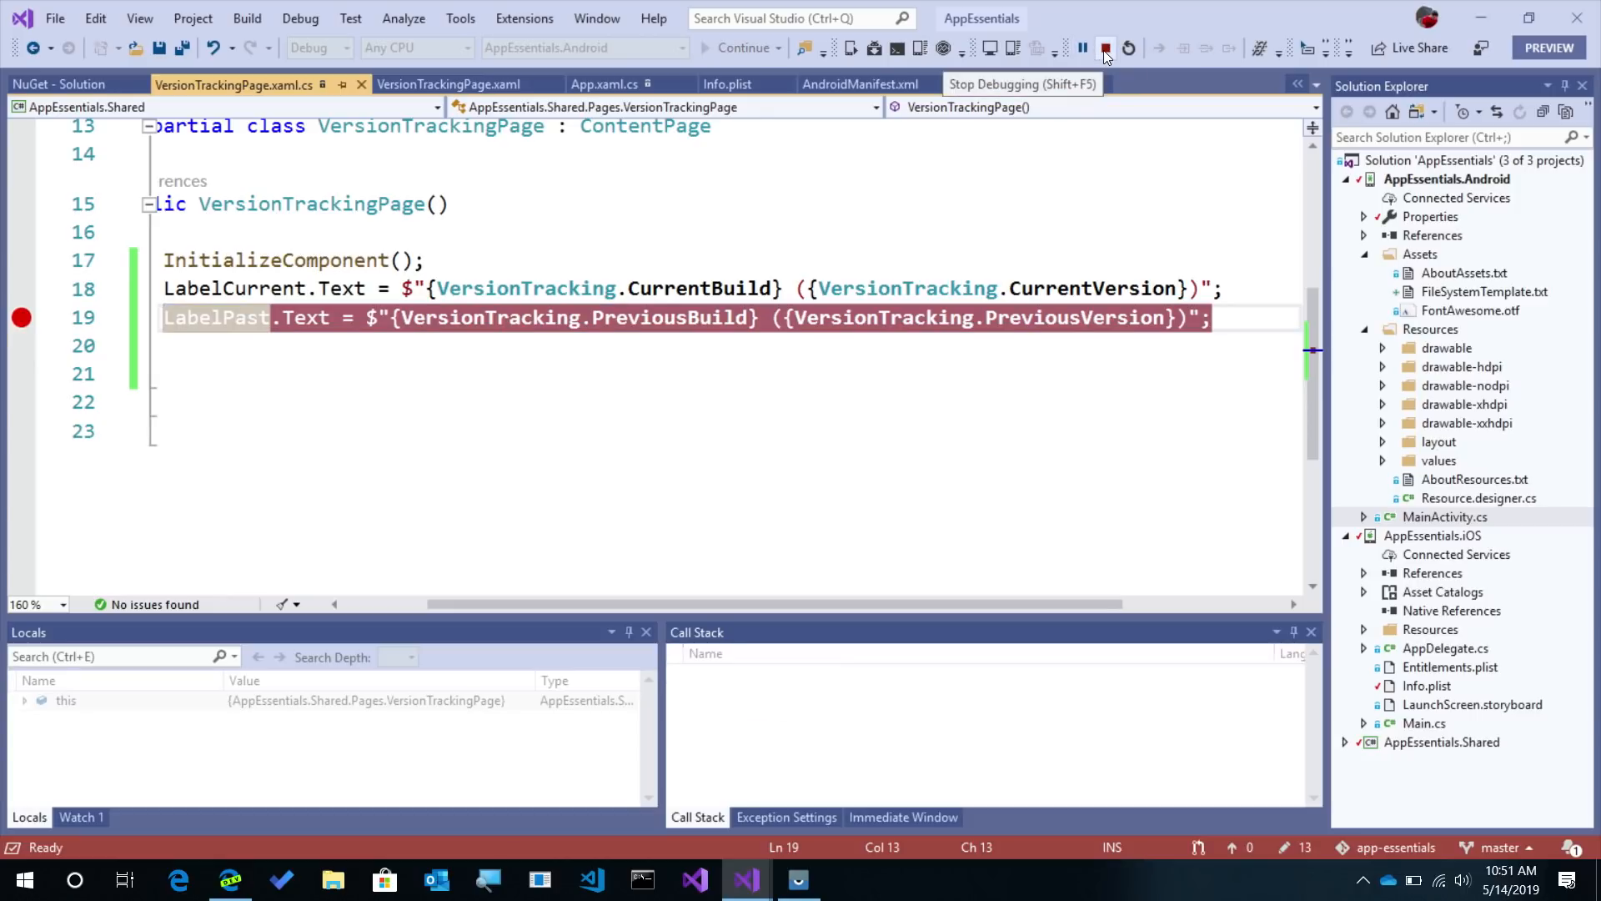
left_click(1105, 48)
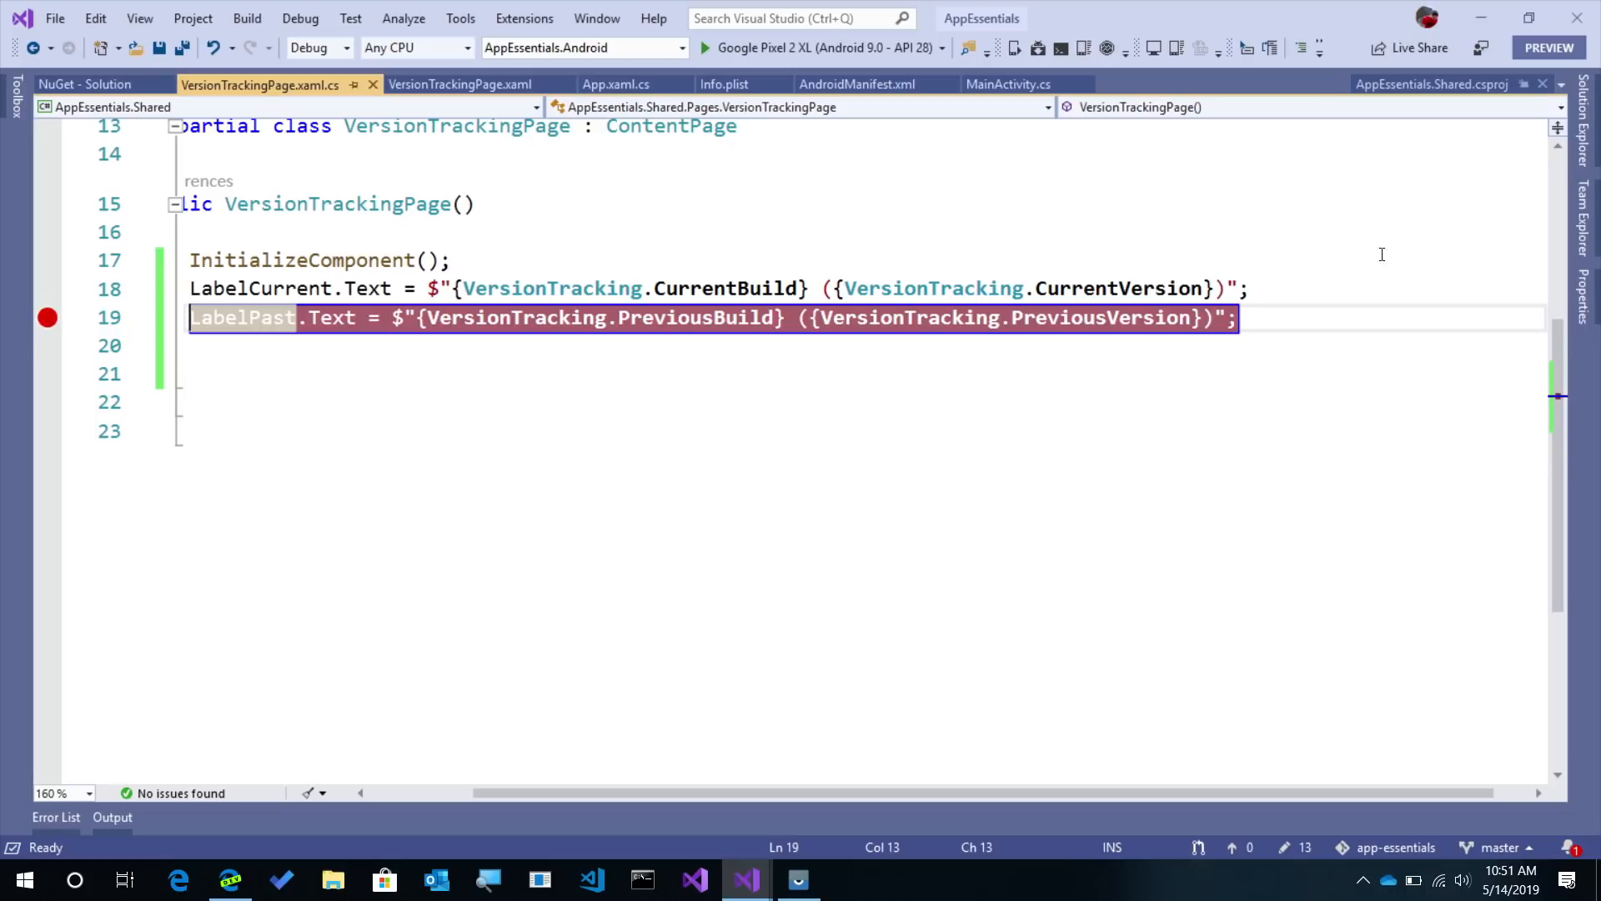
- Add an IsFirstLaunchForCurrentBuild check setting LabelNew.Text to "New Version", and save
type("if")
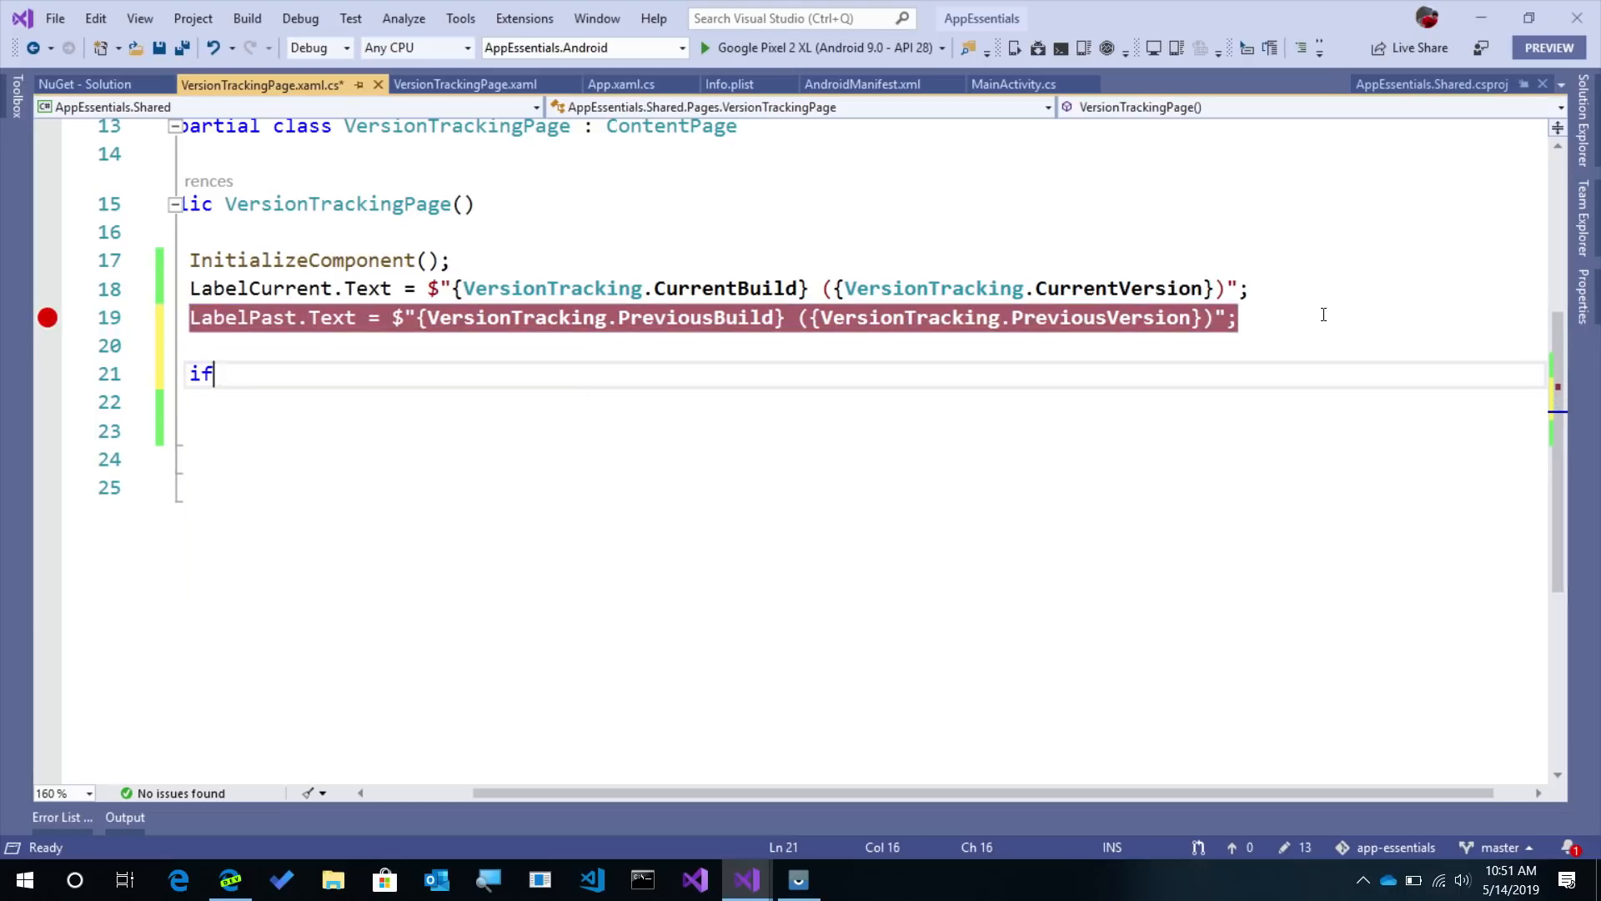
type("(Versiontr")
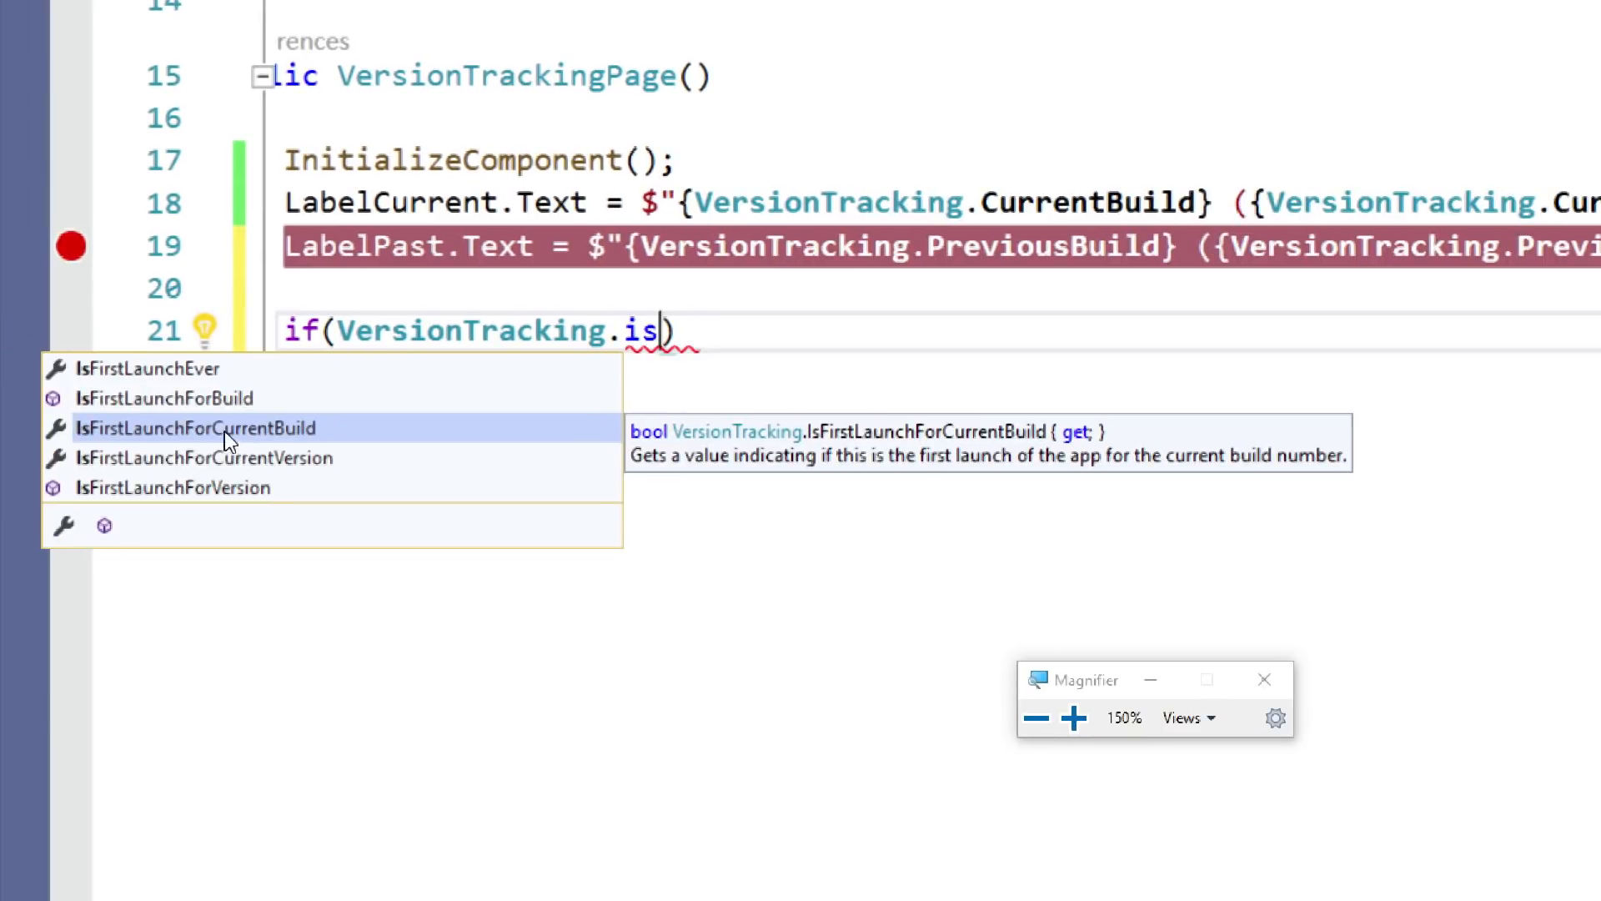
mouse_move(265, 465)
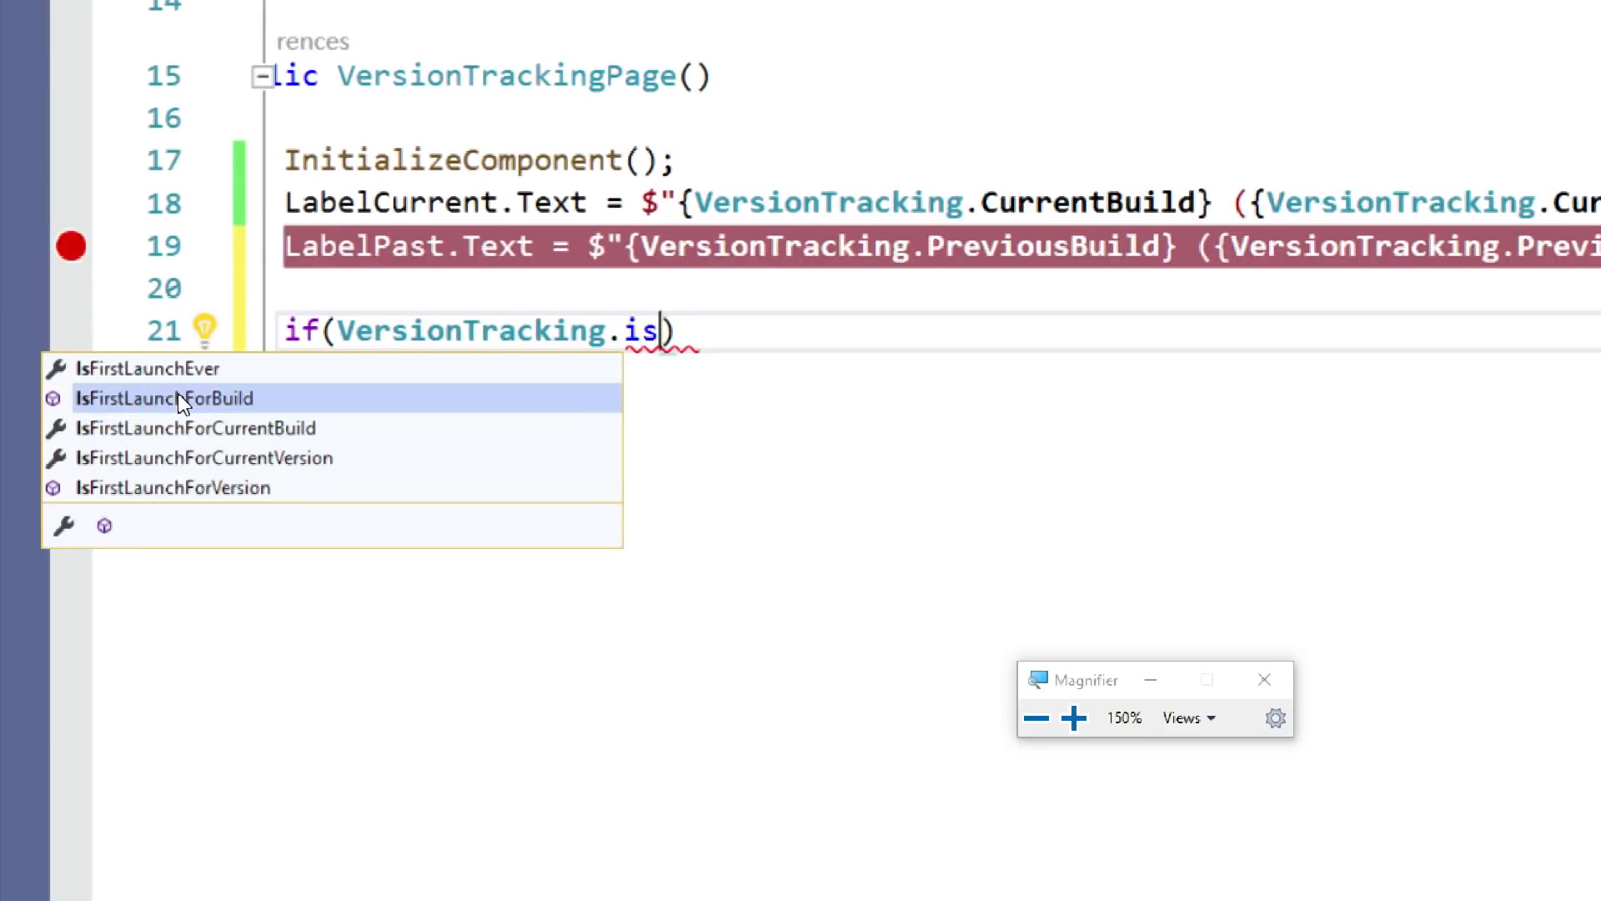
mouse_move(181, 405)
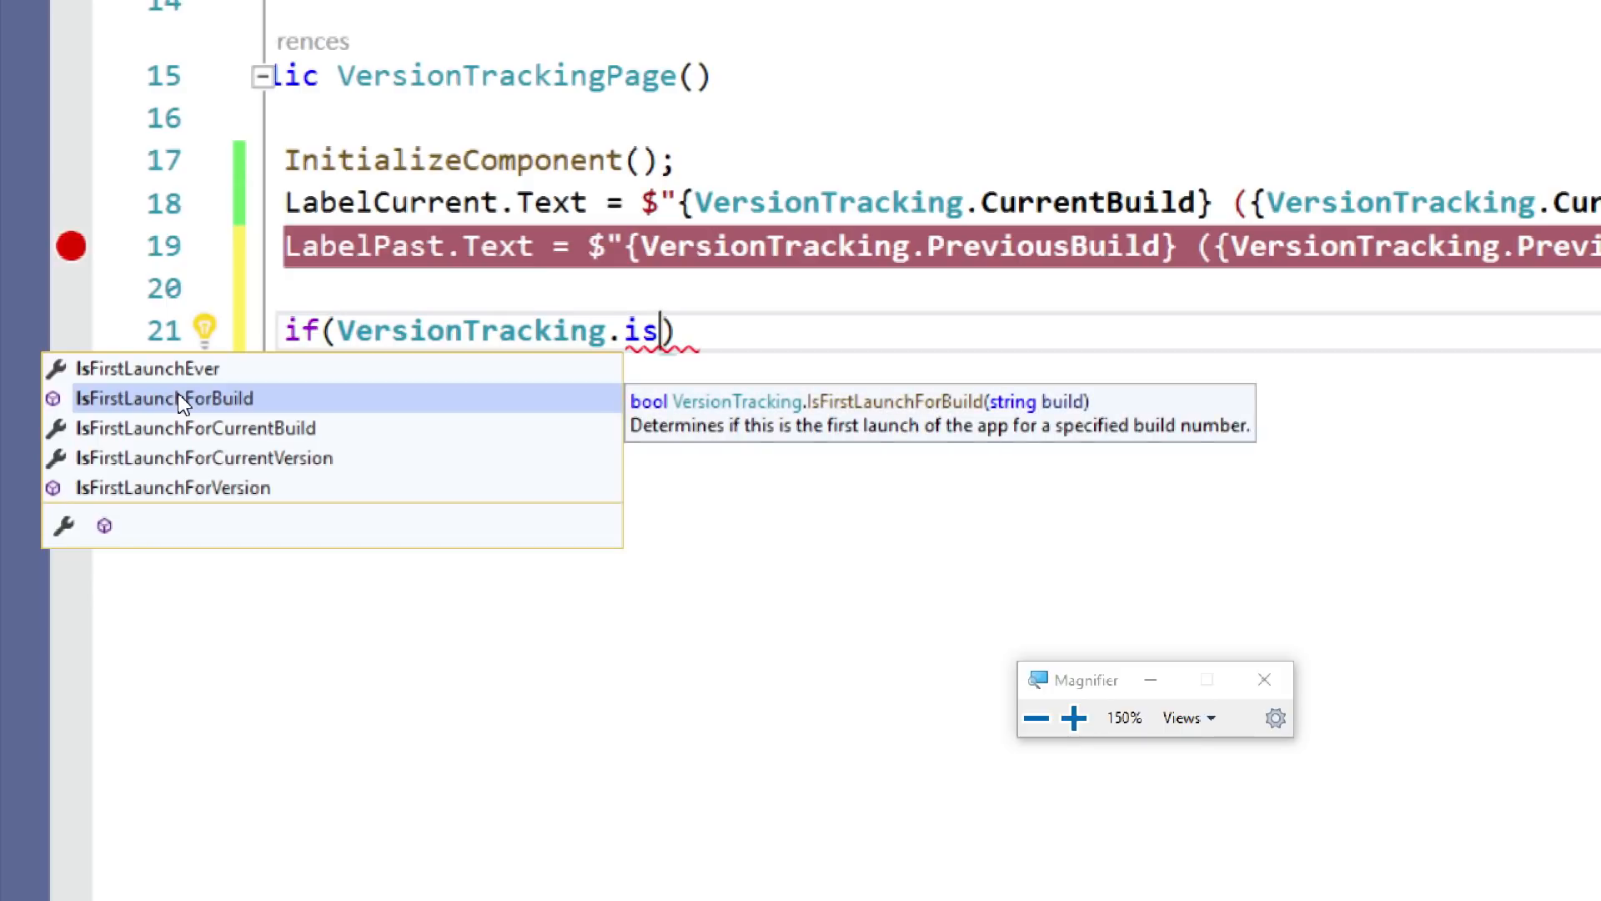
mouse_move(343, 437)
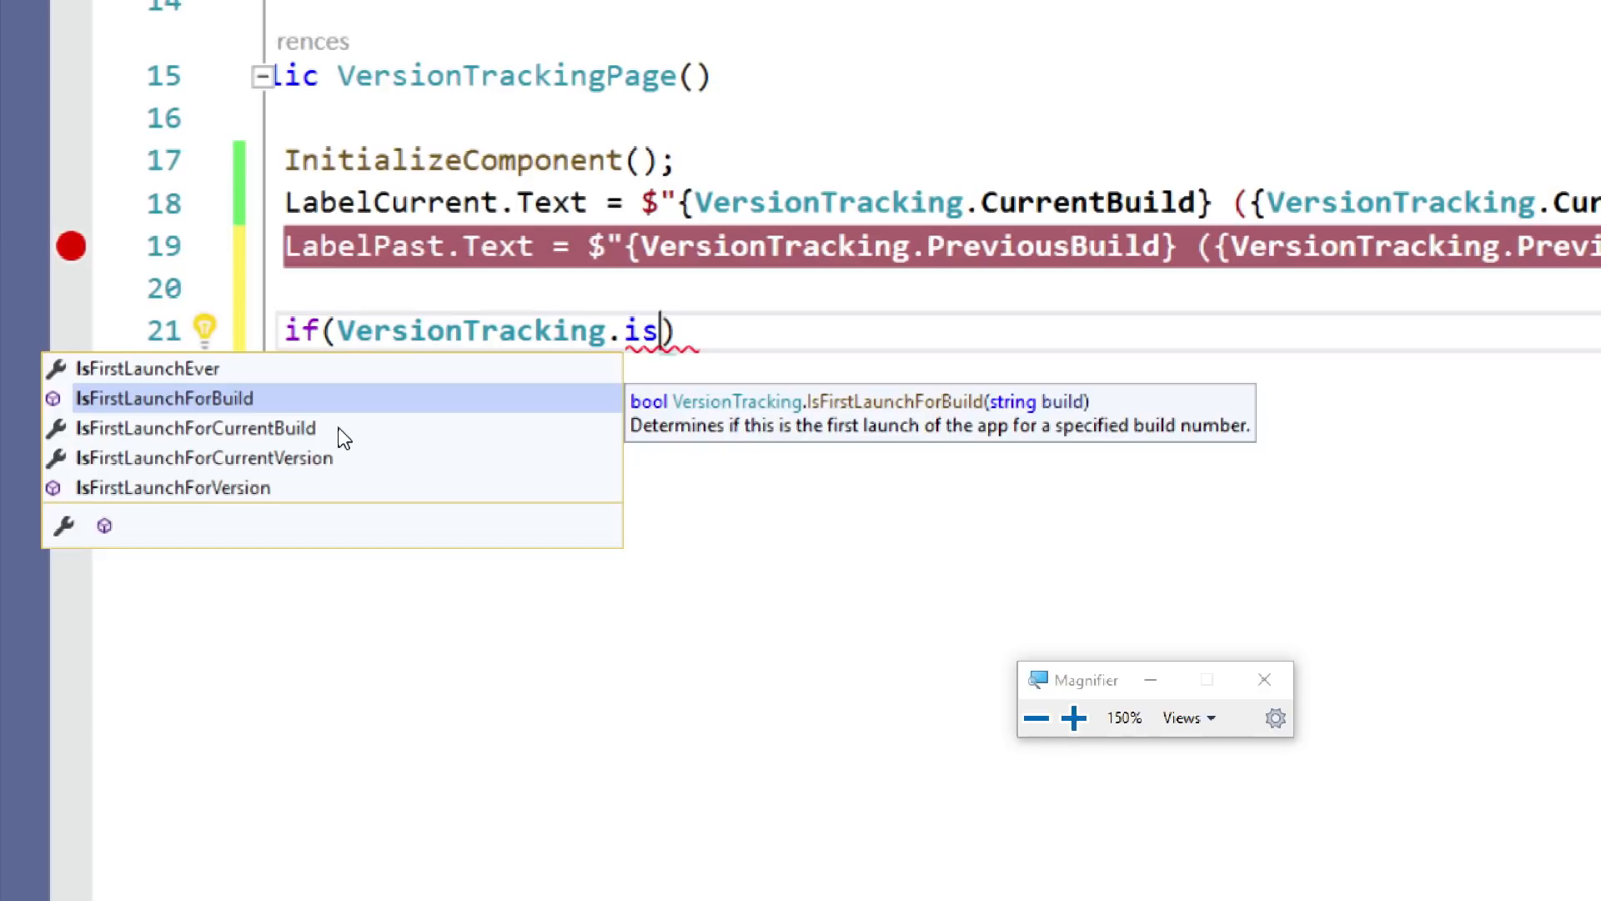
mouse_move(306, 435)
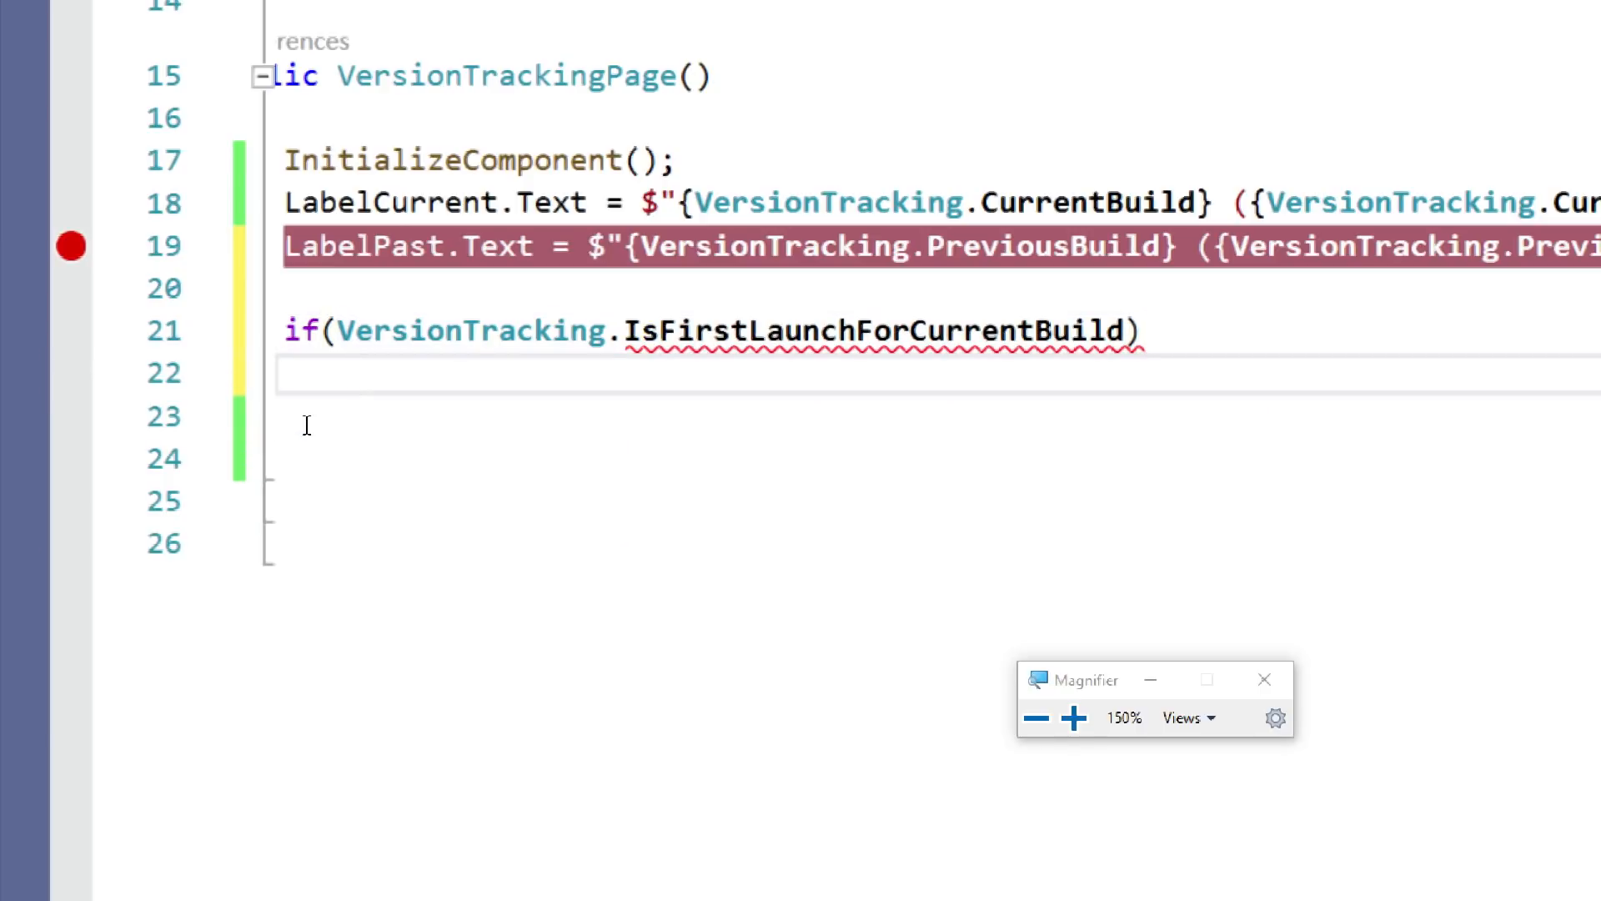
type("LabelNew.")
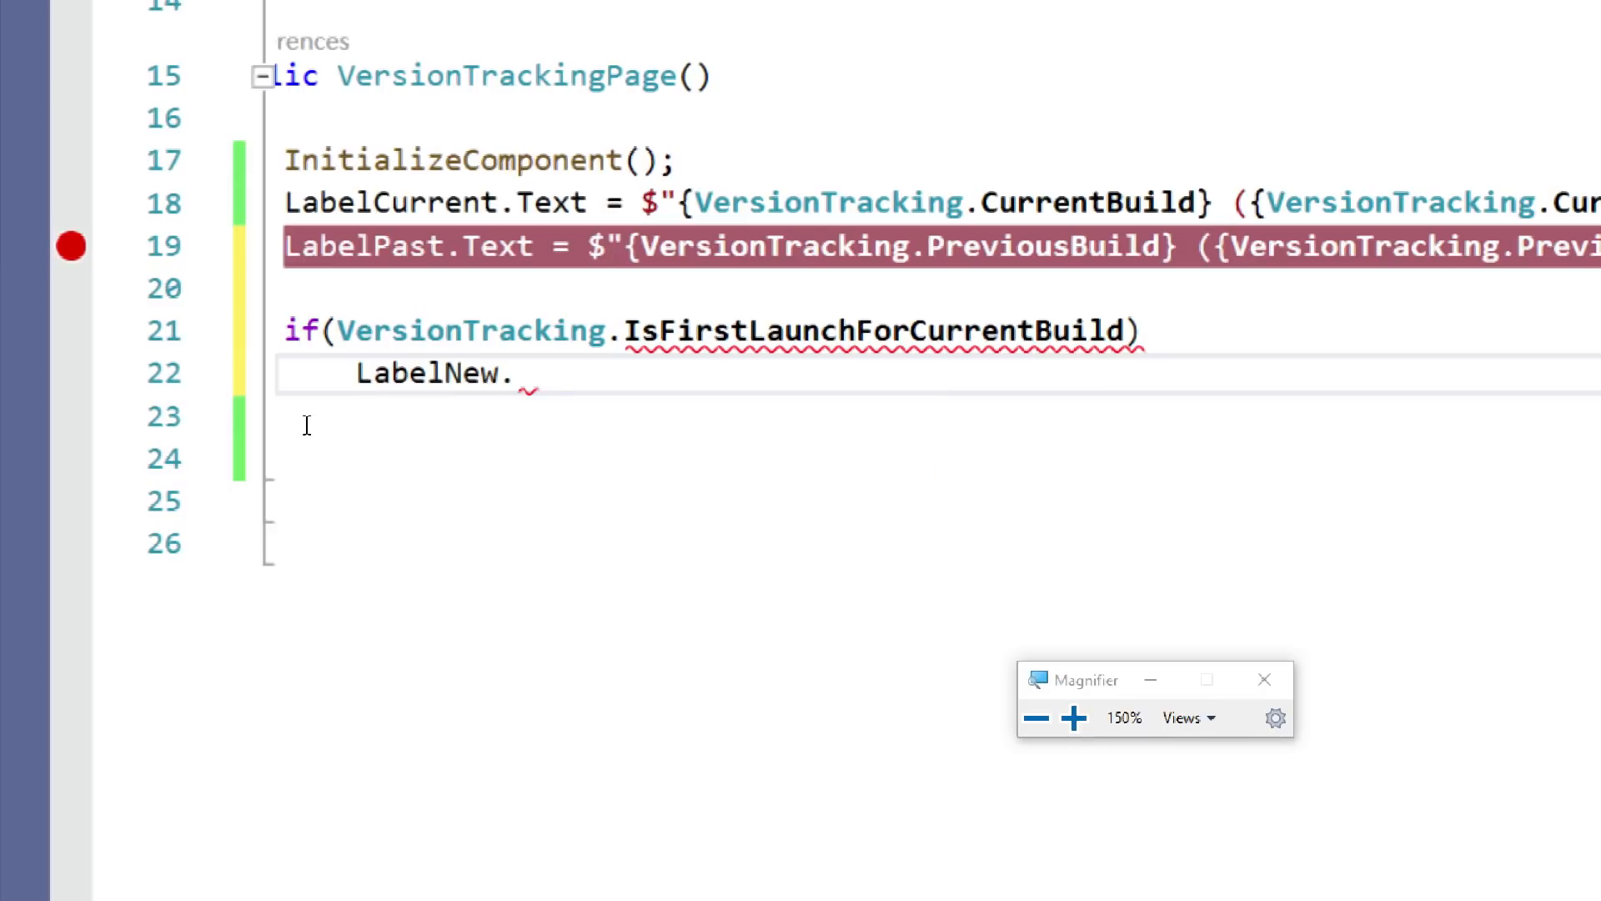
type("Text = \"New Vers\"")
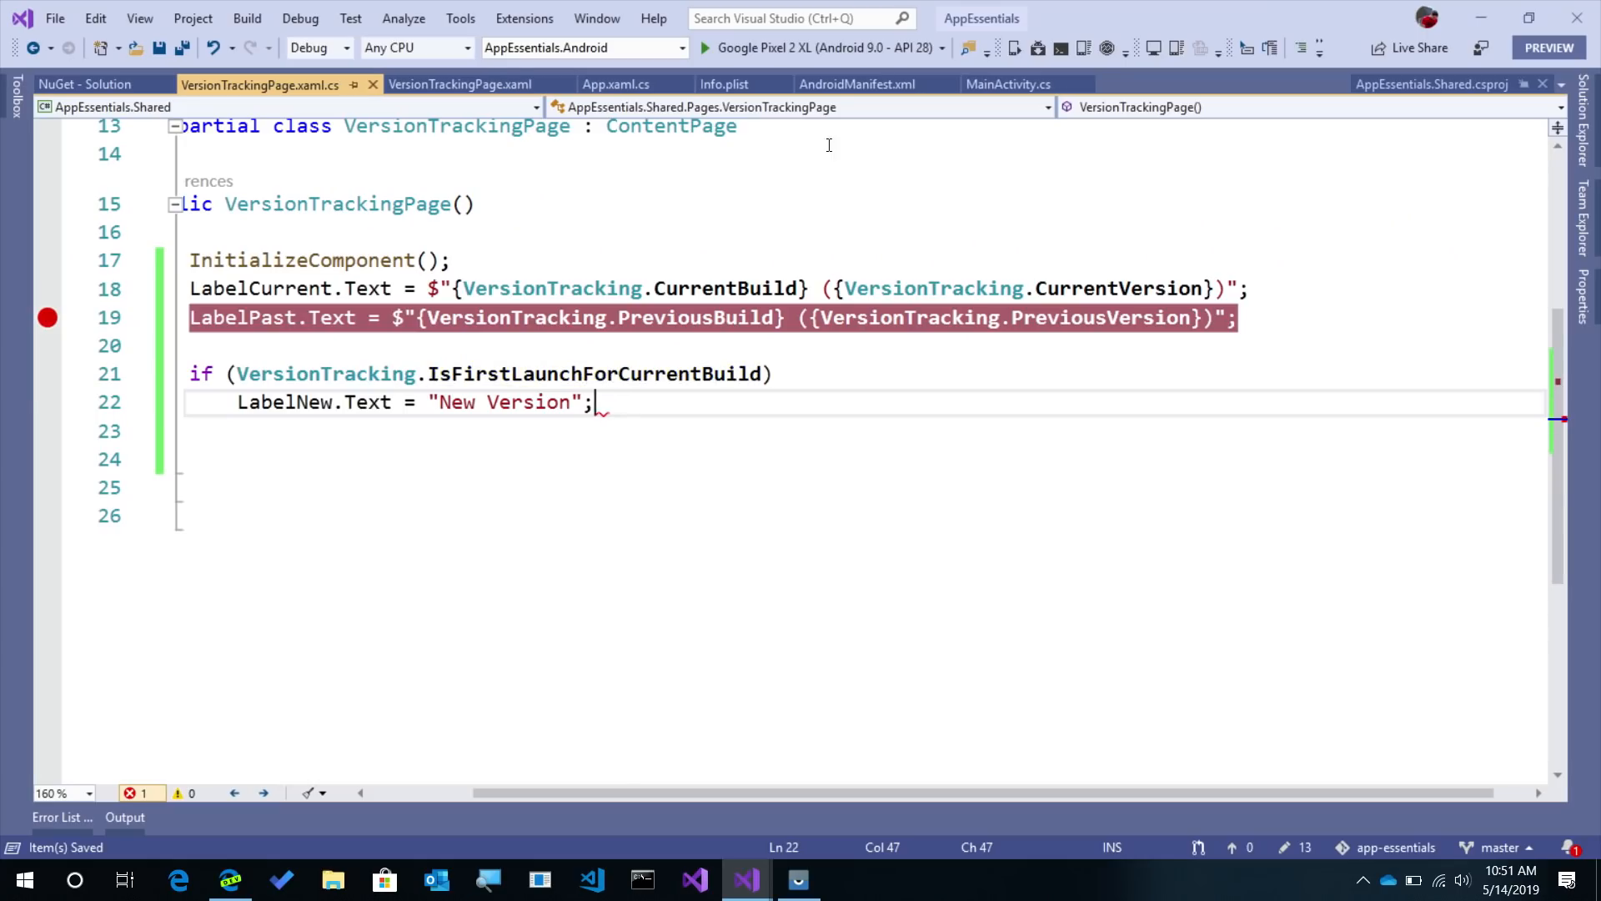
left_click(856, 84)
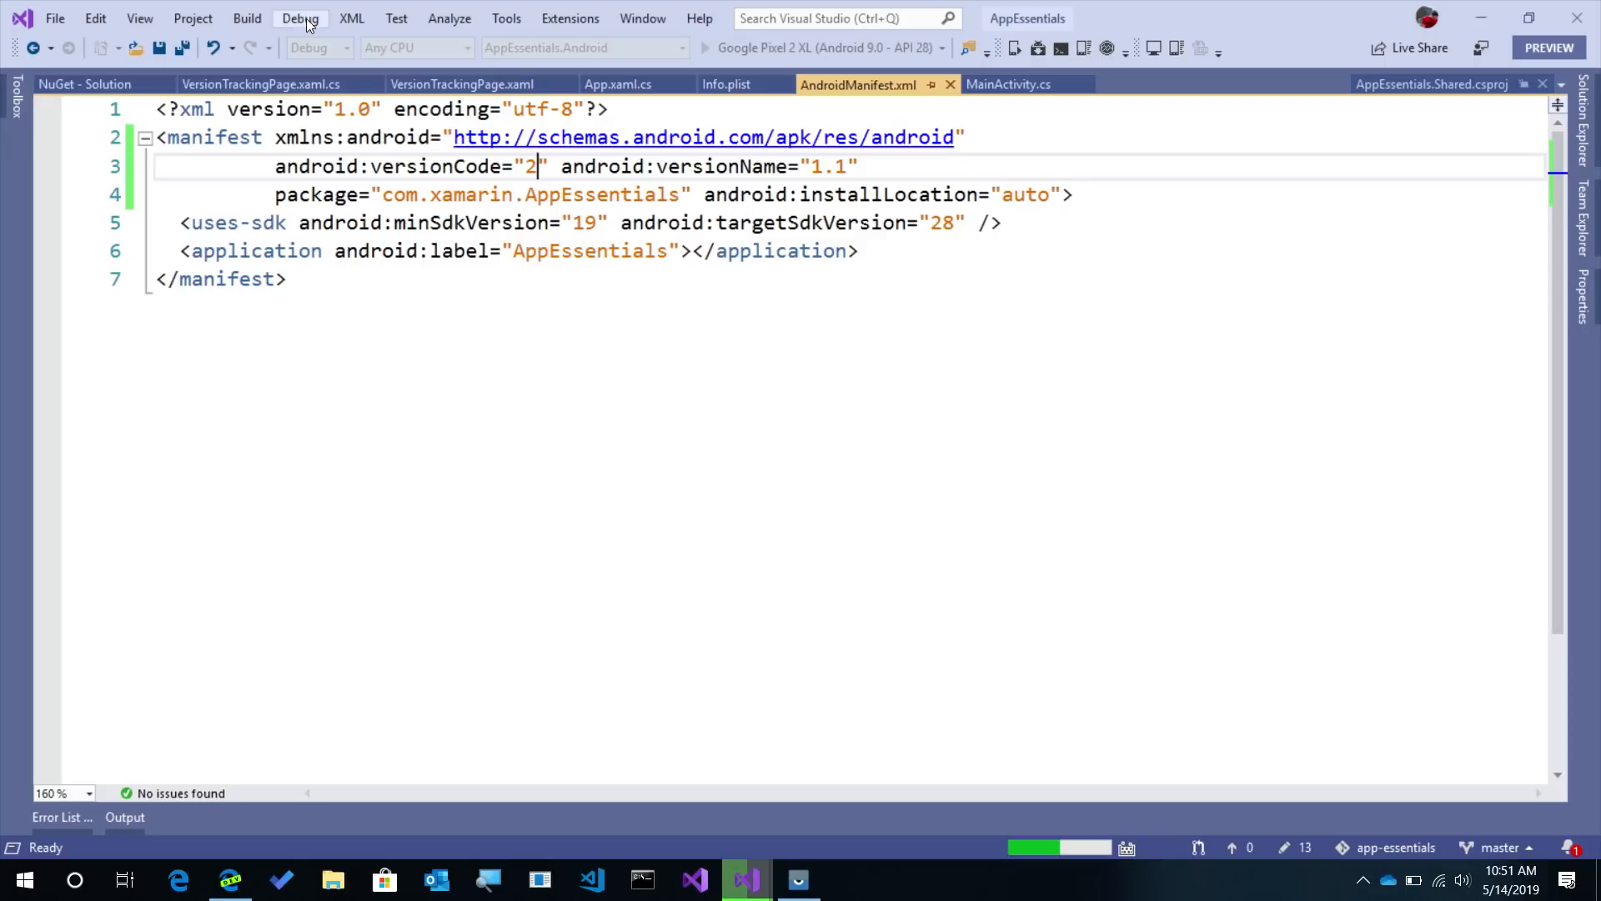
- Set Android versionCode 2 and versionName 1.1, then restart debugging to the breakpoint
left_click(242, 84)
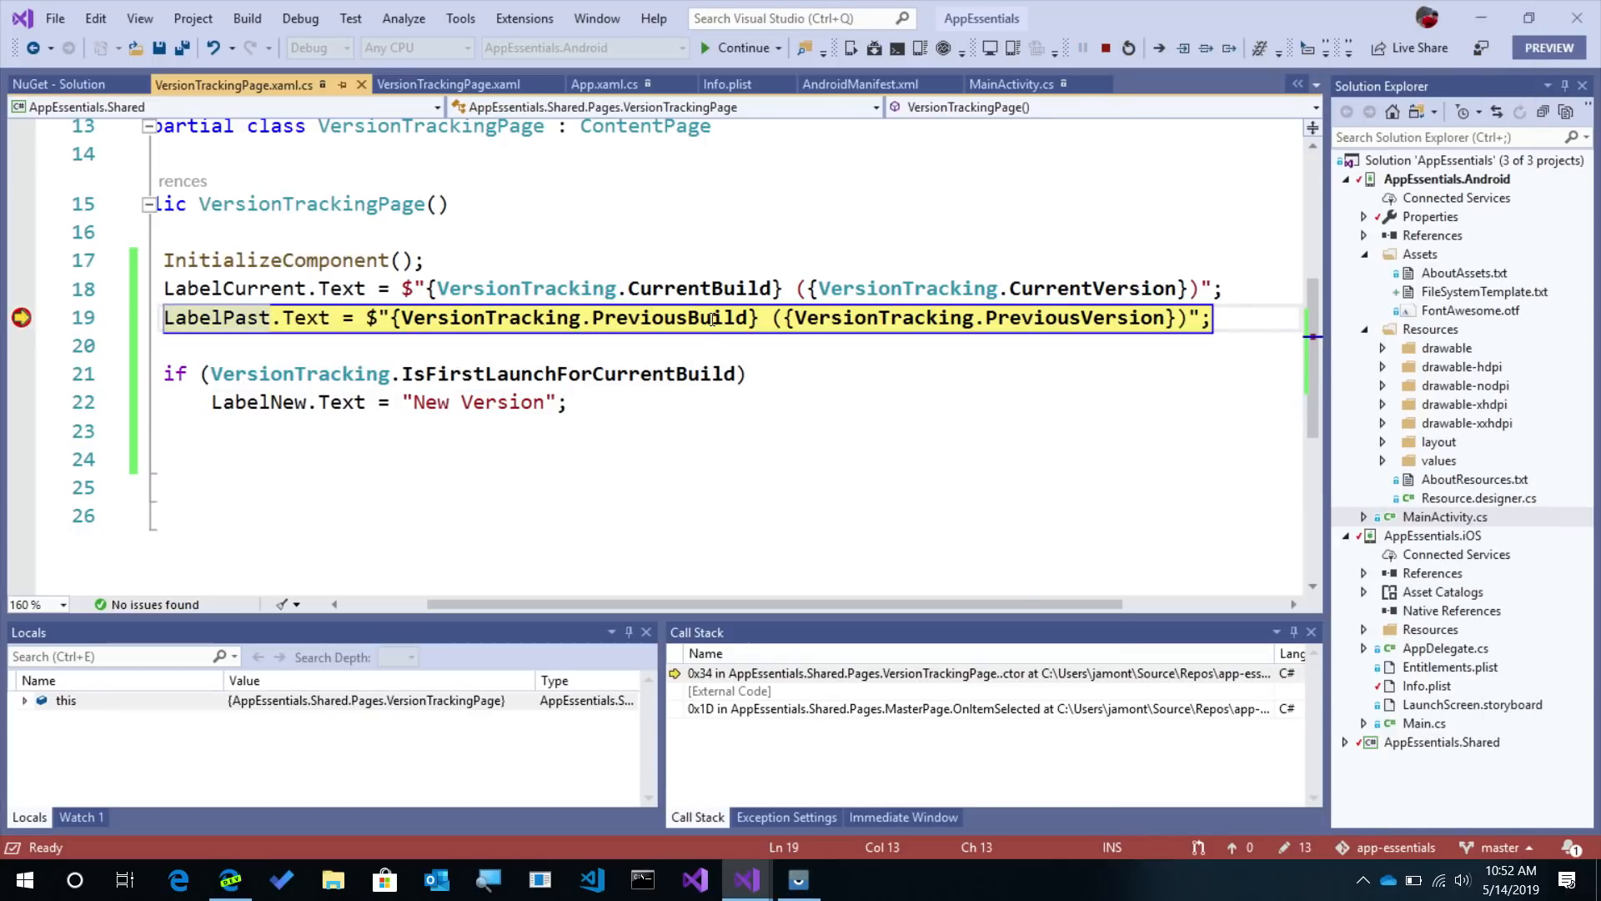
mouse_move(713, 318)
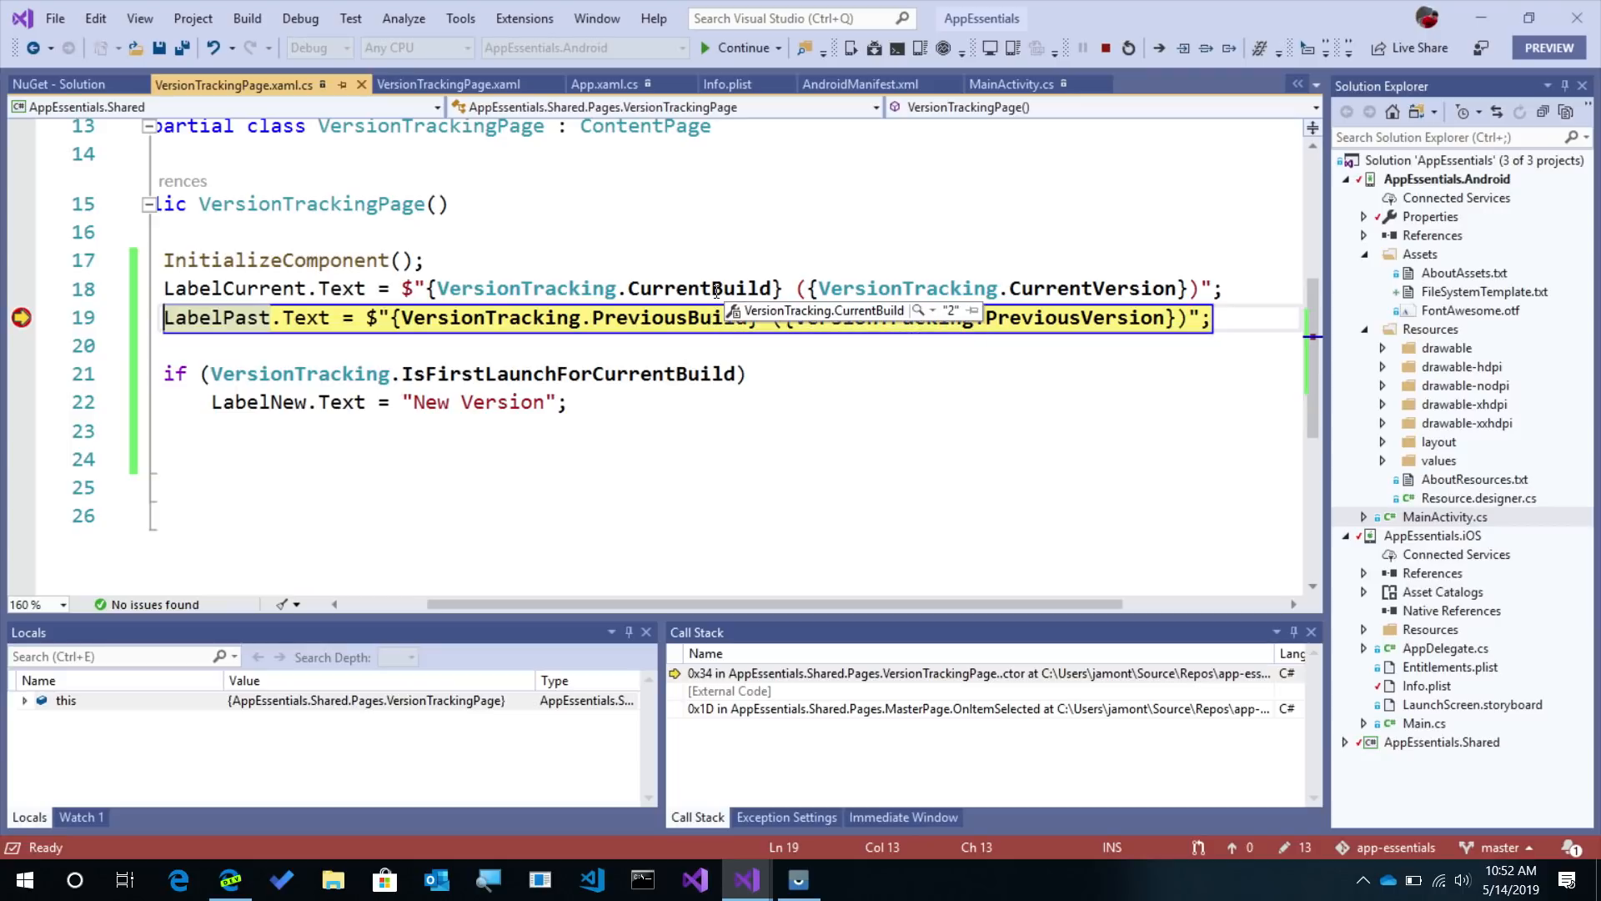
mouse_move(557, 314)
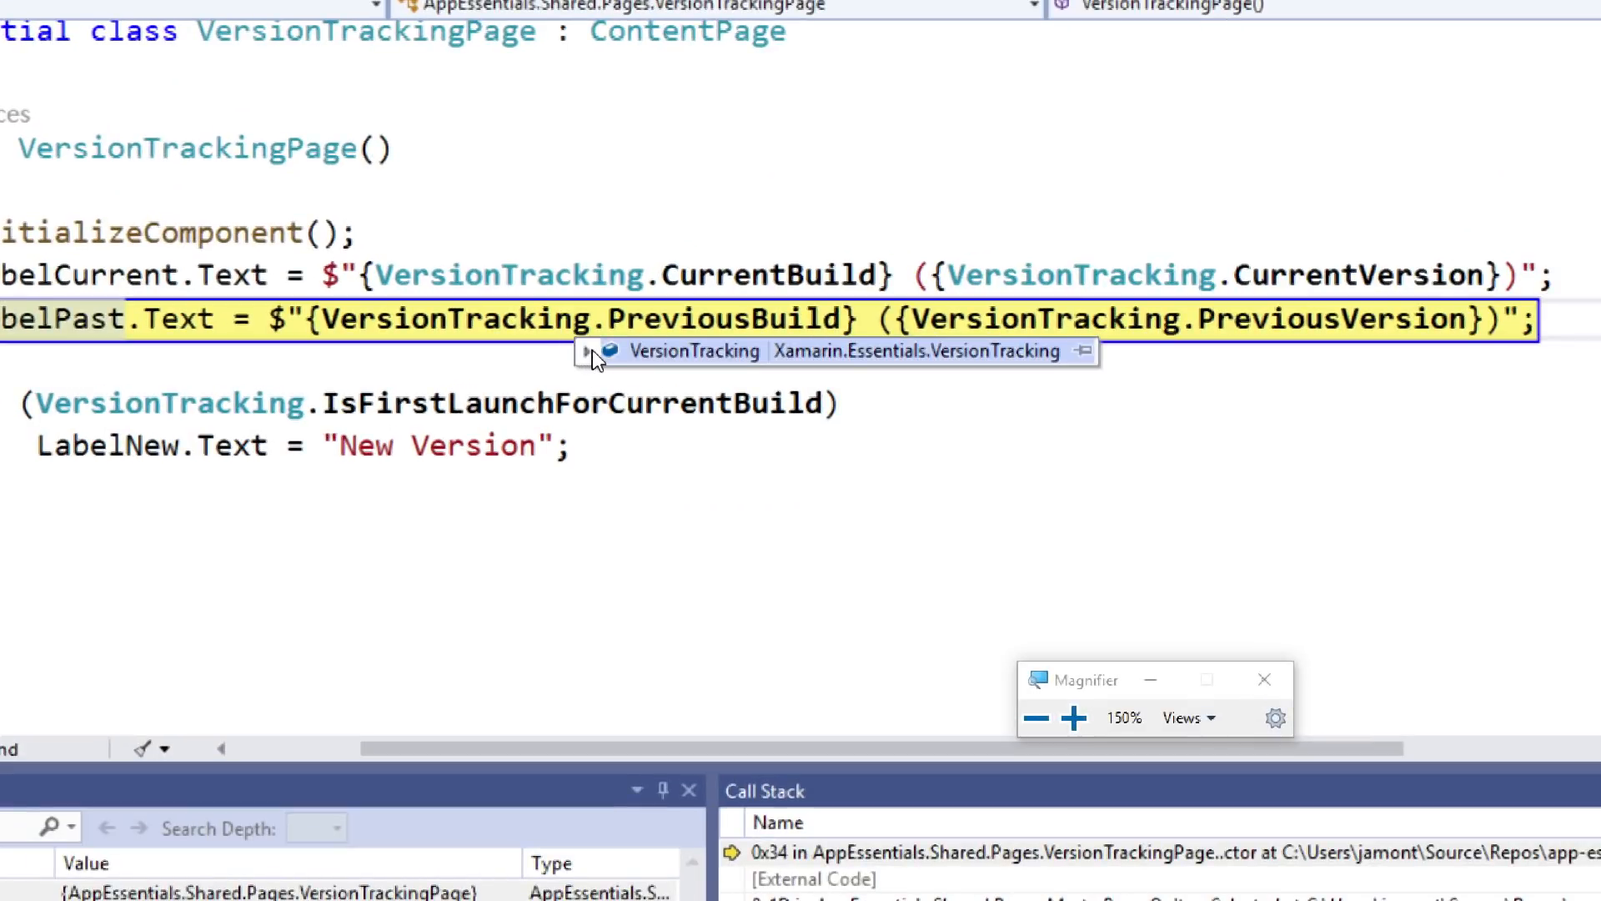
left_click(590, 352)
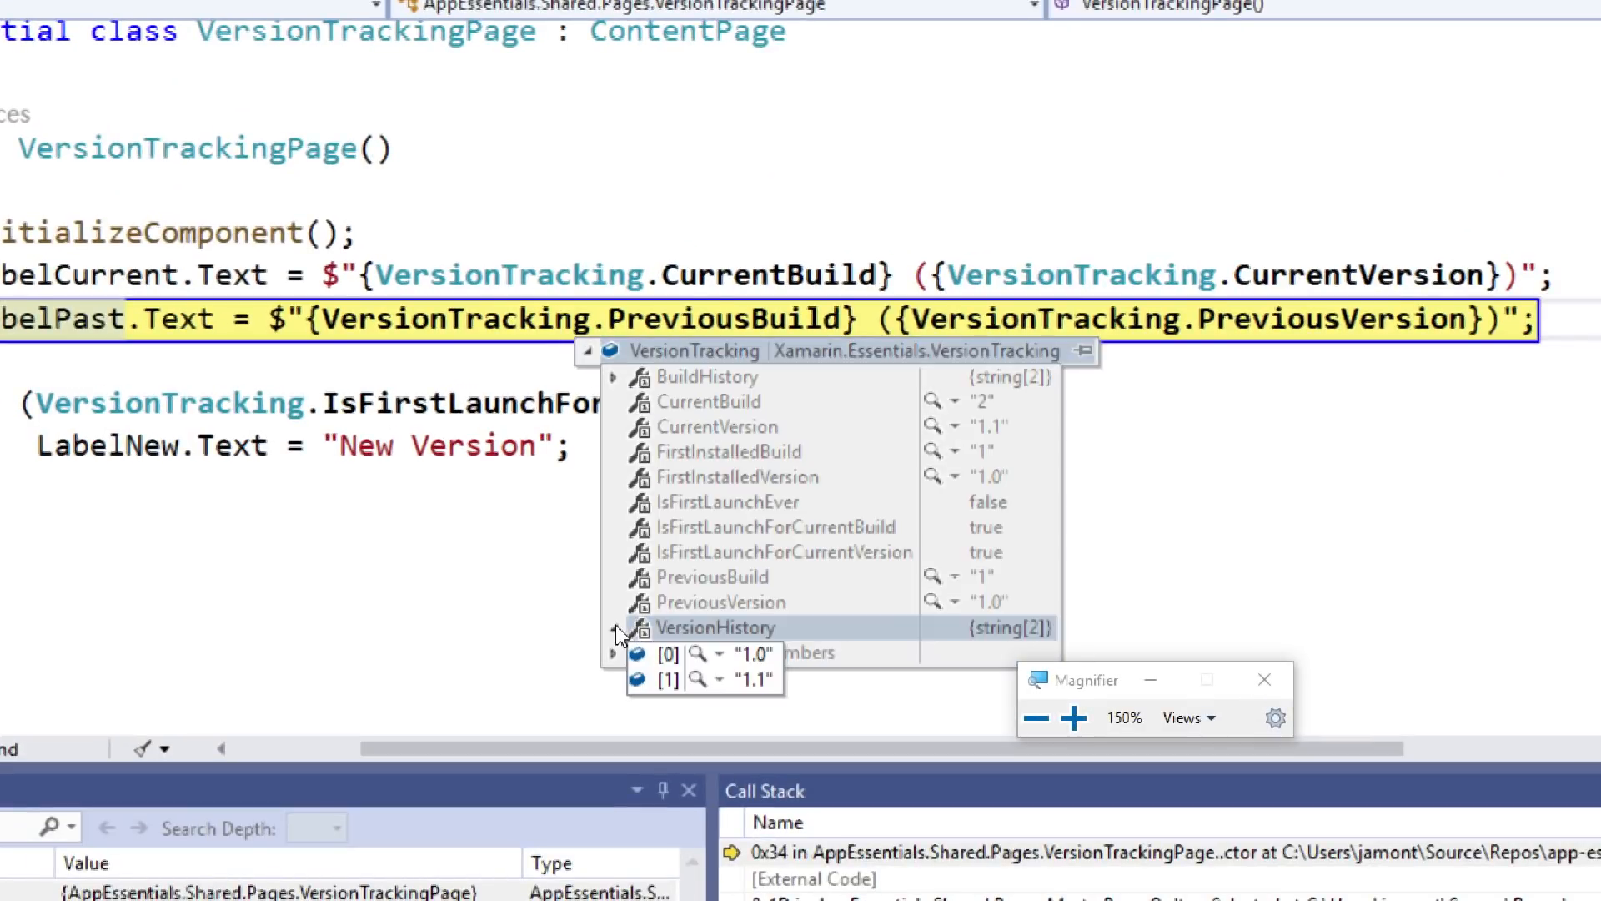
left_click(613, 628)
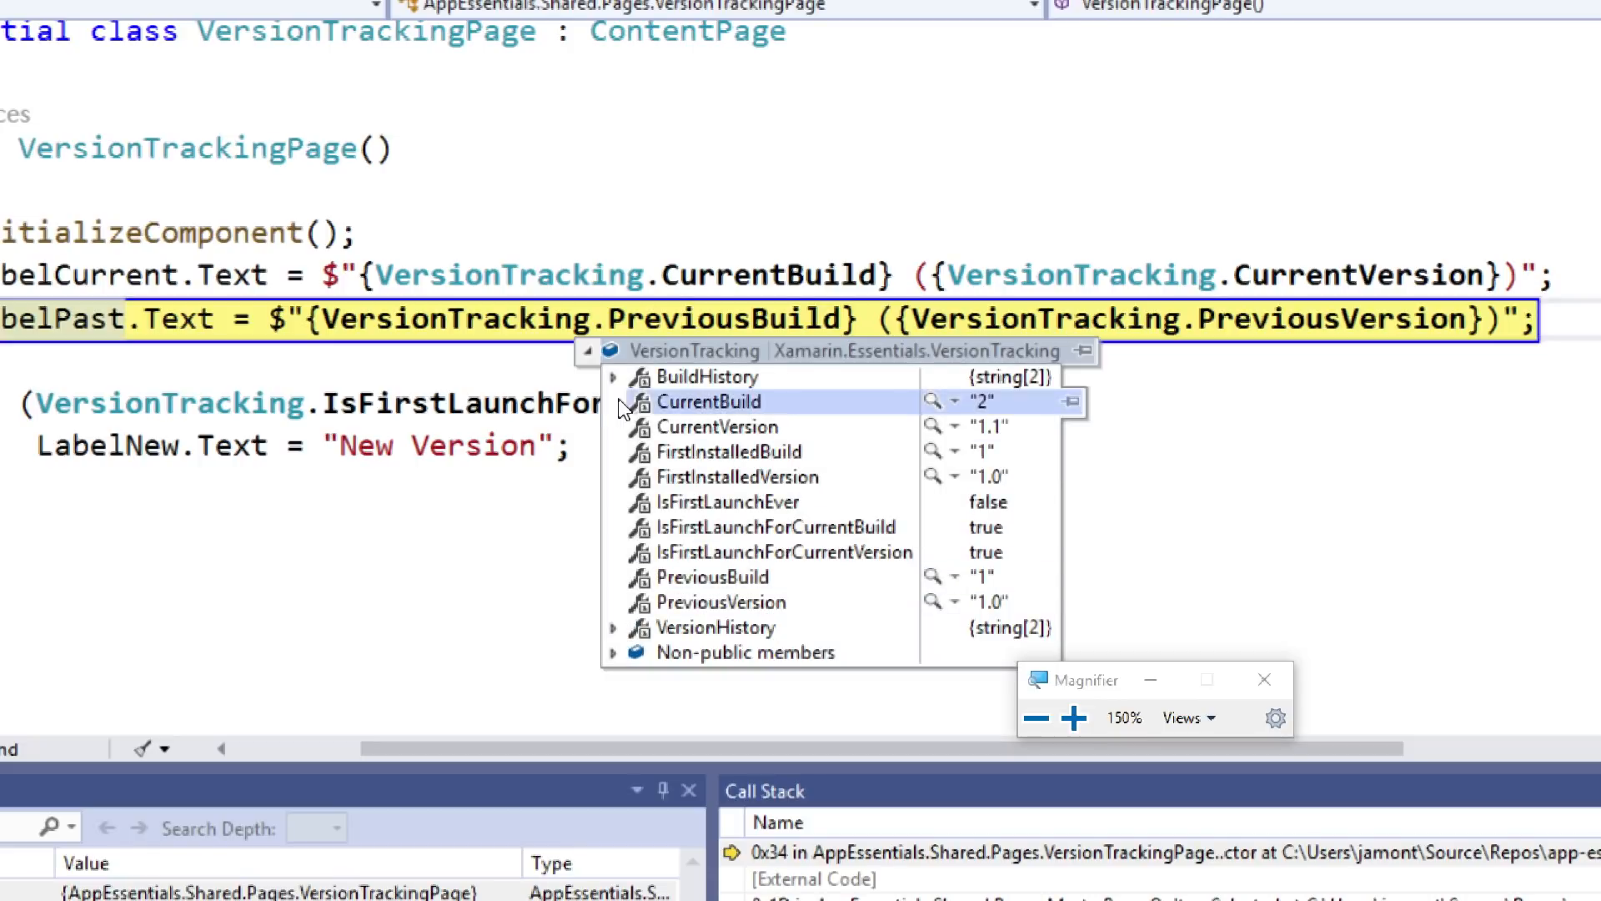
left_click(644, 435)
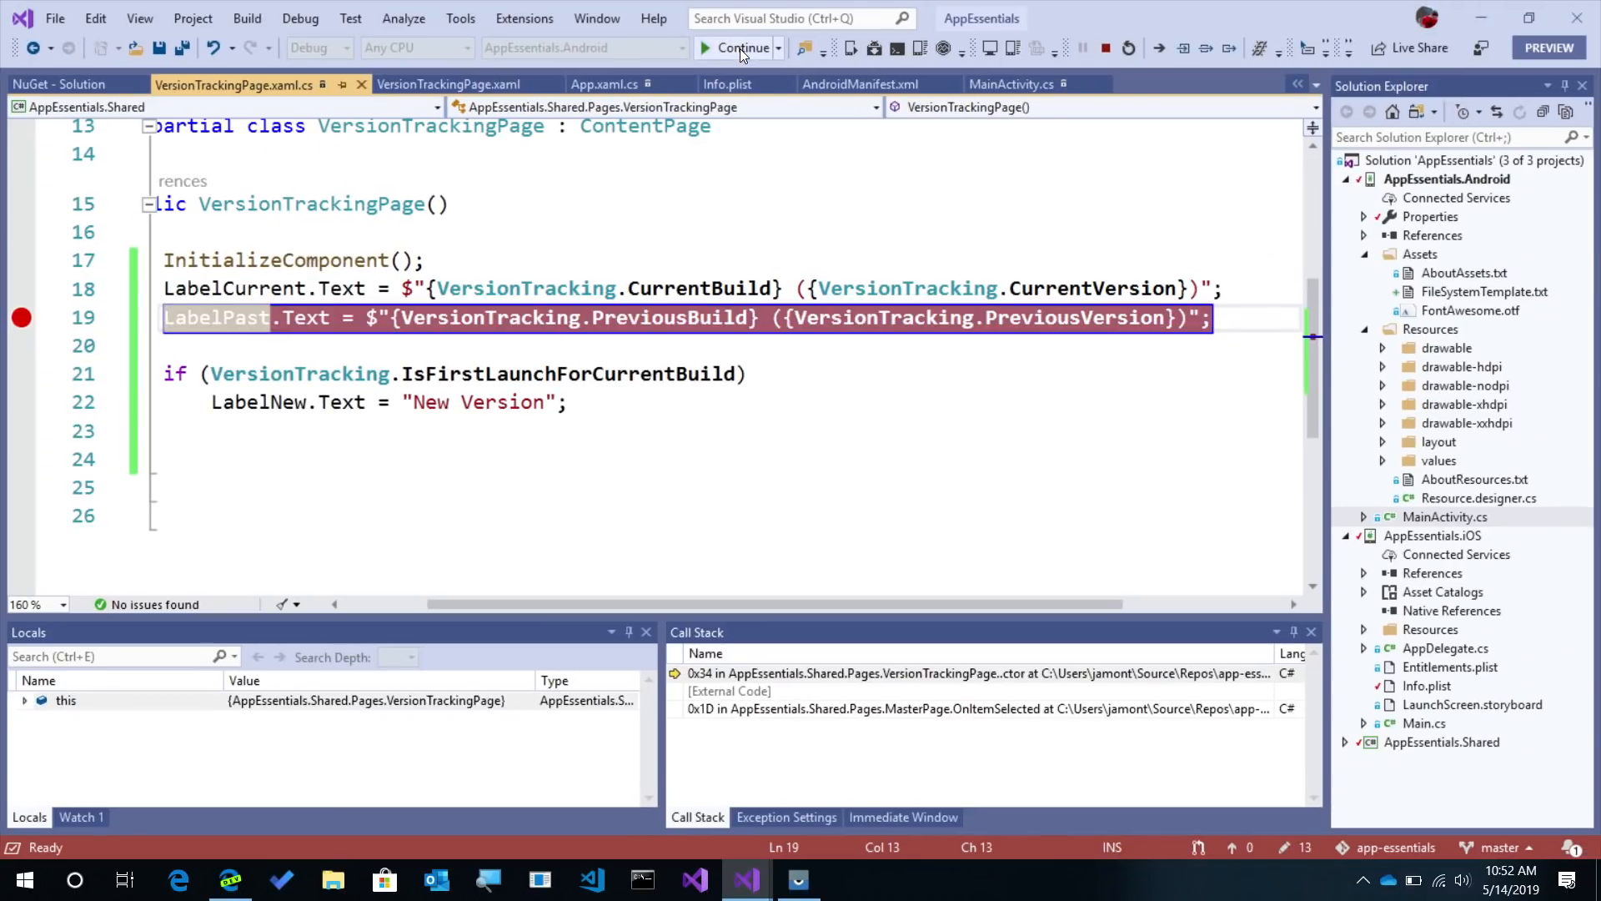
- Resume the debugger and open the app's Version Tracking page showing 2 (1.1) and 1 (1.0)
left_click(736, 47)
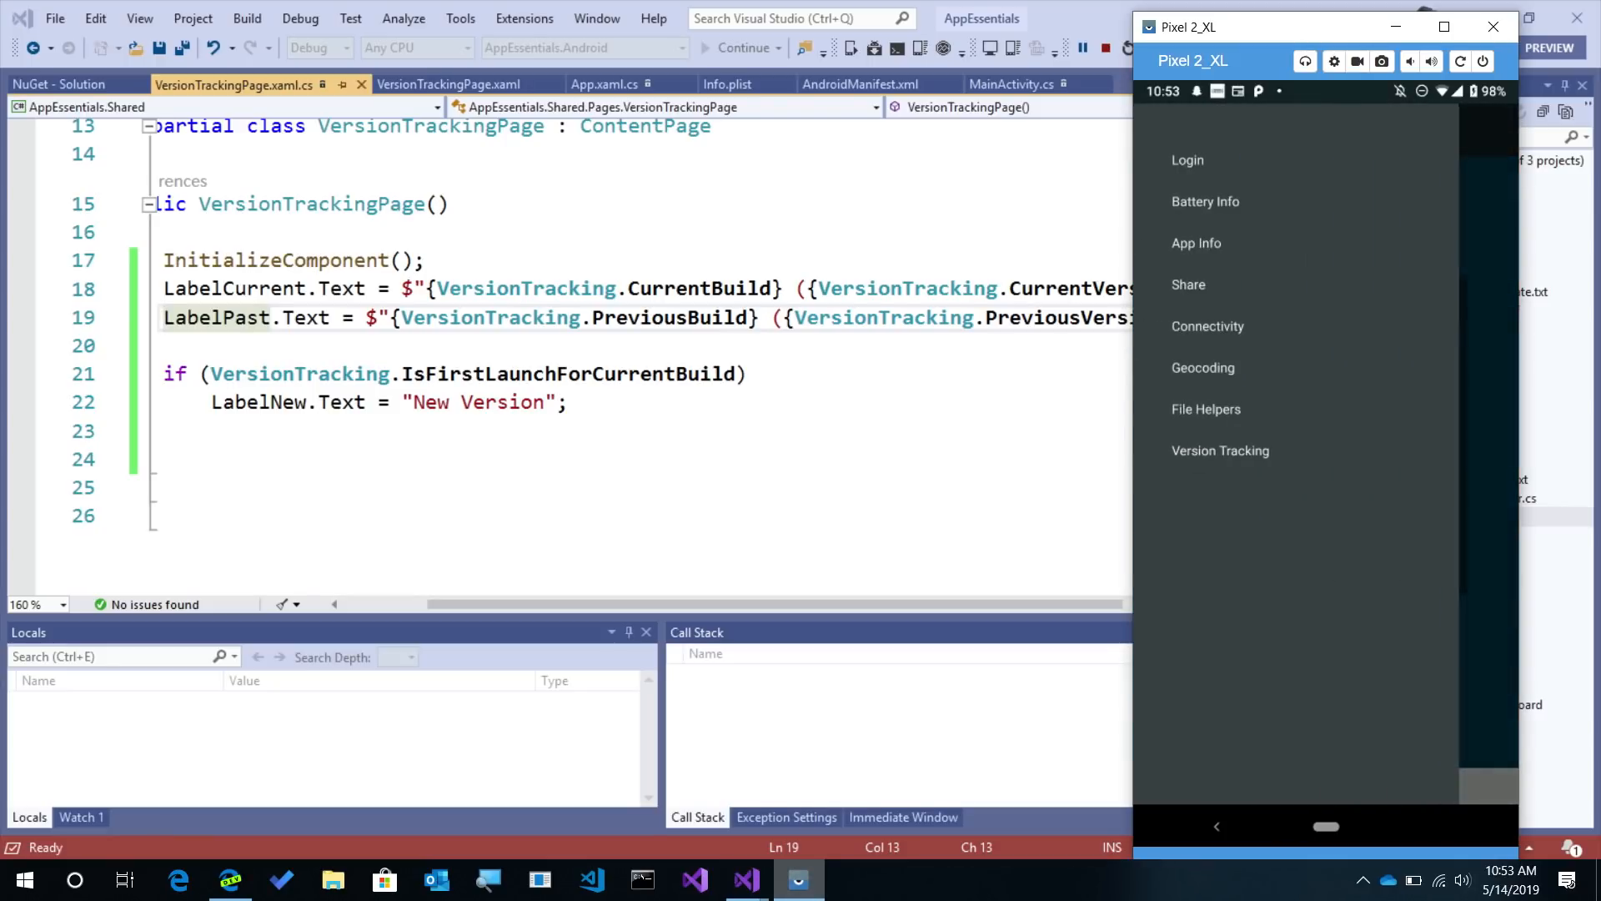
left_click(1220, 450)
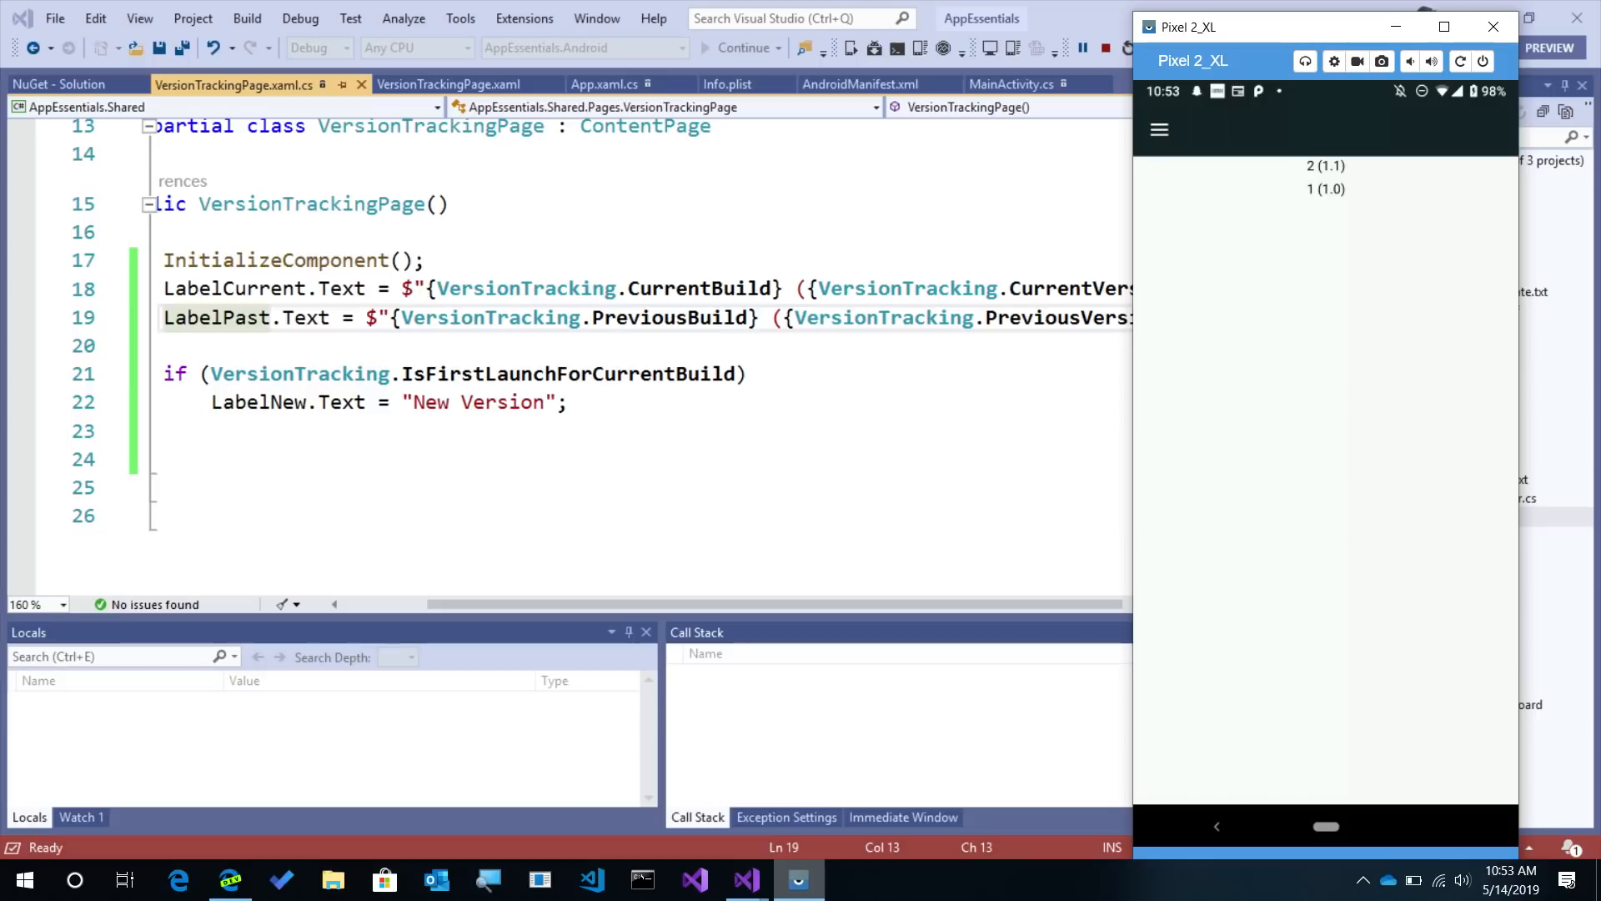